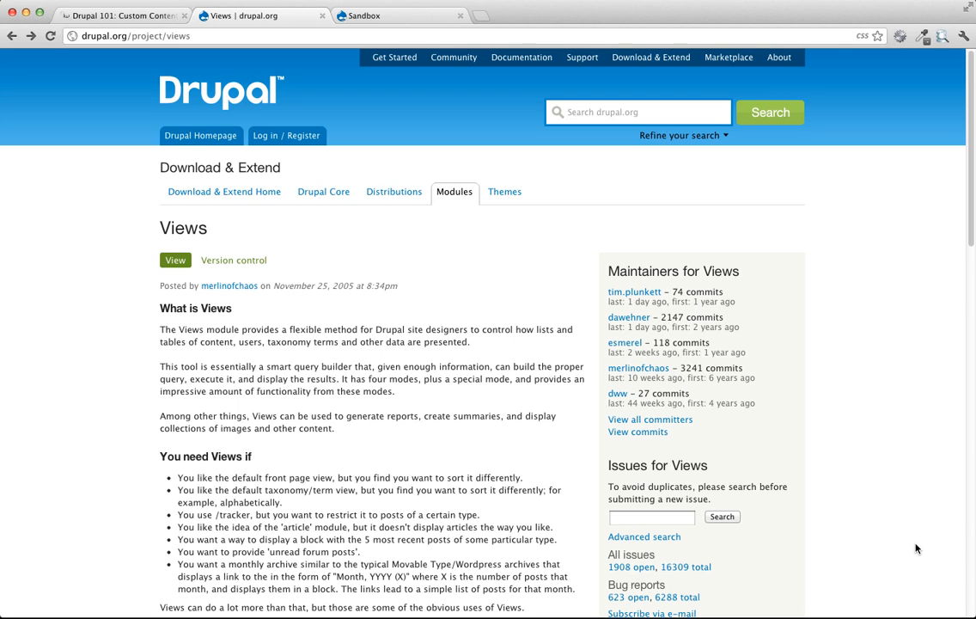
{"action": "mouse_move", "coordinate": [863, 396]}
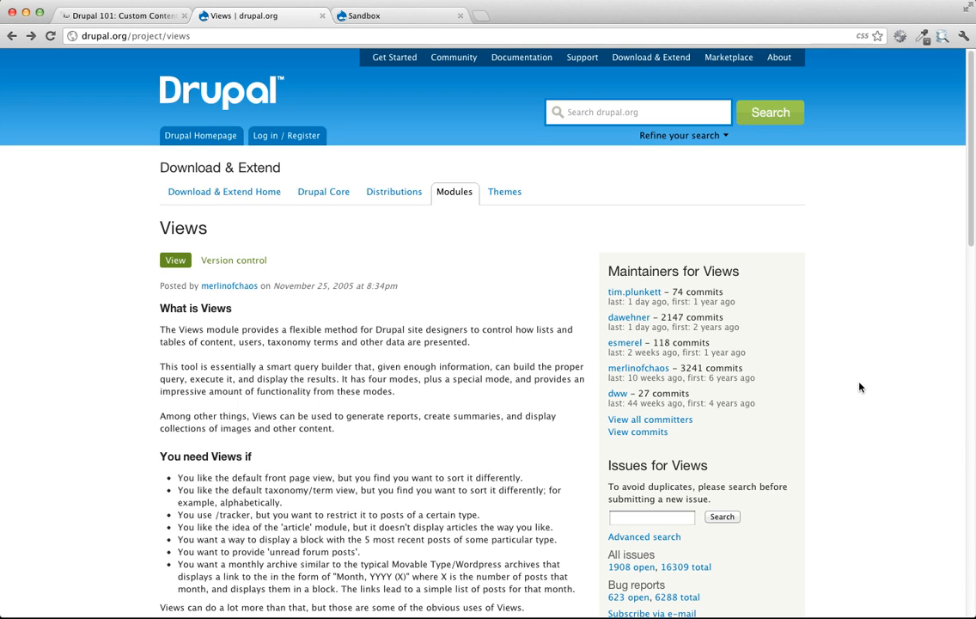
Step: Switch from the drupal.org Views page back to the local Sandbox site
{"action": "left_click", "coordinate": [371, 15]}
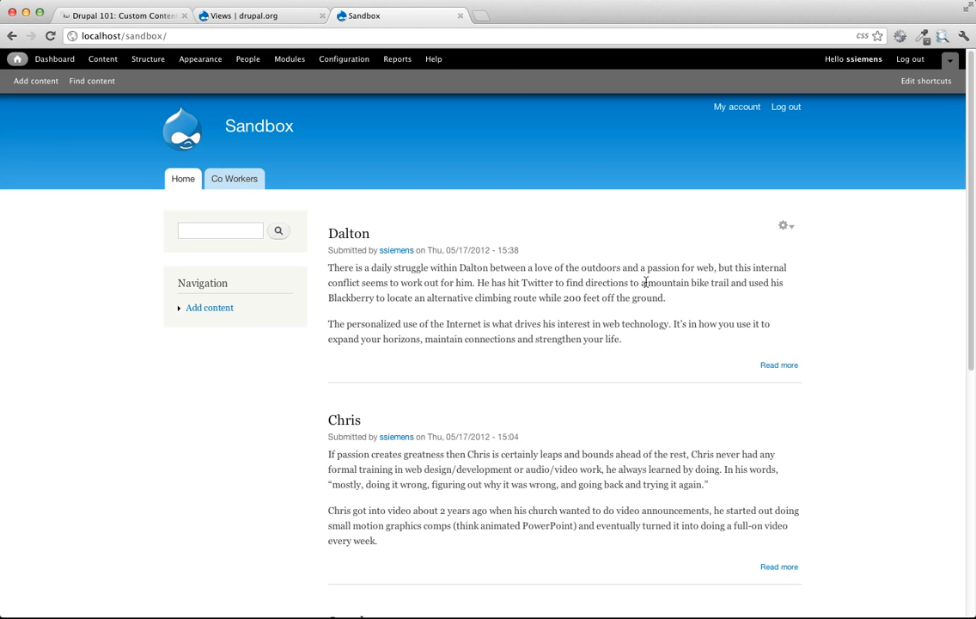
{"action": "mouse_move", "coordinate": [619, 342]}
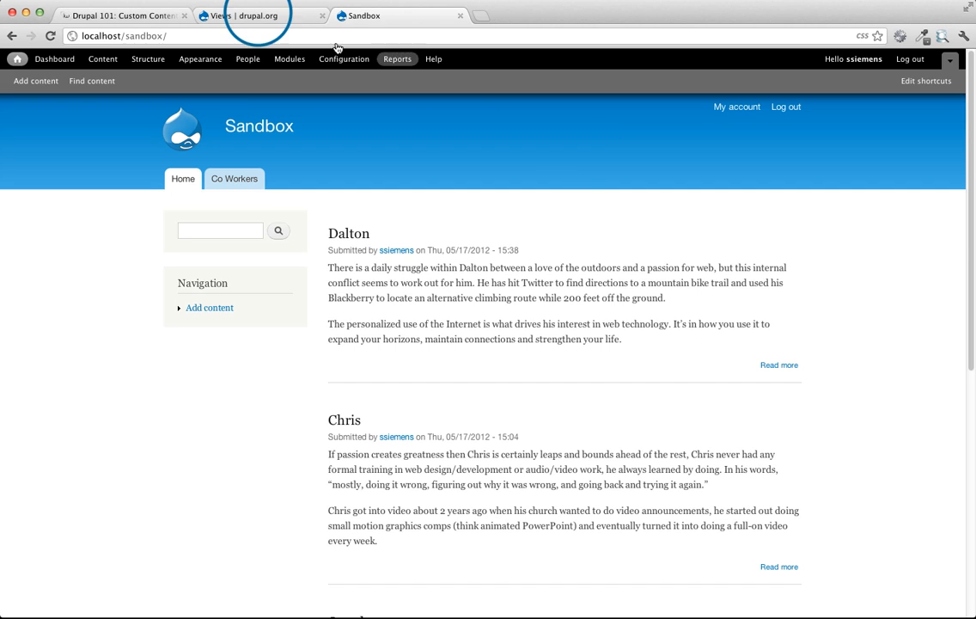
Step: Go to drupal.org/project/ctools and bring up the context menu on the 7.x-1.0 tar.gz link
{"action": "left_click", "coordinate": [258, 16]}
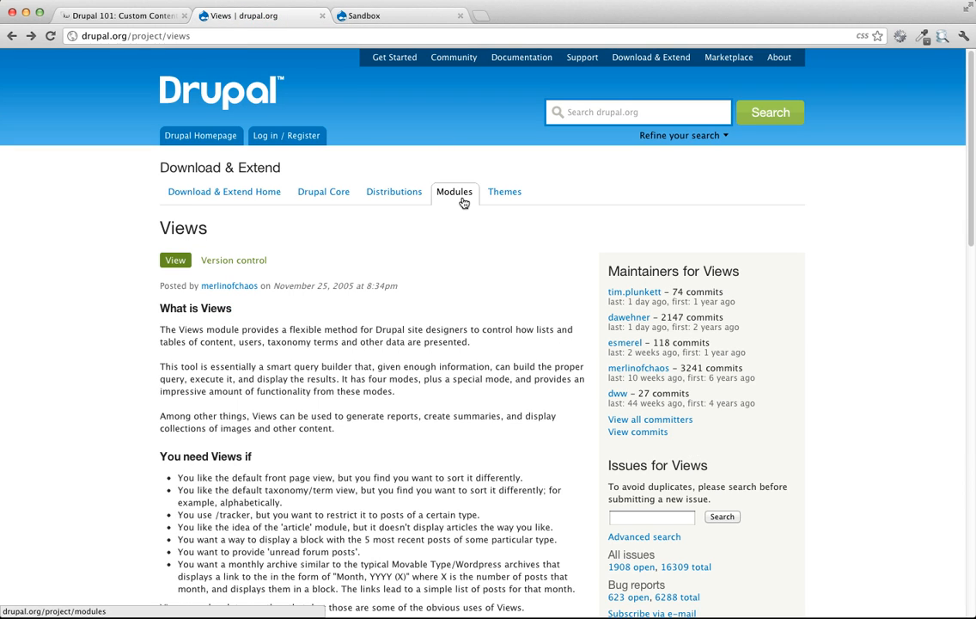
{"action": "left_click", "coordinate": [134, 34]}
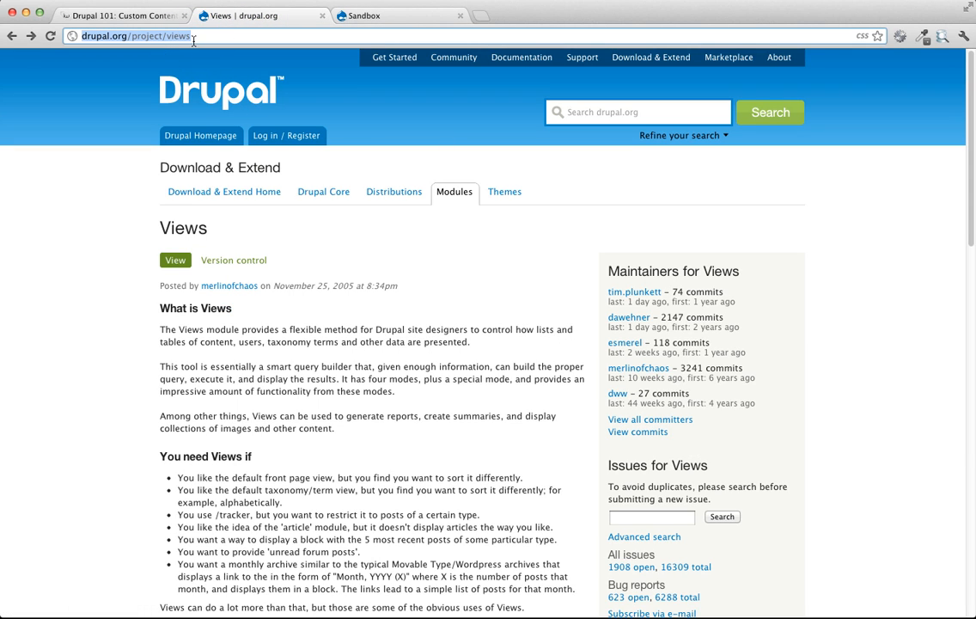
{"action": "left_click", "coordinate": [135, 36]}
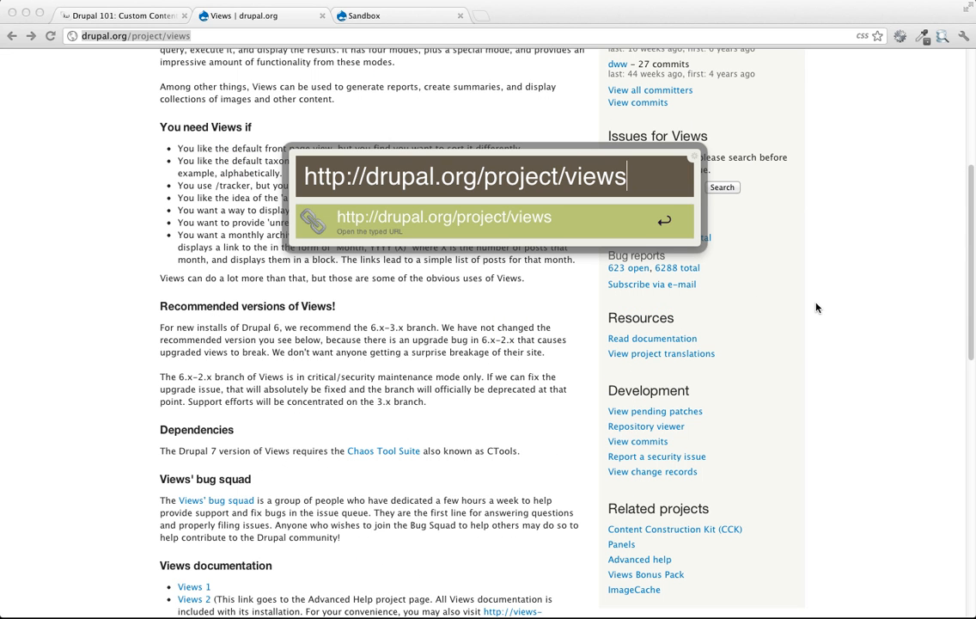
{"action": "mouse_move", "coordinate": [393, 459]}
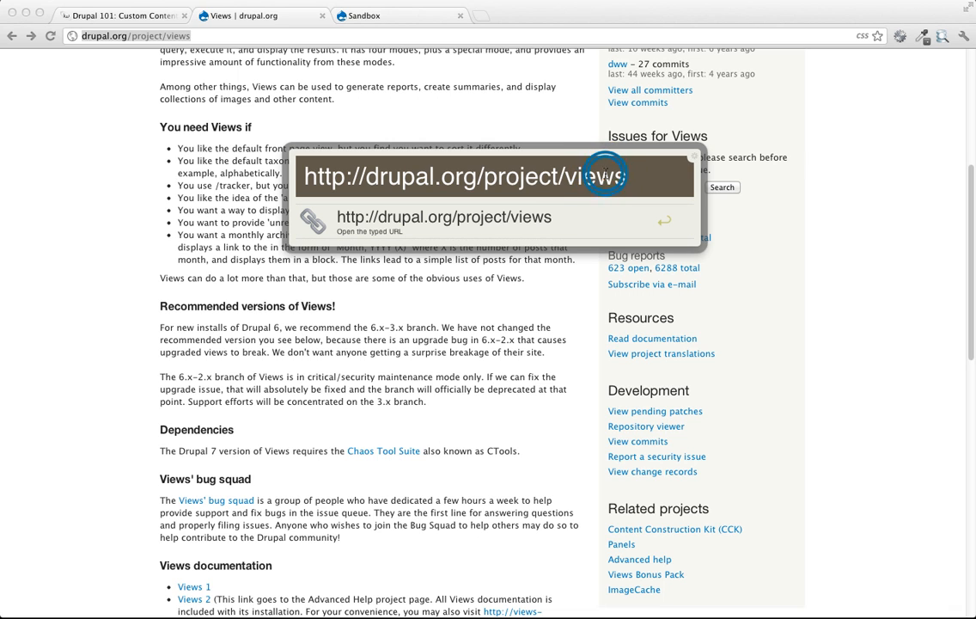
{"action": "type", "text": "ctools"}
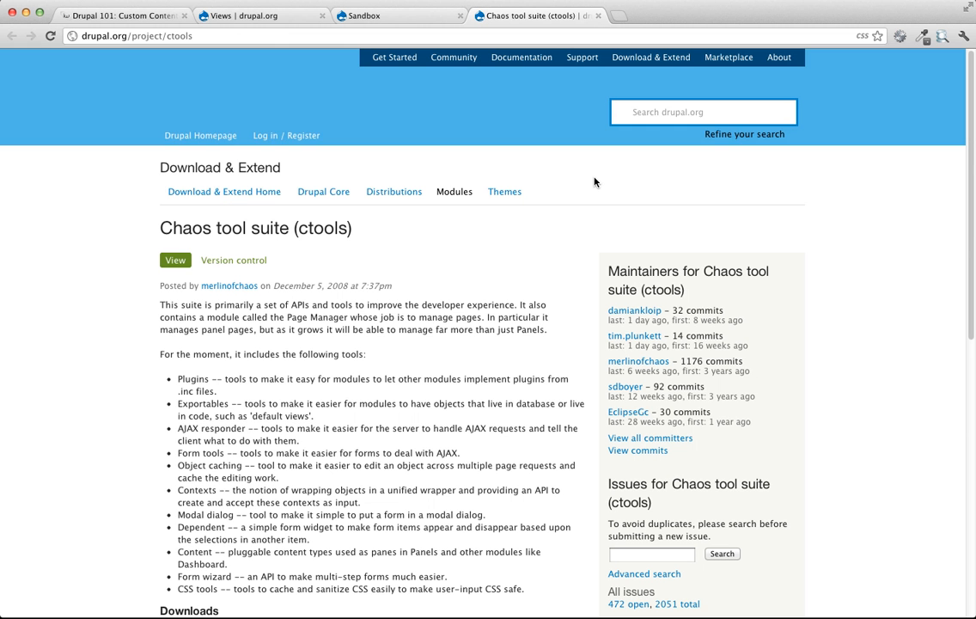
{"action": "scroll", "scroll_direction": "down", "scroll_amount": 3}
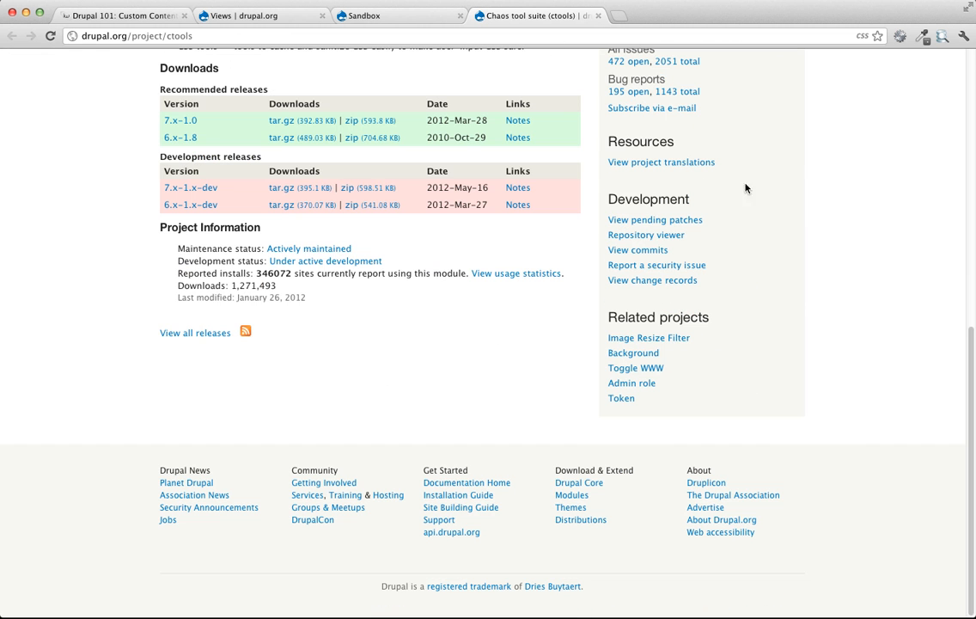
{"action": "mouse_move", "coordinate": [222, 120]}
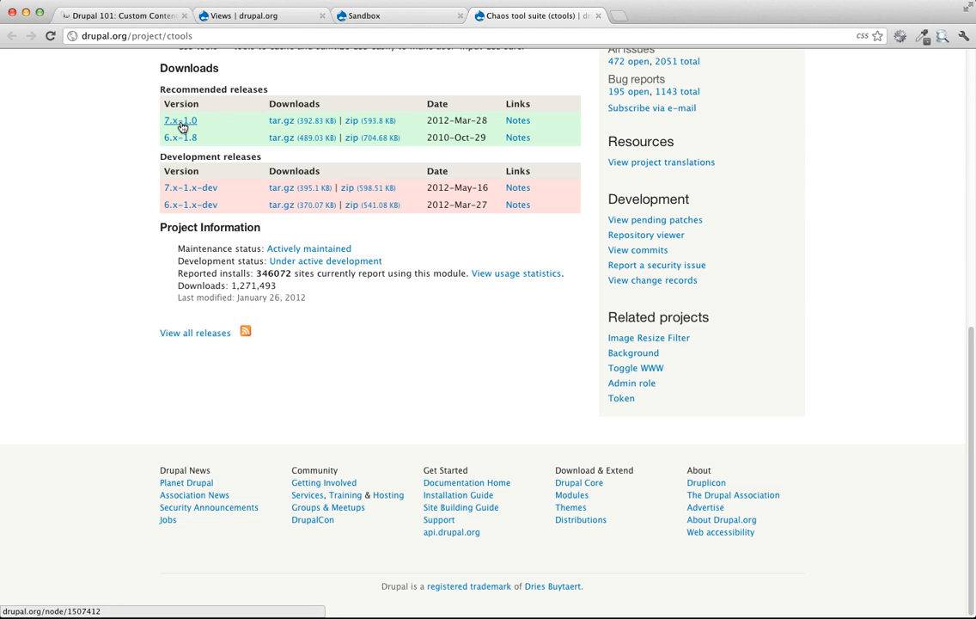
{"action": "mouse_move", "coordinate": [181, 137]}
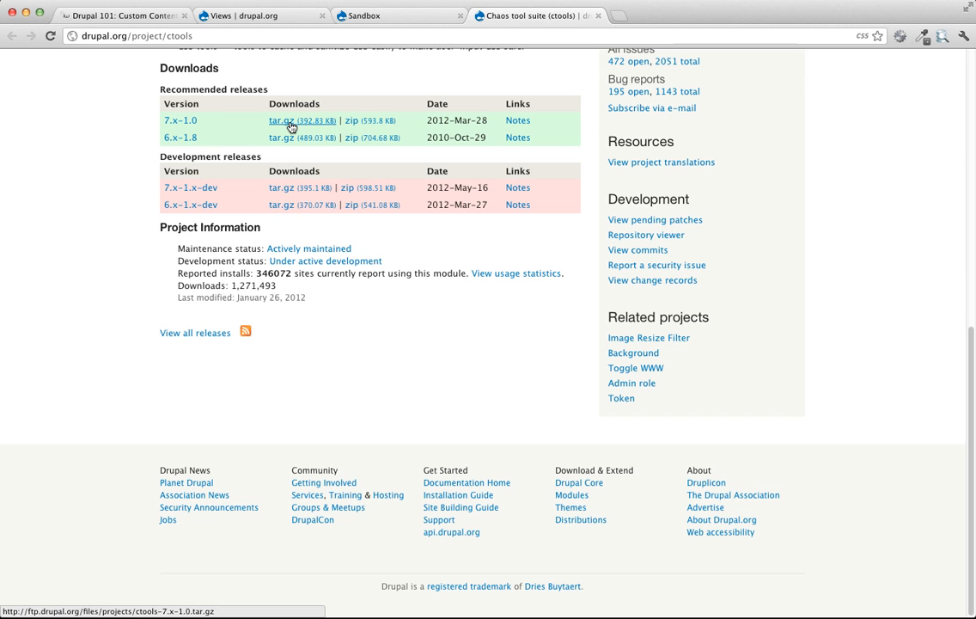
{"action": "right_click", "coordinate": [282, 121]}
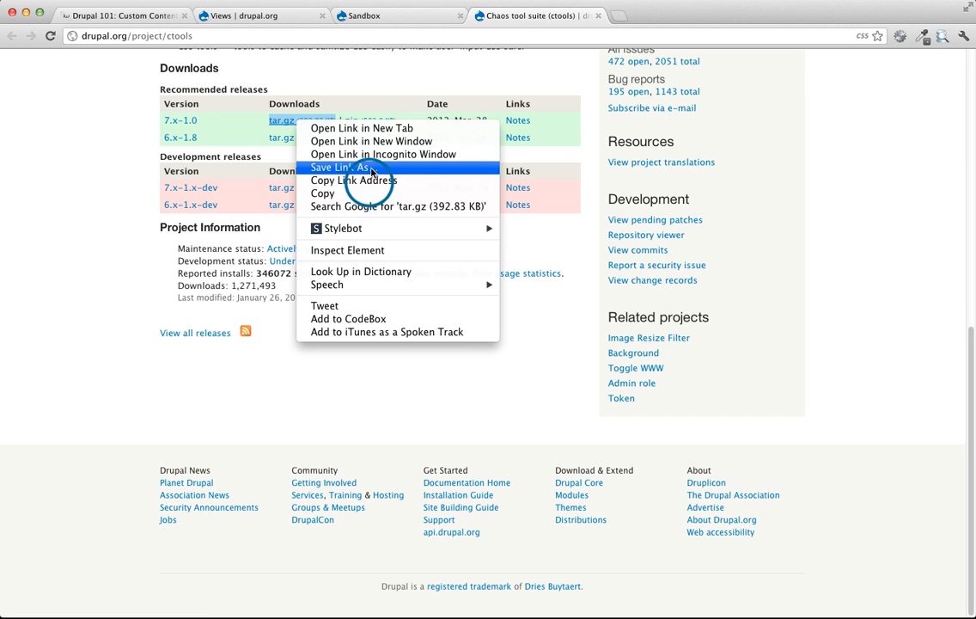
{"action": "left_click", "coordinate": [365, 15]}
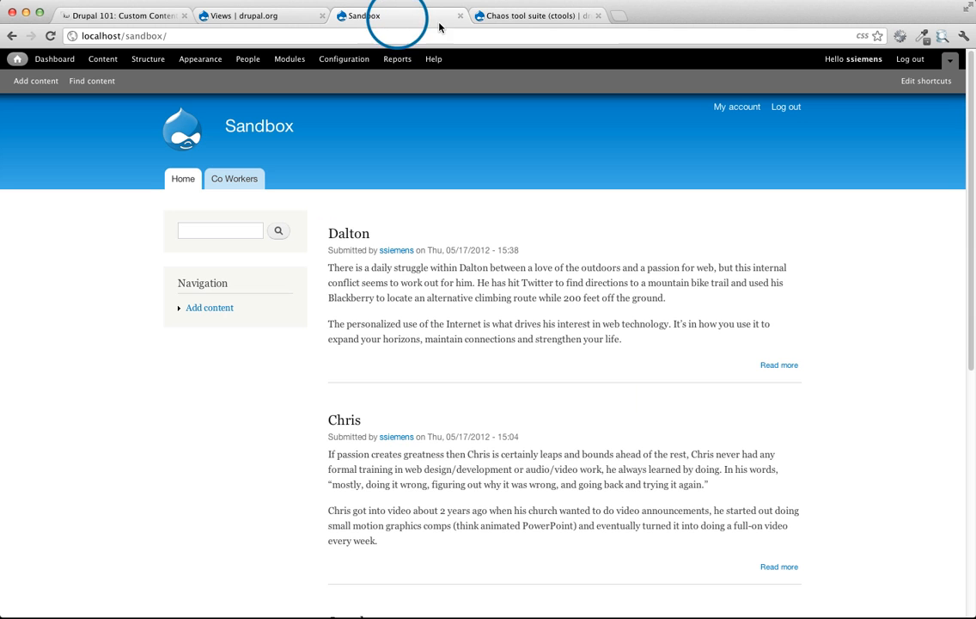
{"action": "mouse_move", "coordinate": [568, 217]}
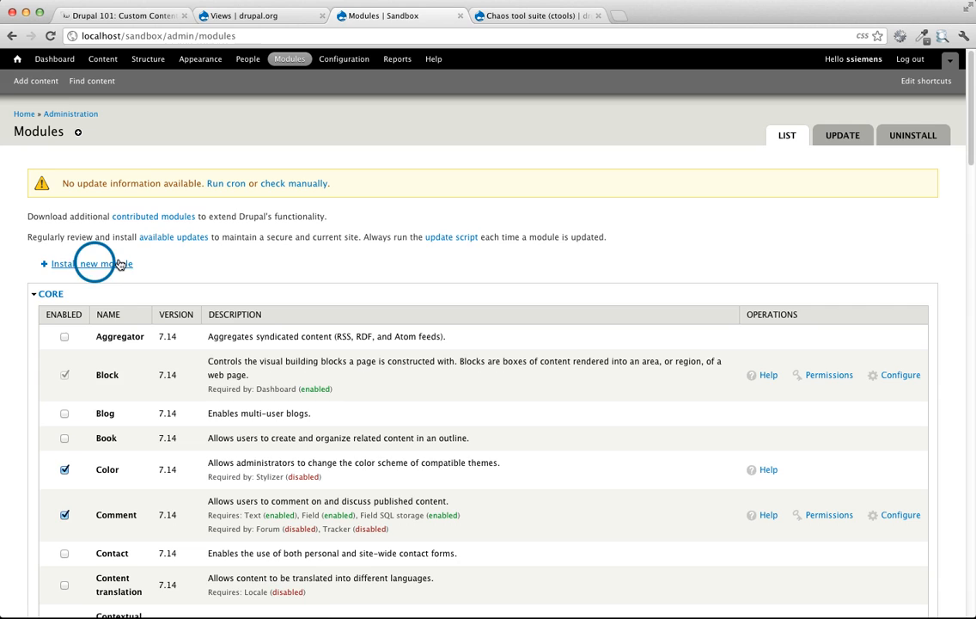
{"action": "left_click", "coordinate": [91, 264]}
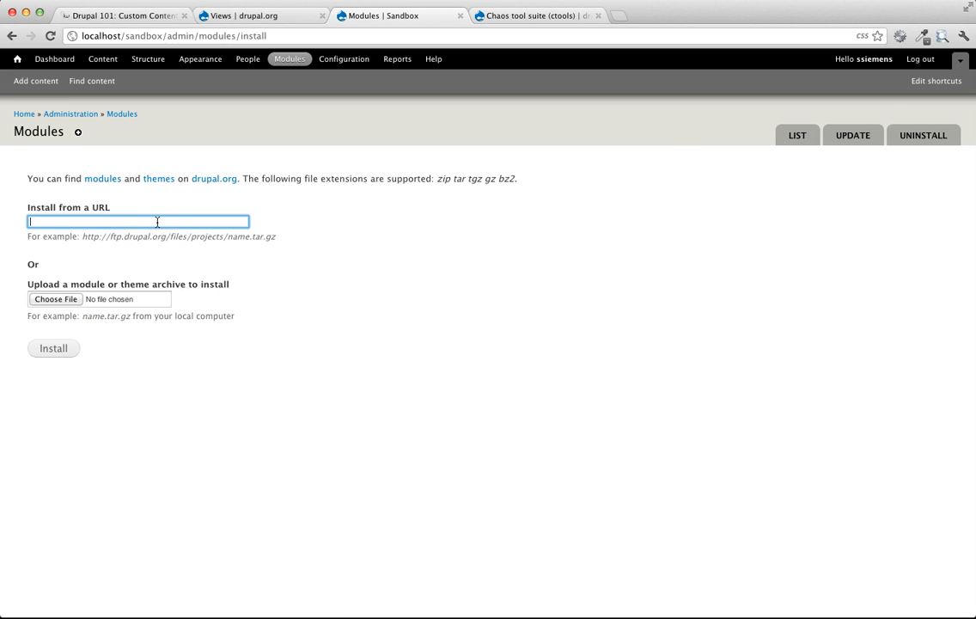
{"action": "type", "text": "http://ftp.drupal.org/files/projects/ctools-7.x-1.0.tar.gz"}
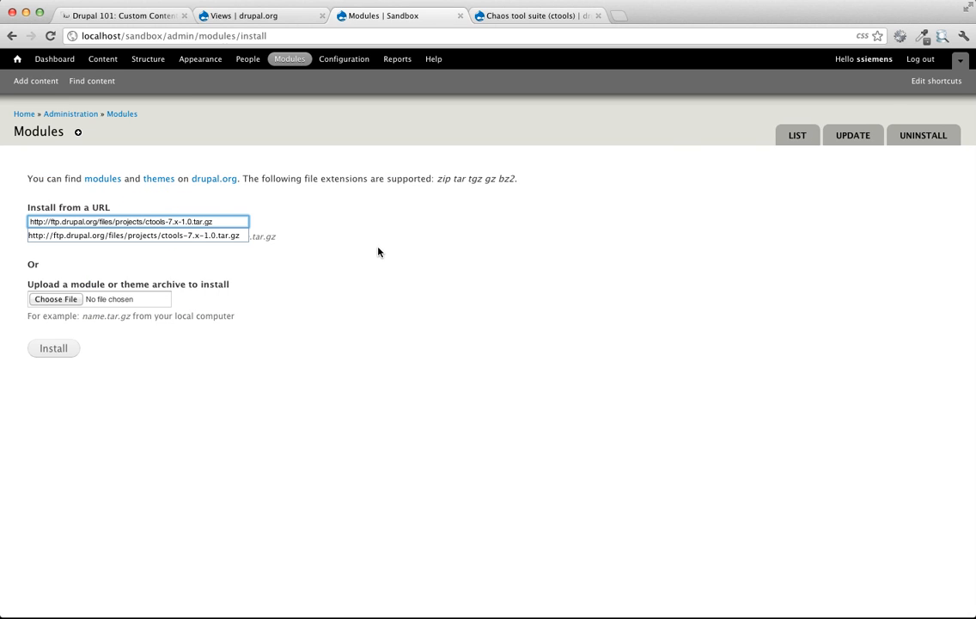
{"action": "mouse_move", "coordinate": [53, 347]}
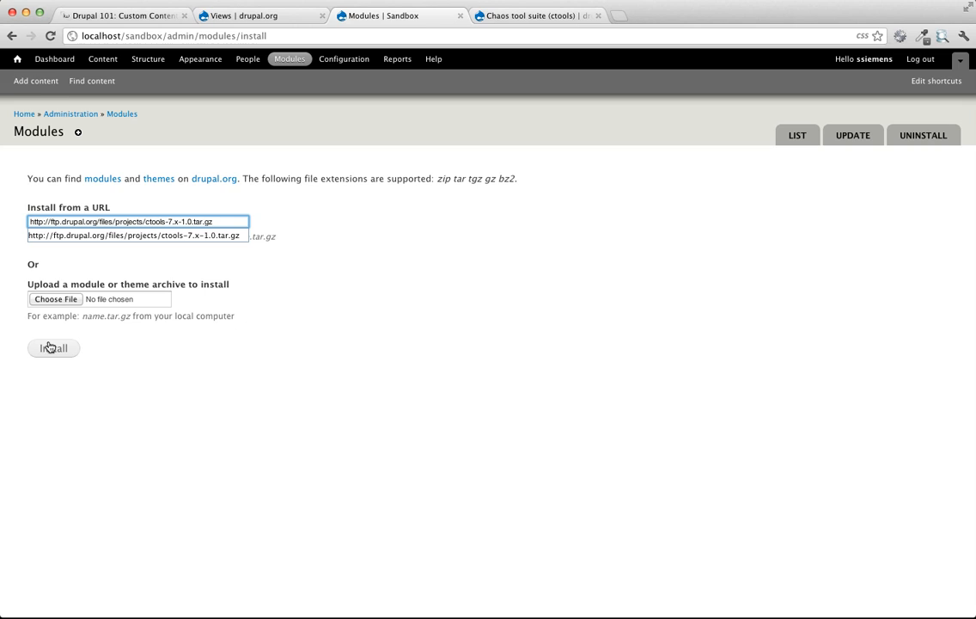
{"action": "mouse_move", "coordinate": [257, 16]}
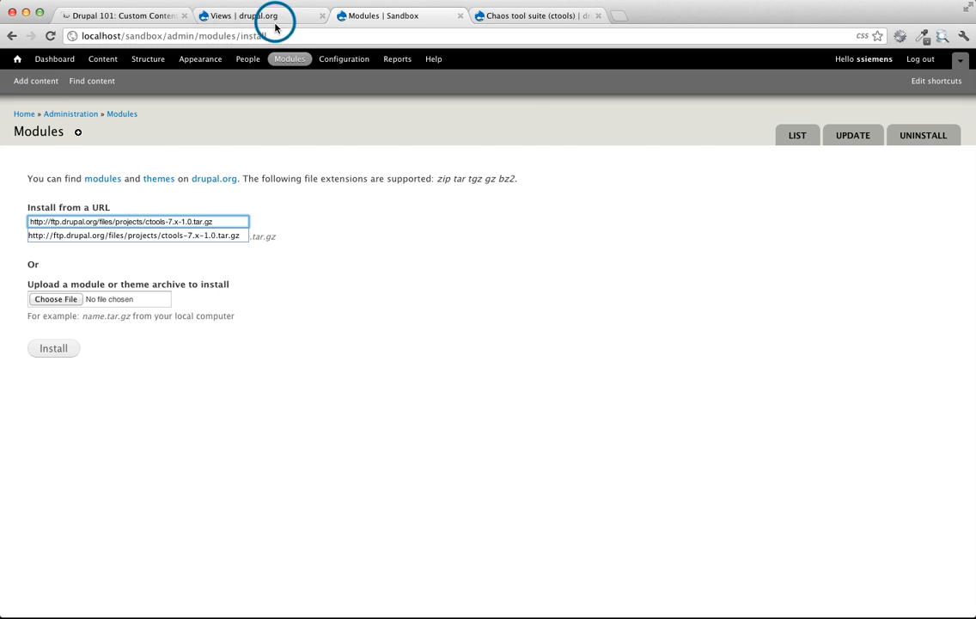
{"action": "left_click", "coordinate": [249, 15]}
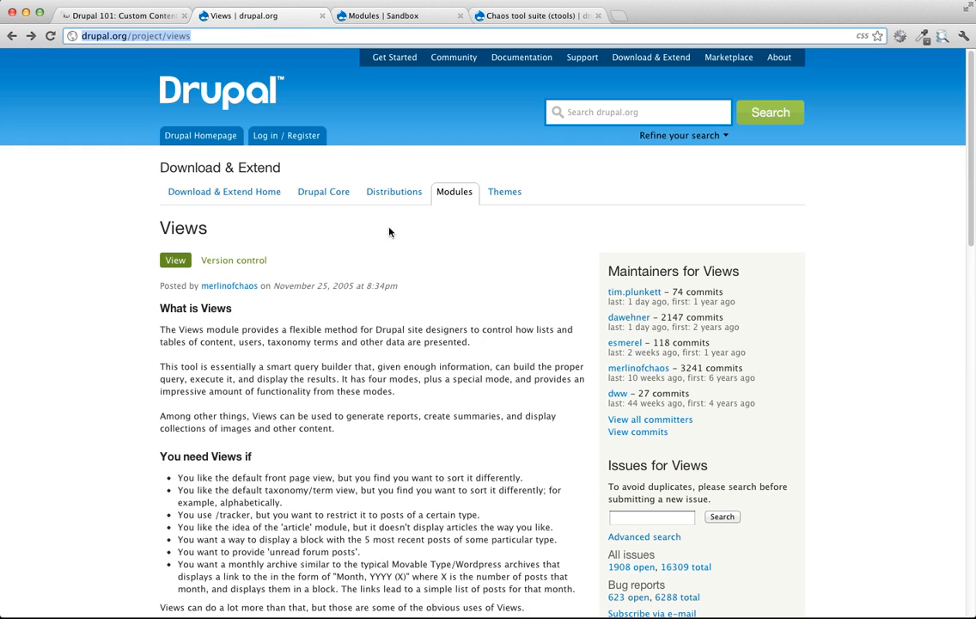
{"action": "scroll", "scroll_direction": "down", "scroll_amount": 3}
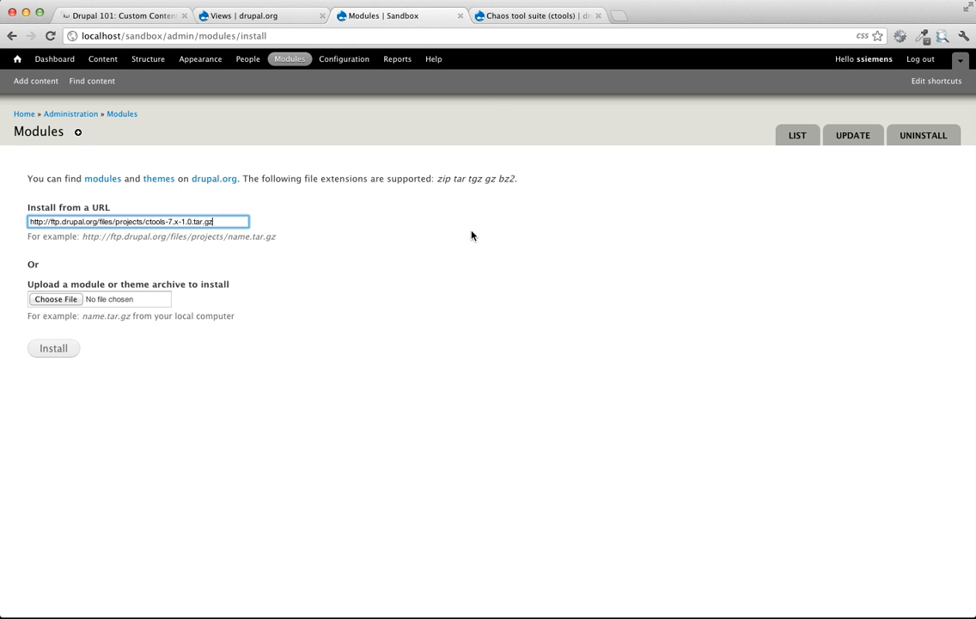
{"action": "mouse_move", "coordinate": [406, 274]}
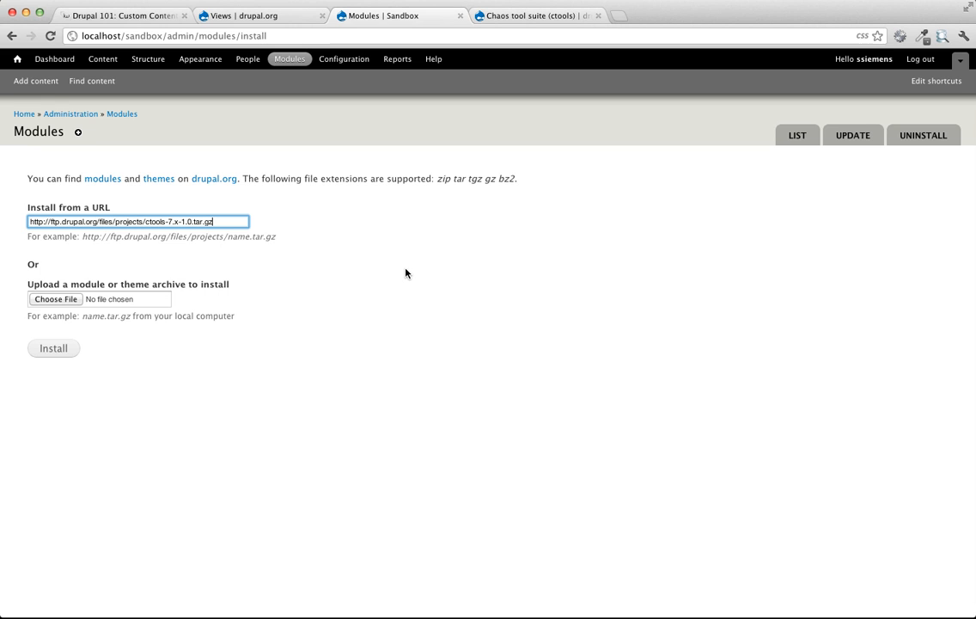
{"action": "left_click", "coordinate": [54, 348]}
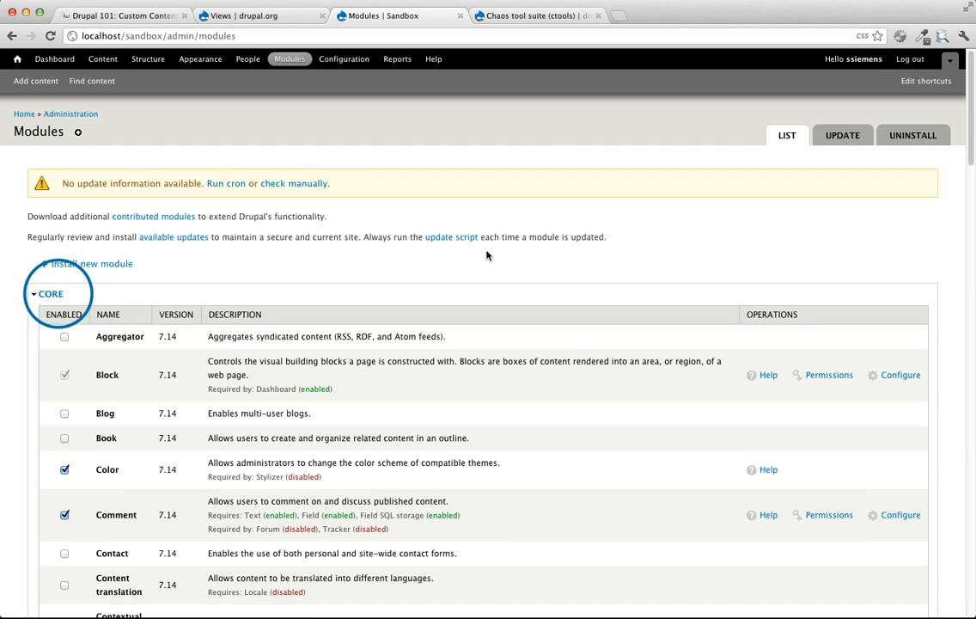
Step: Scroll the Modules list to the Views section and tick Views and Views UI enabled
{"action": "scroll", "scroll_direction": "down", "scroll_amount": 3}
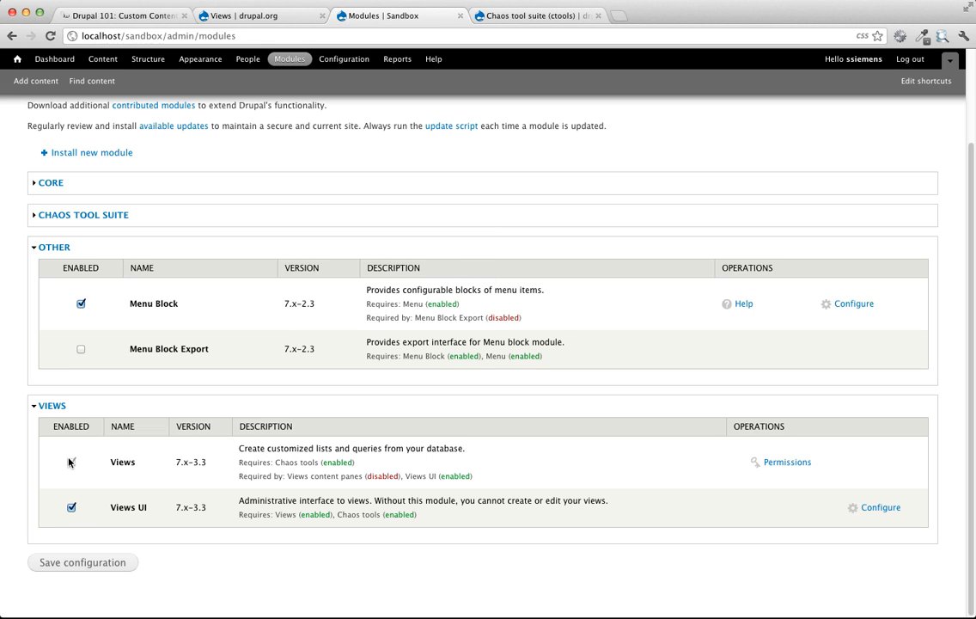
{"action": "left_click", "coordinate": [72, 461]}
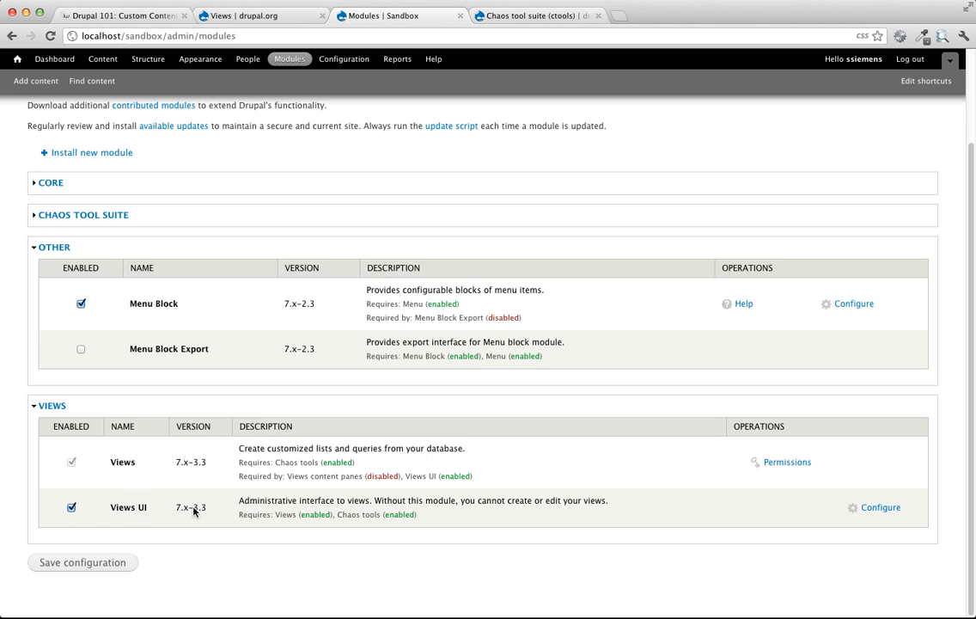
{"action": "mouse_move", "coordinate": [330, 584]}
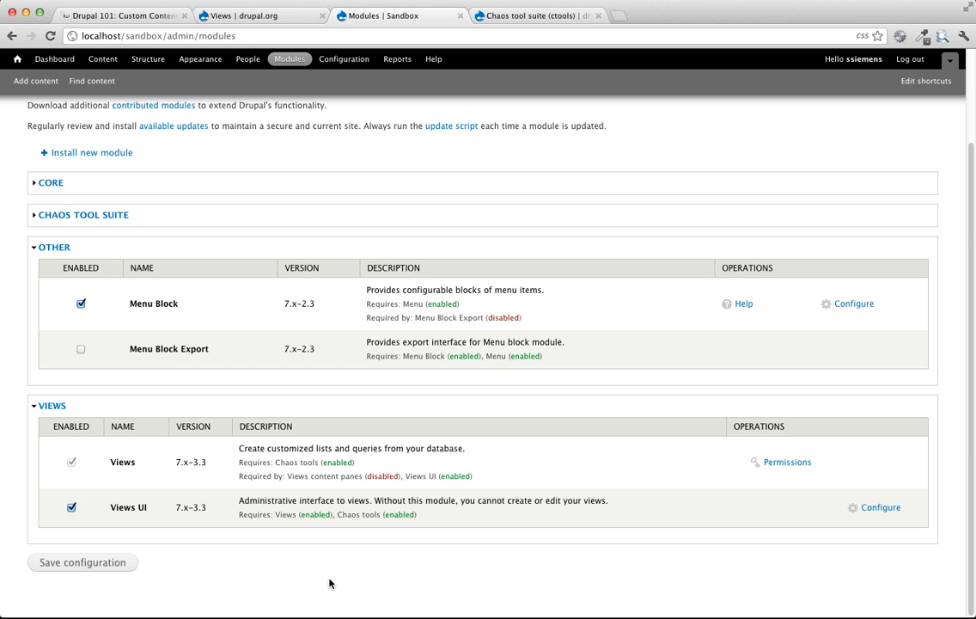
{"action": "mouse_move", "coordinate": [516, 288]}
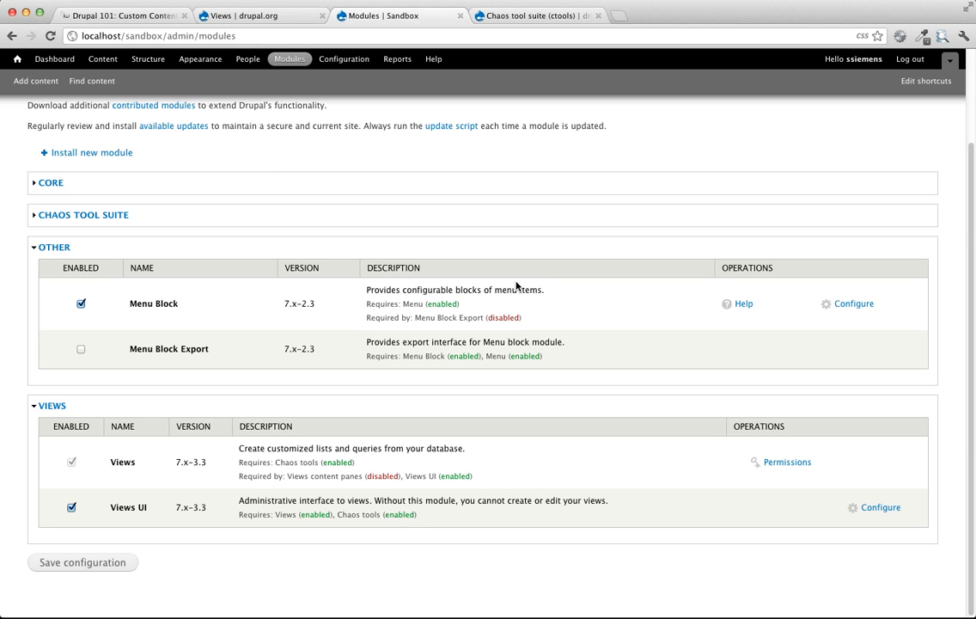
{"action": "mouse_move", "coordinate": [557, 137]}
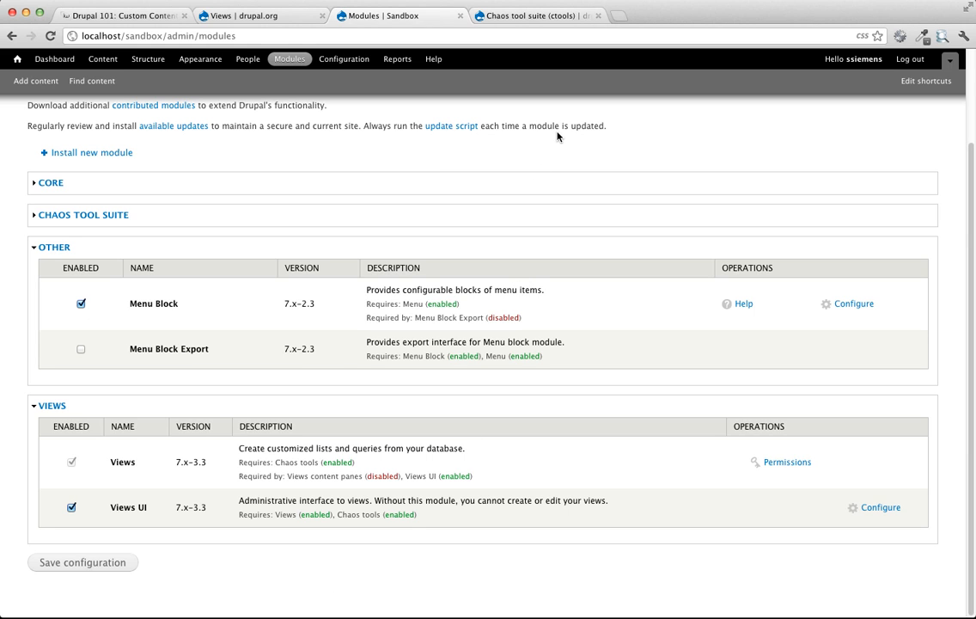
{"action": "left_click", "coordinate": [288, 58]}
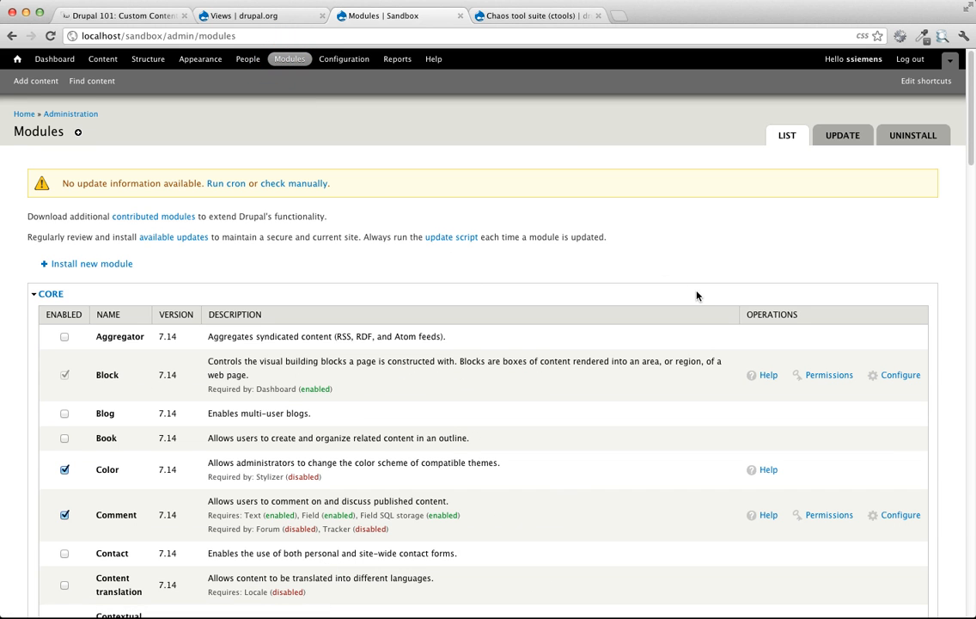
{"action": "scroll", "scroll_direction": "down", "scroll_amount": 3}
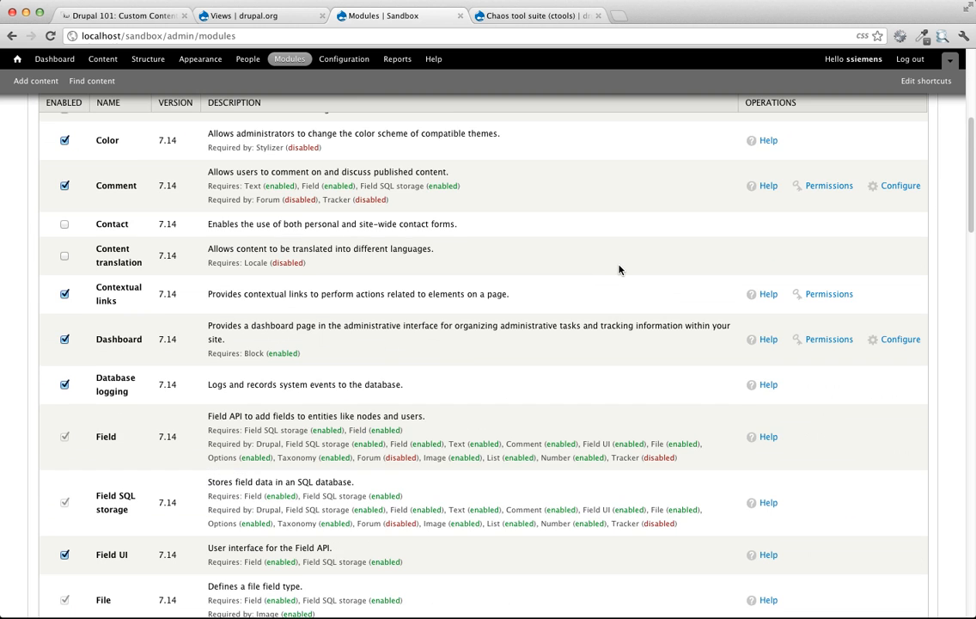
{"action": "scroll", "scroll_direction": "down", "scroll_amount": 3}
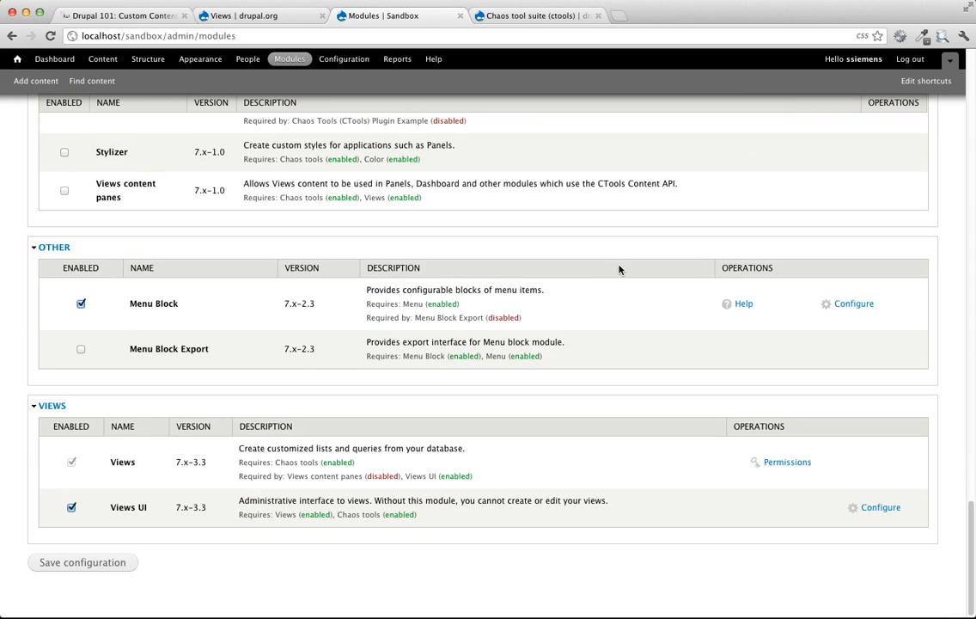
{"action": "mouse_move", "coordinate": [478, 422]}
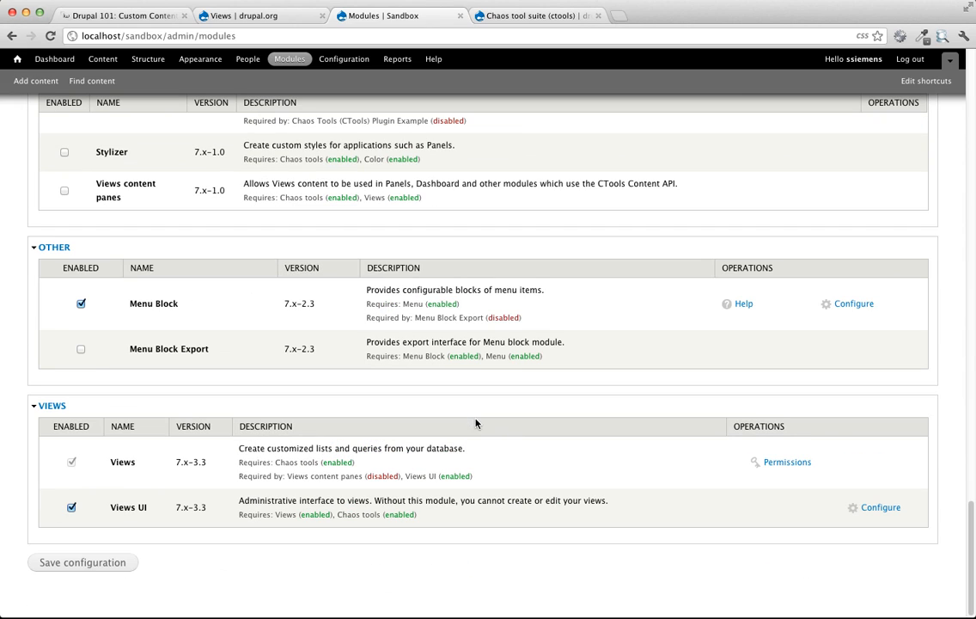
{"action": "mouse_move", "coordinate": [161, 517]}
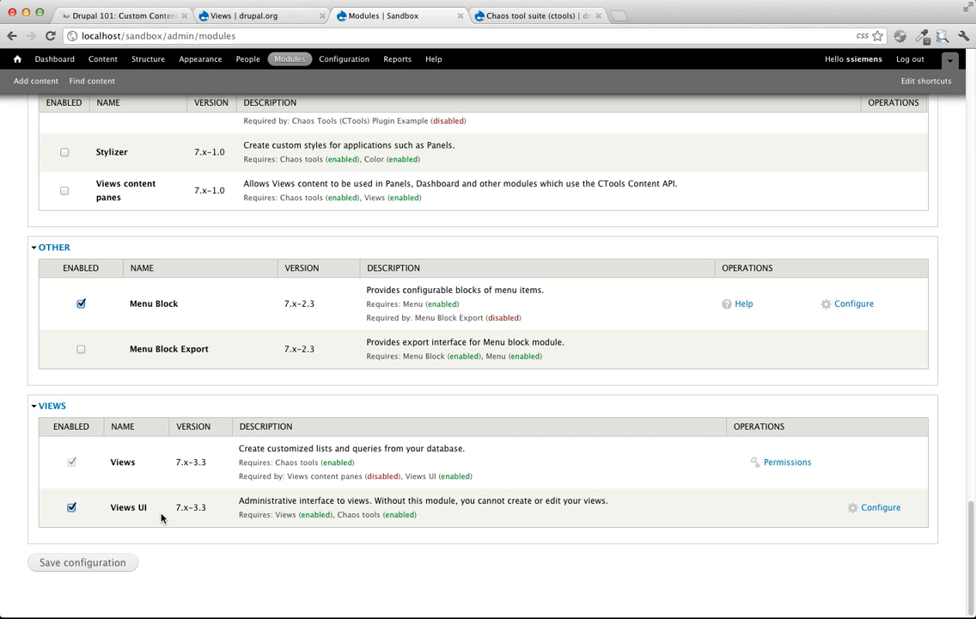
{"action": "mouse_move", "coordinate": [376, 474]}
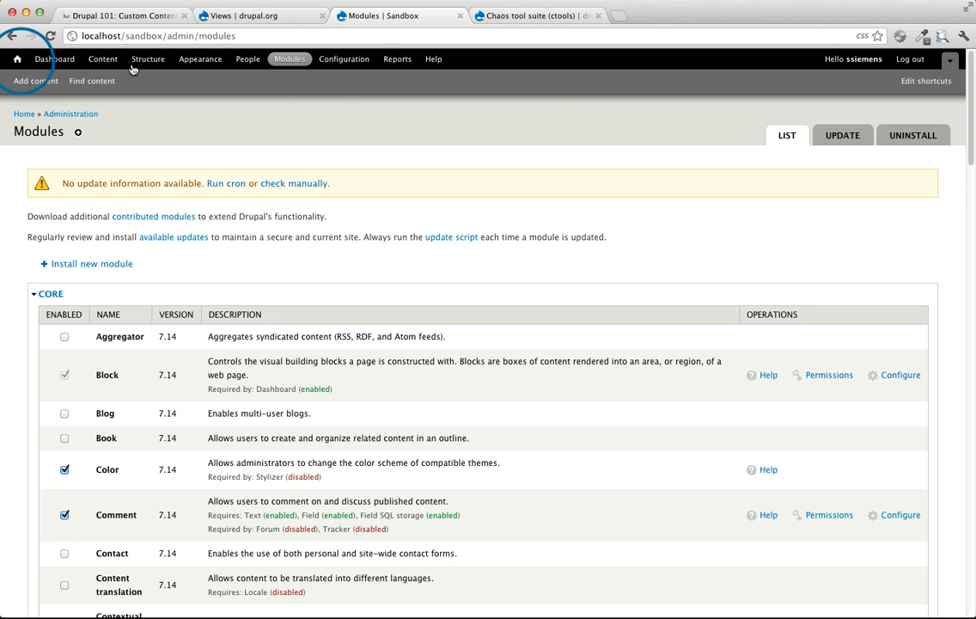
Step: Go via Structure > Content types to manage fields for the Co-Workers type
{"action": "left_click", "coordinate": [17, 58]}
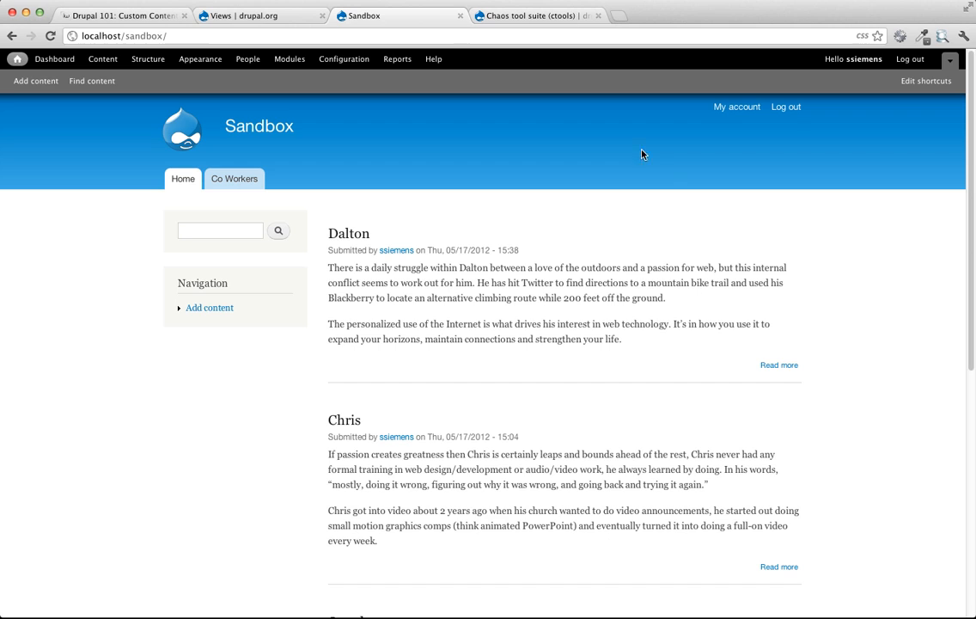
{"action": "mouse_move", "coordinate": [318, 114]}
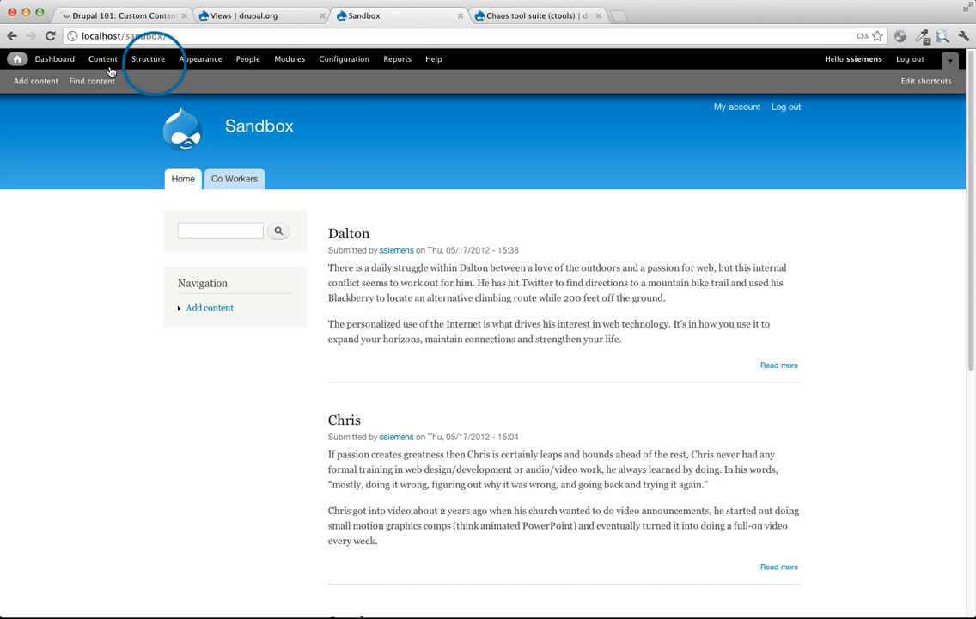
{"action": "left_click", "coordinate": [147, 59]}
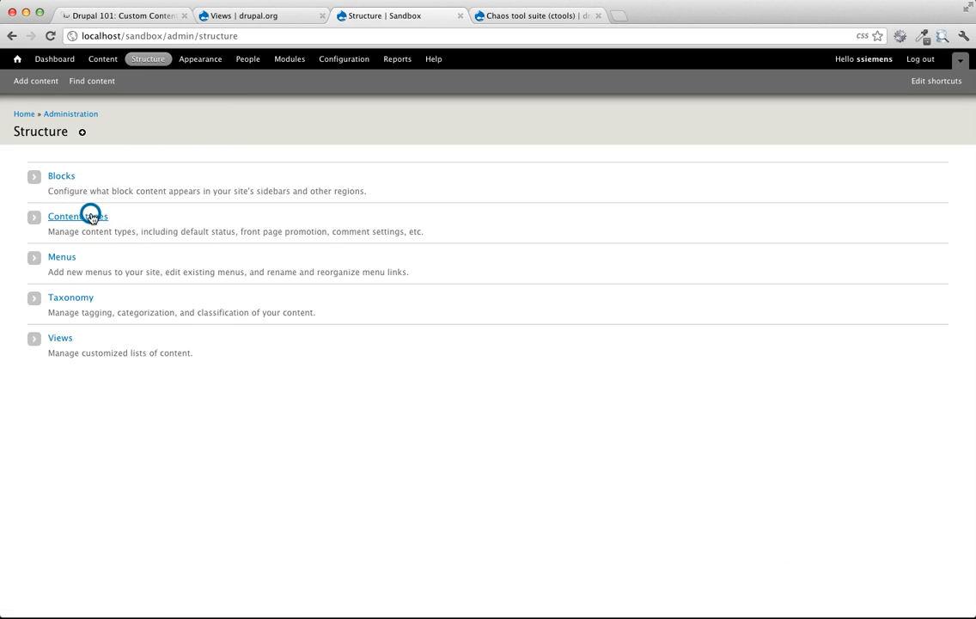
{"action": "left_click", "coordinate": [78, 217]}
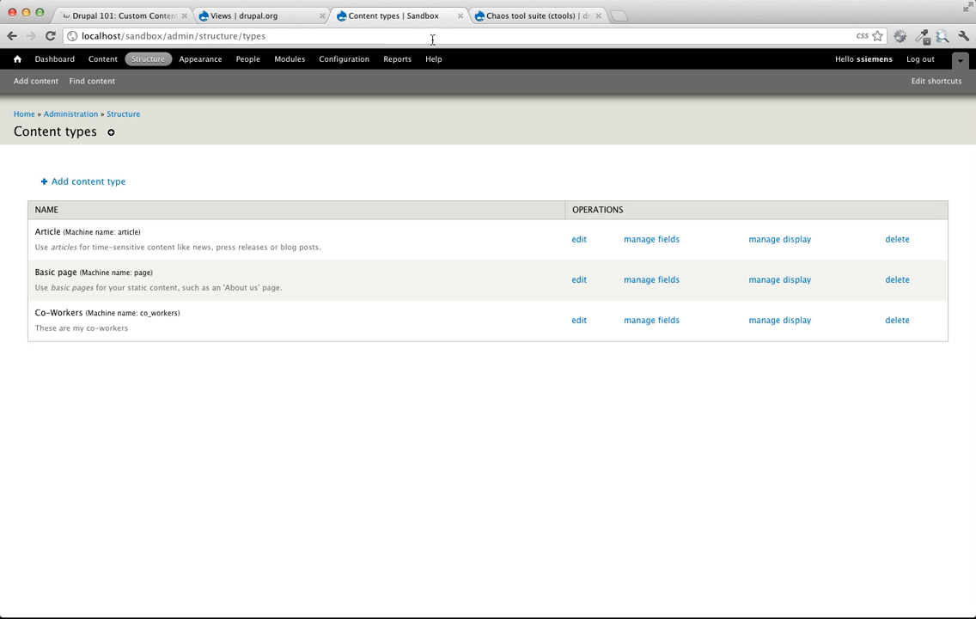
{"action": "left_click", "coordinate": [120, 15]}
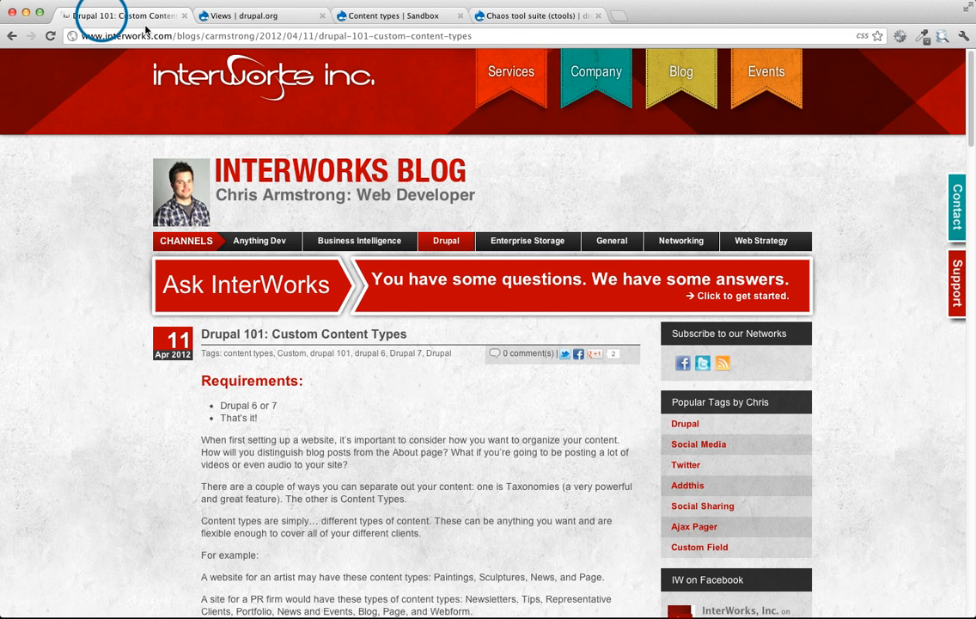
{"action": "mouse_move", "coordinate": [528, 241]}
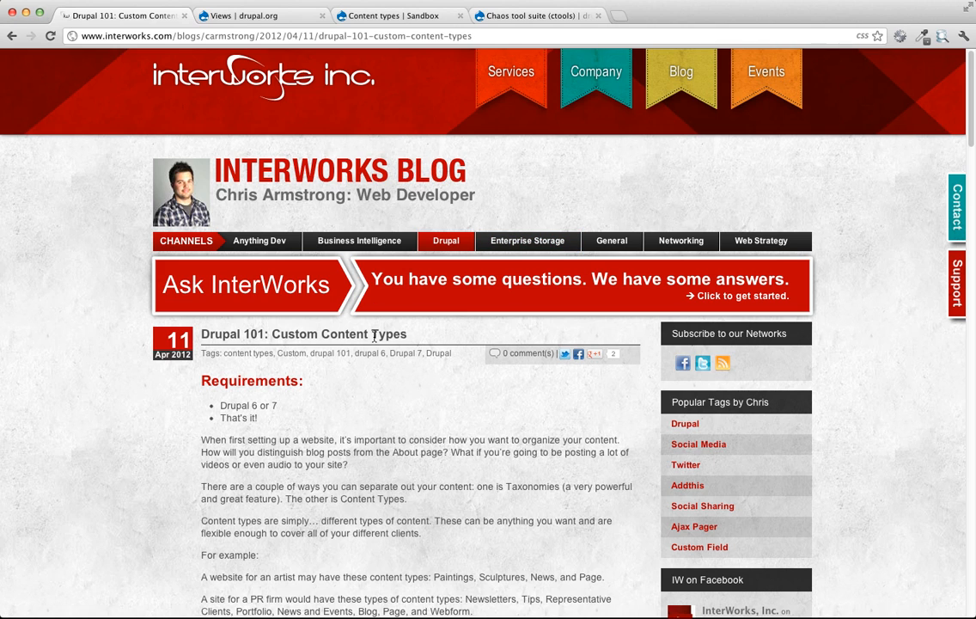
{"action": "mouse_move", "coordinate": [433, 105]}
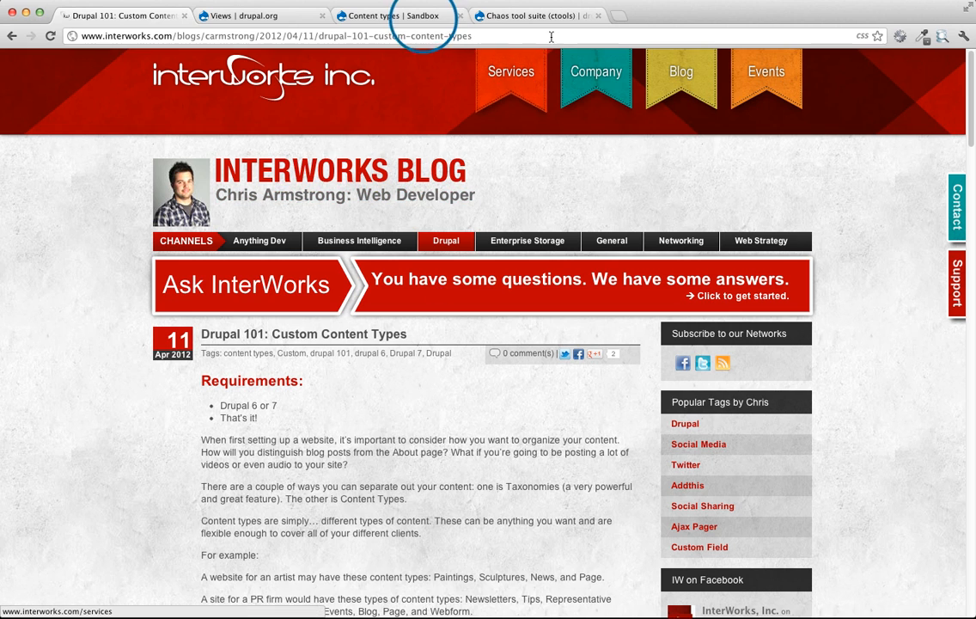
{"action": "left_click", "coordinate": [399, 15]}
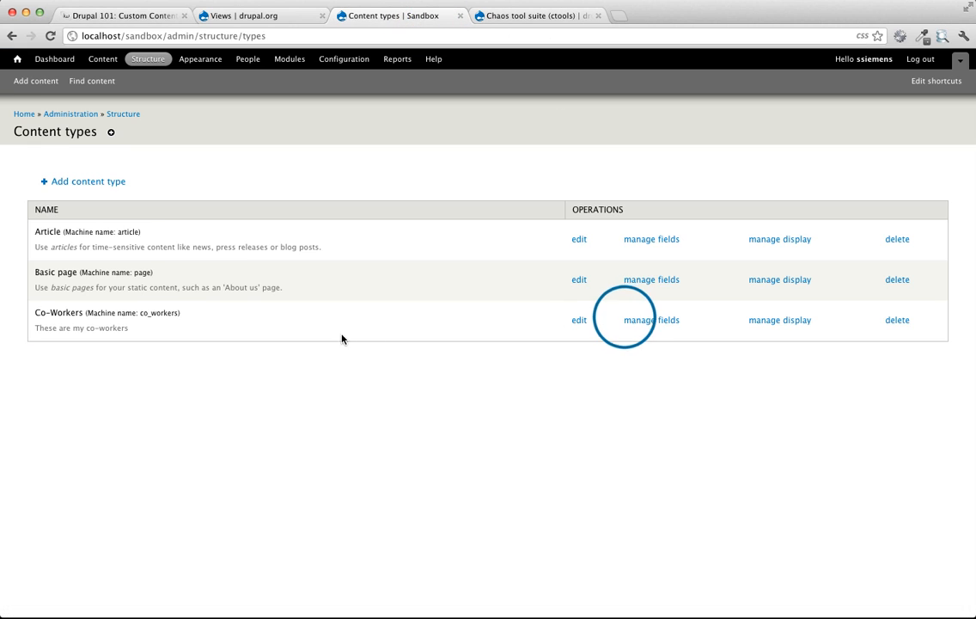
{"action": "left_click", "coordinate": [651, 320]}
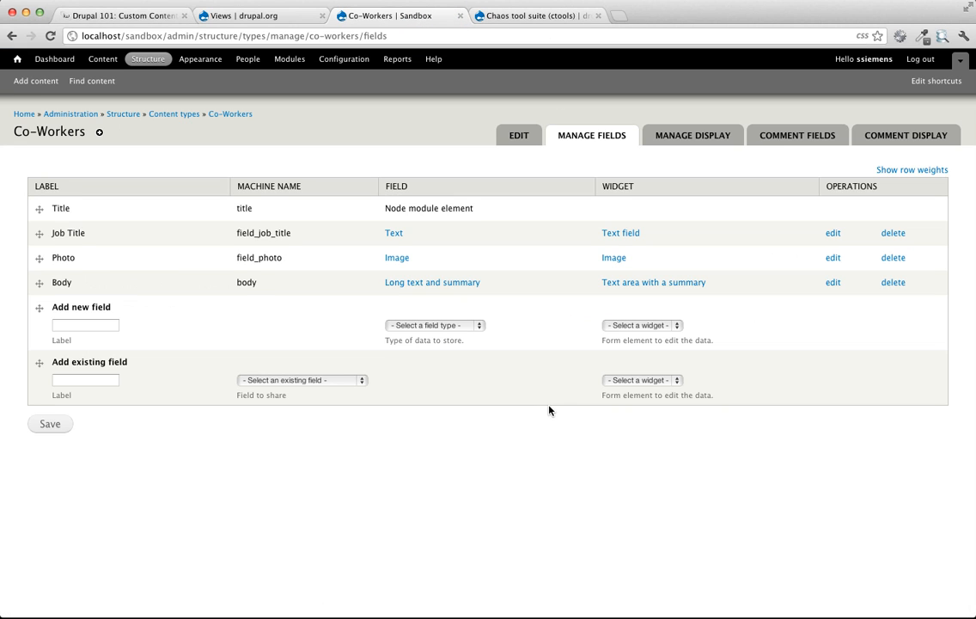
{"action": "mouse_move", "coordinate": [101, 241]}
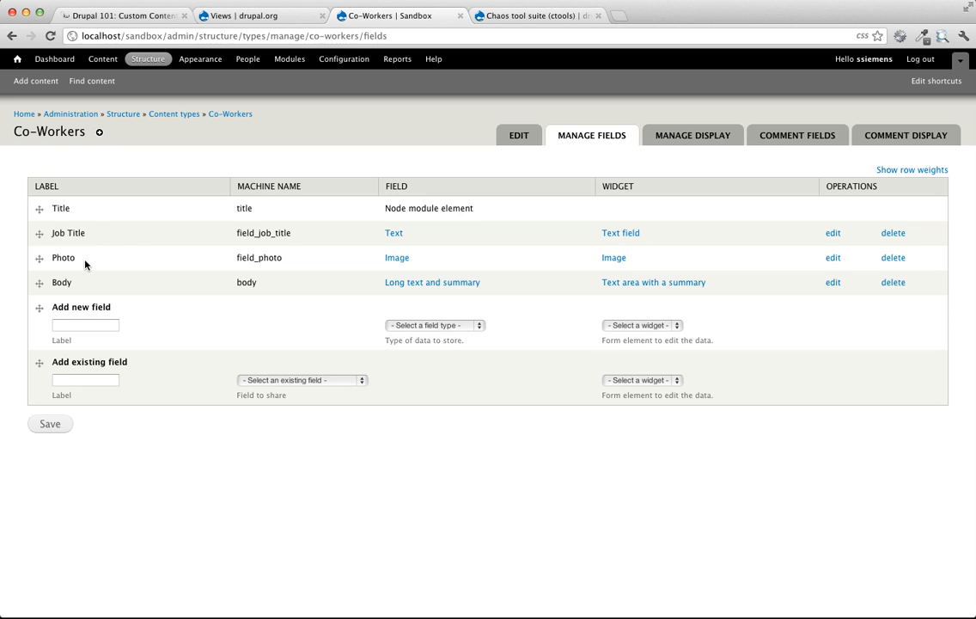
{"action": "mouse_move", "coordinate": [447, 268]}
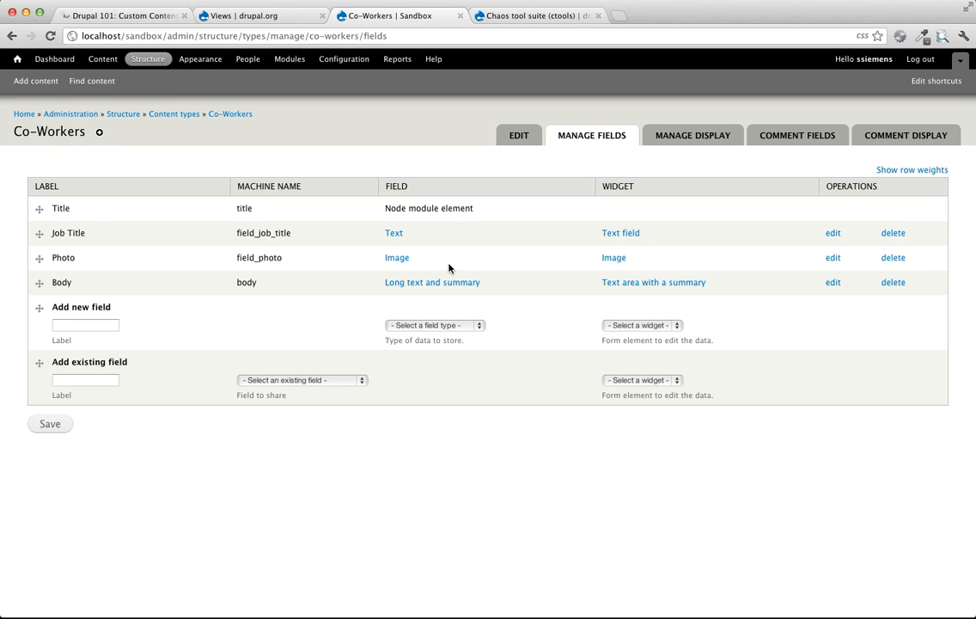
Step: Open Dalton's co-worker post from the front page and scroll through it with its photo
{"action": "left_click", "coordinate": [17, 59]}
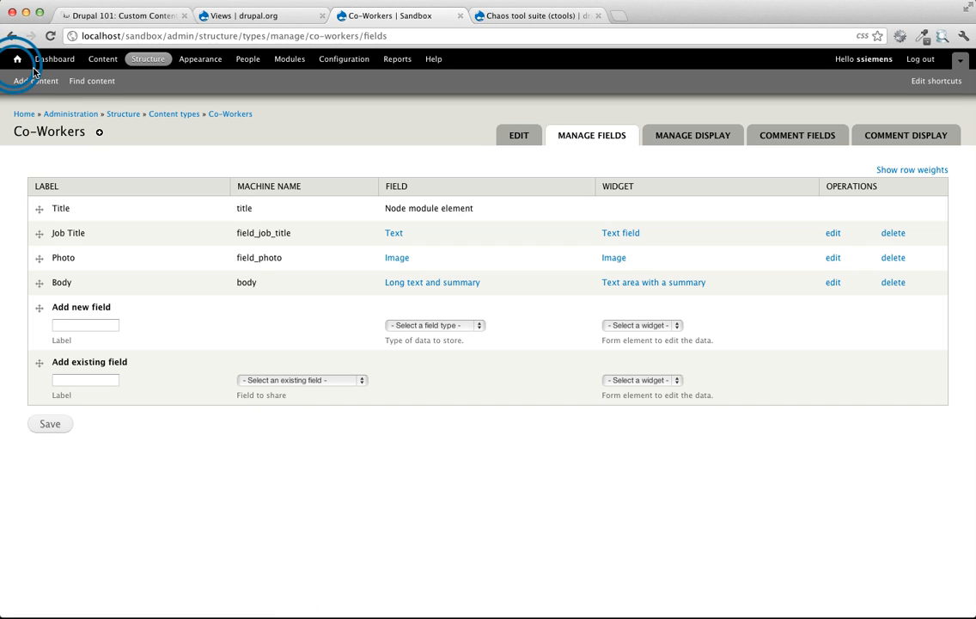
{"action": "left_click", "coordinate": [17, 58]}
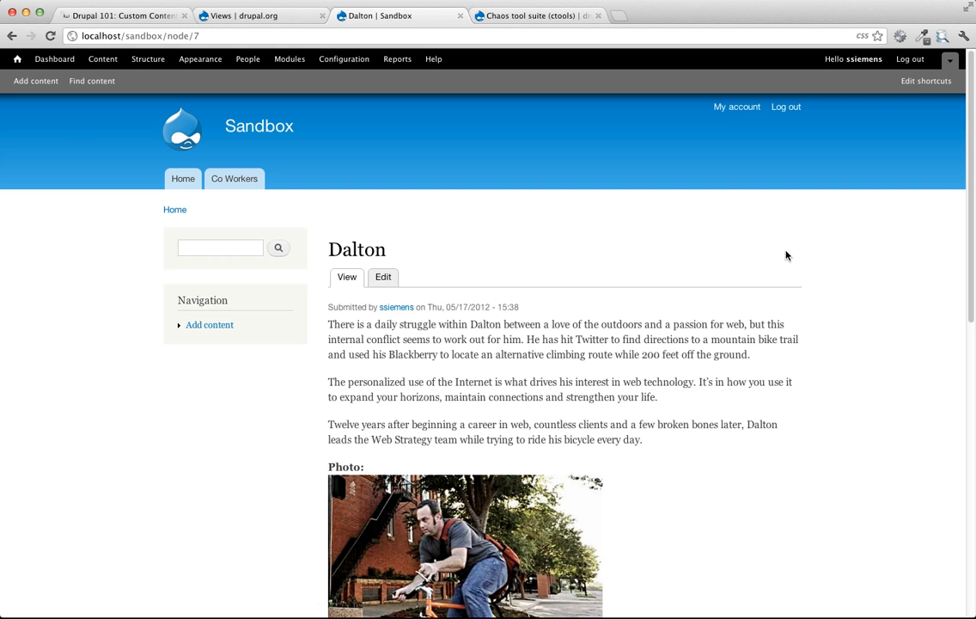
{"action": "scroll", "scroll_direction": "down", "scroll_amount": 3}
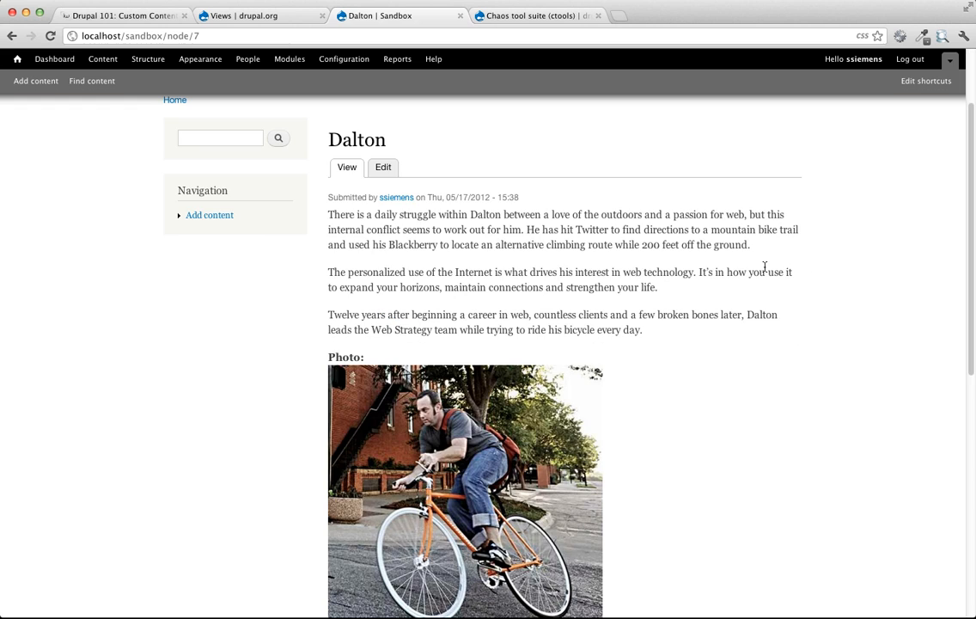
{"action": "mouse_move", "coordinate": [565, 314]}
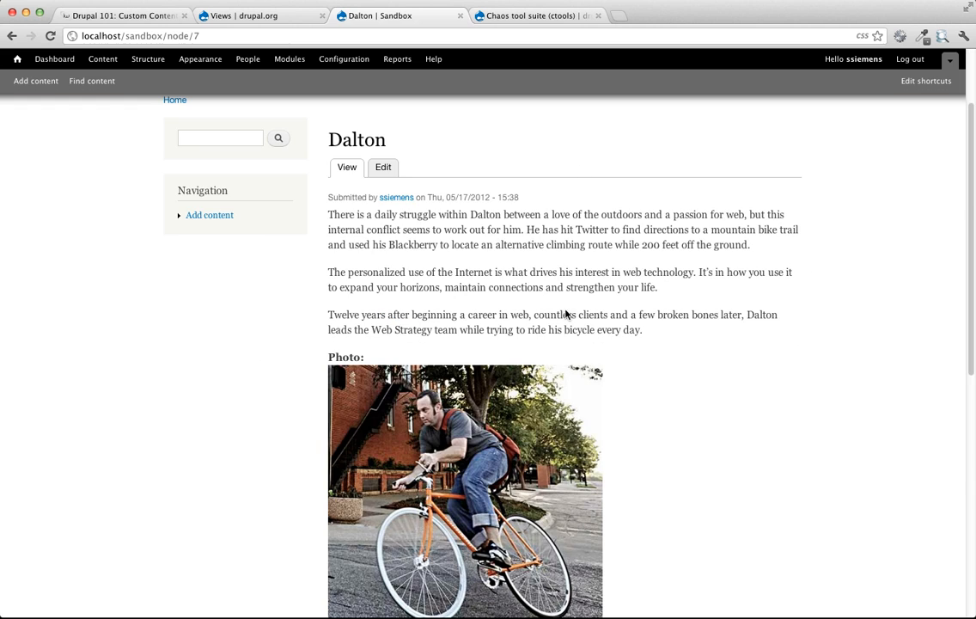
{"action": "scroll", "scroll_direction": "down", "scroll_amount": 3}
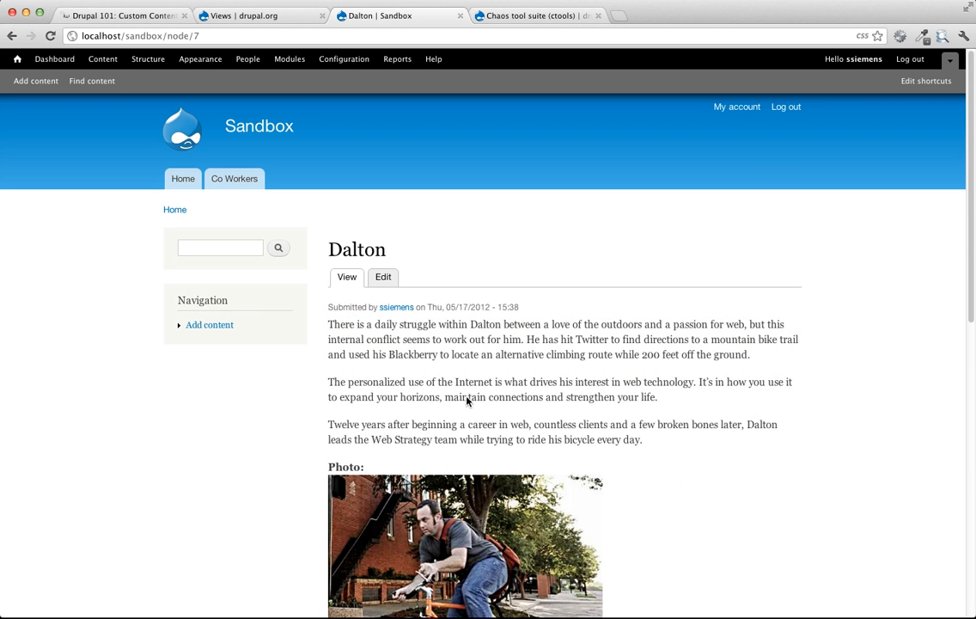
{"action": "scroll", "scroll_direction": "down", "scroll_amount": 3}
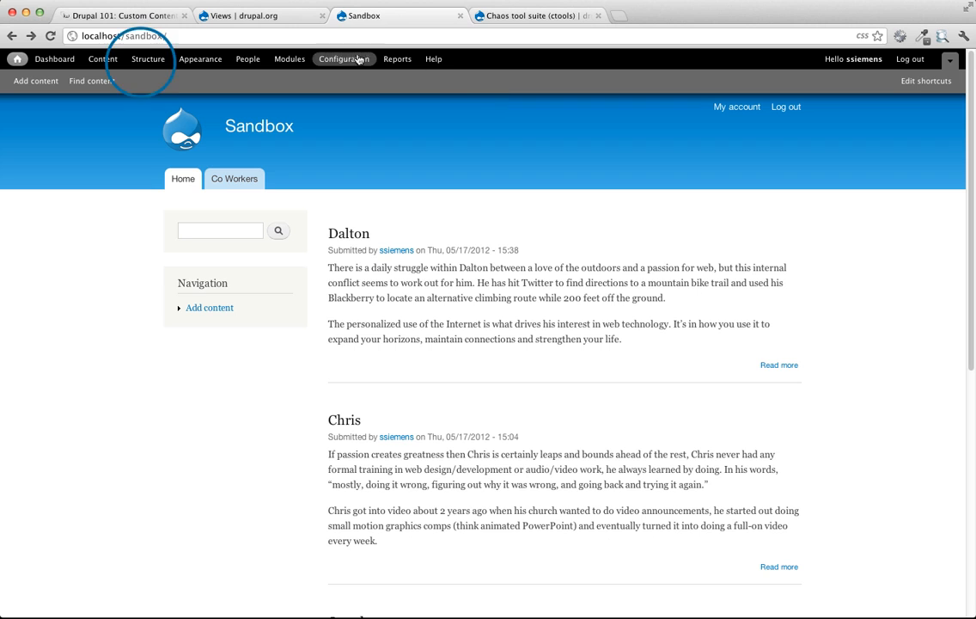
{"action": "left_click", "coordinate": [148, 58]}
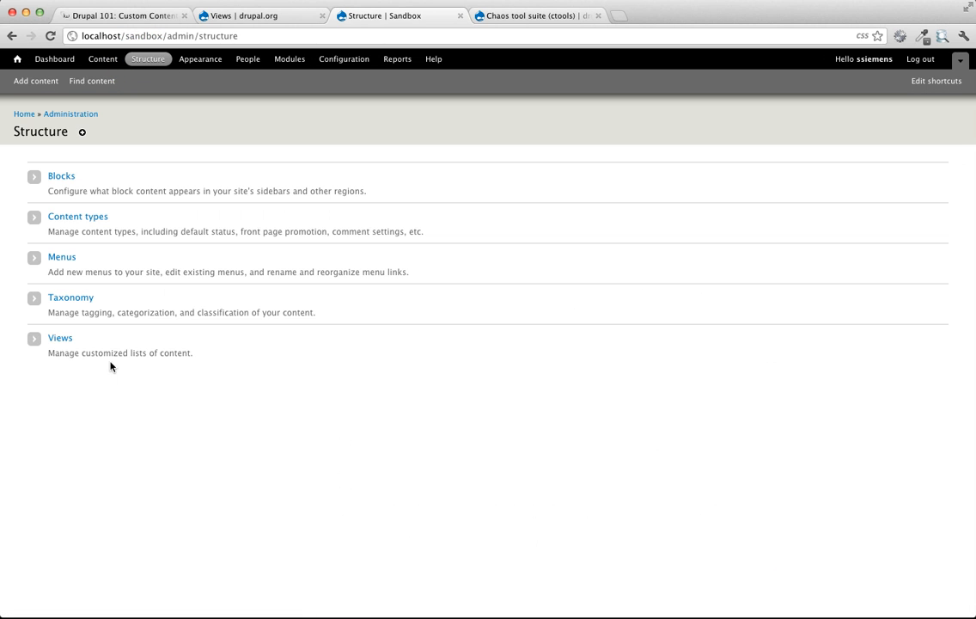
{"action": "left_click", "coordinate": [61, 337]}
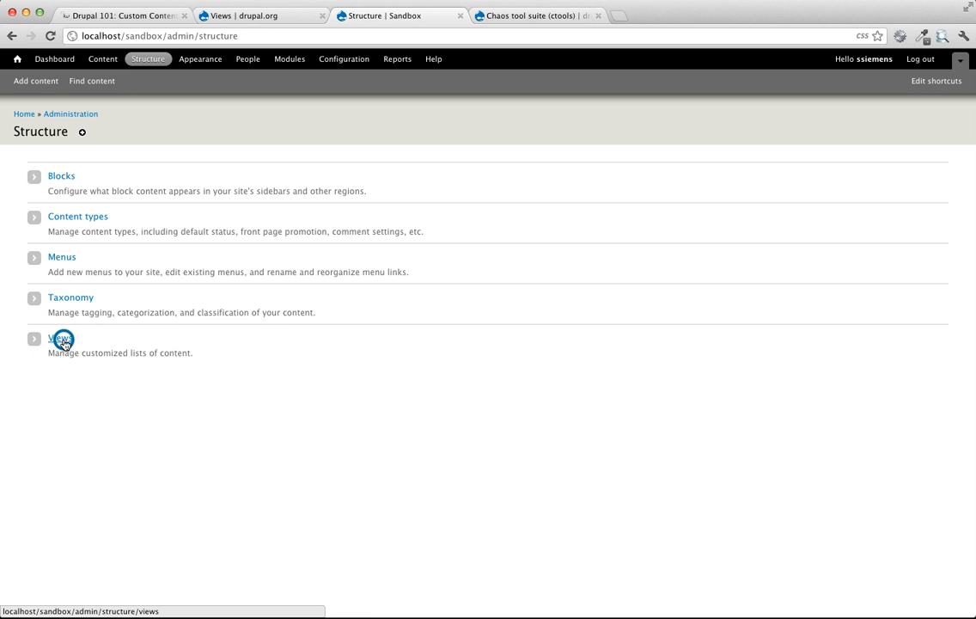
{"action": "left_click", "coordinate": [60, 337]}
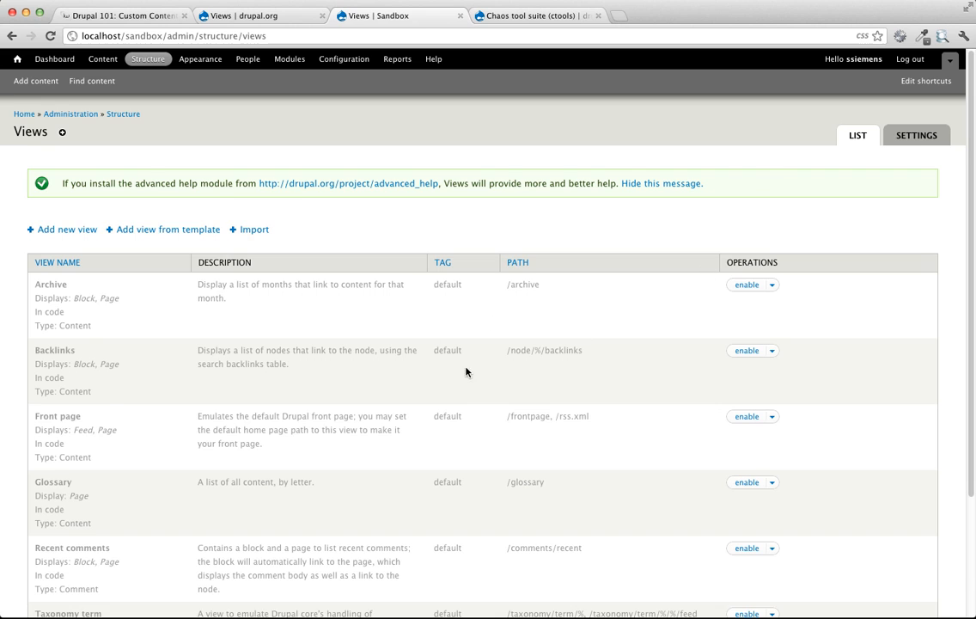
{"action": "mouse_move", "coordinate": [481, 373]}
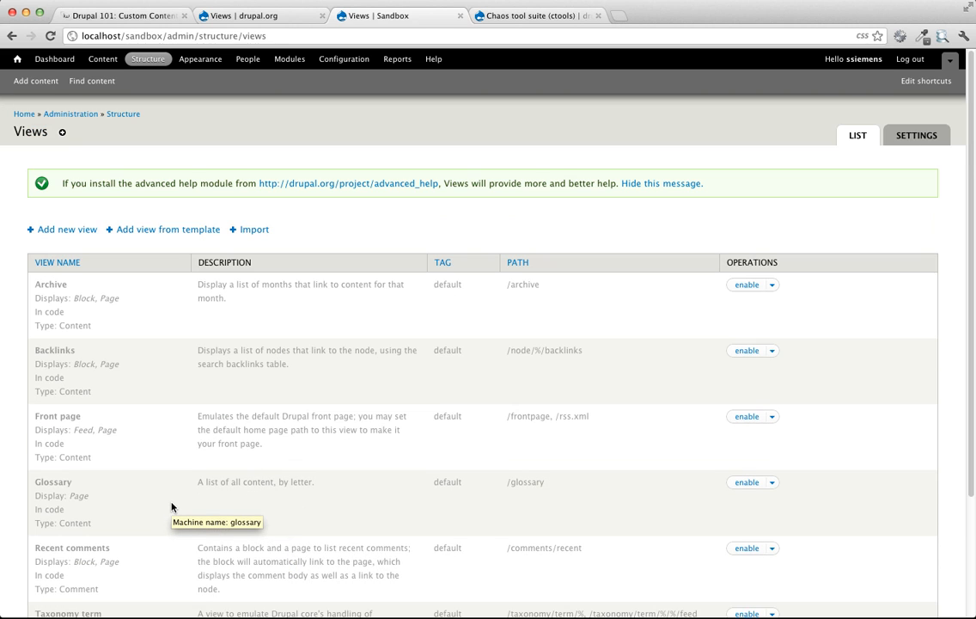
{"action": "mouse_move", "coordinate": [655, 337]}
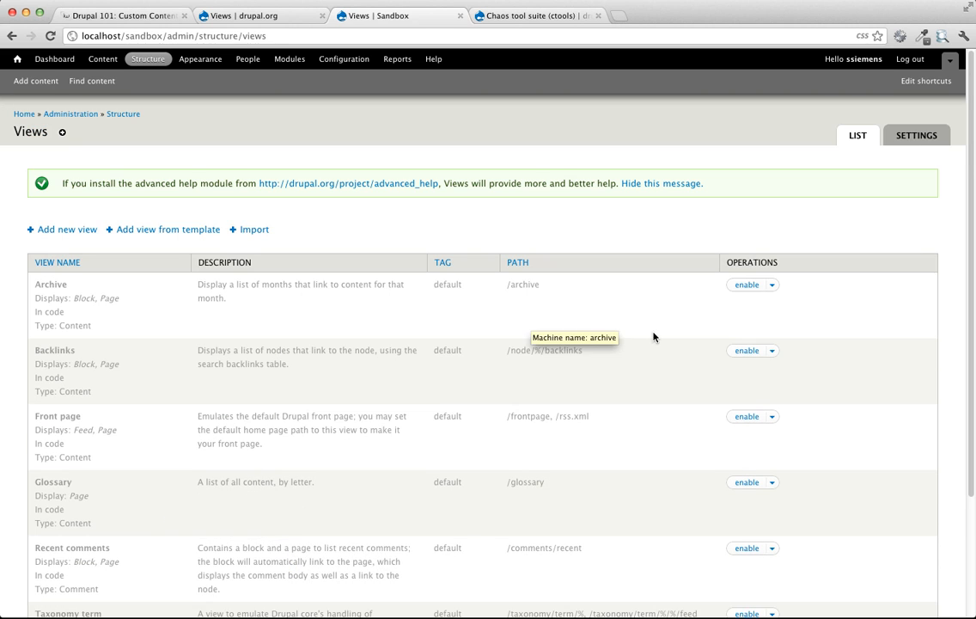
{"action": "mouse_move", "coordinate": [564, 351]}
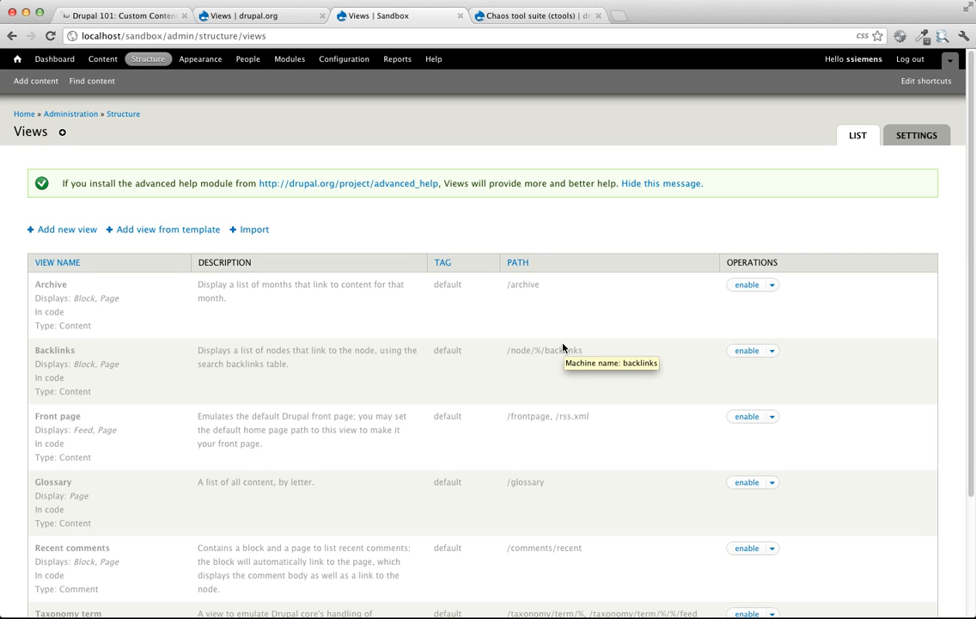
{"action": "mouse_move", "coordinate": [258, 397]}
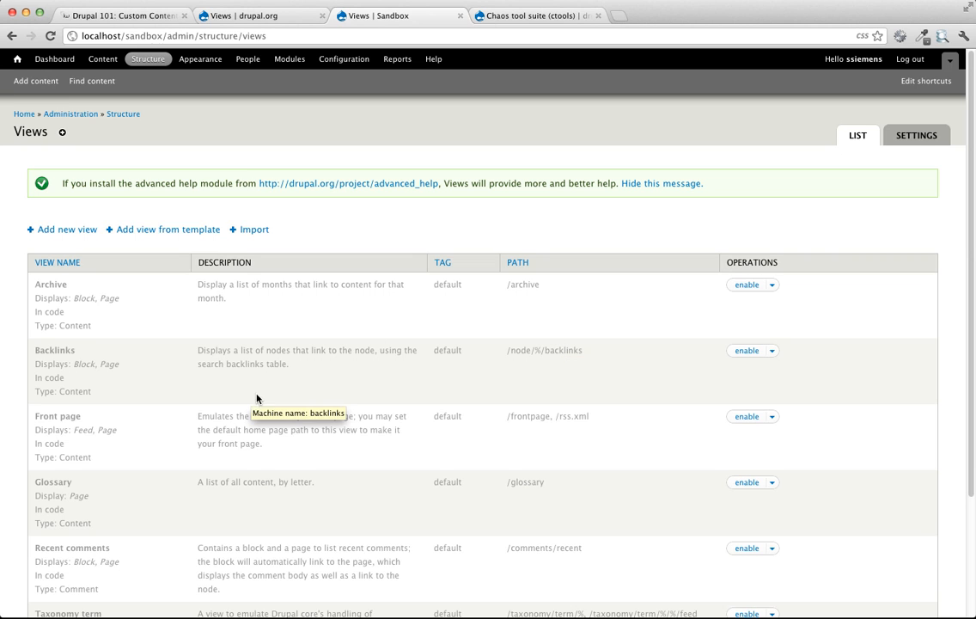
{"action": "scroll", "scroll_direction": "down", "scroll_amount": 3}
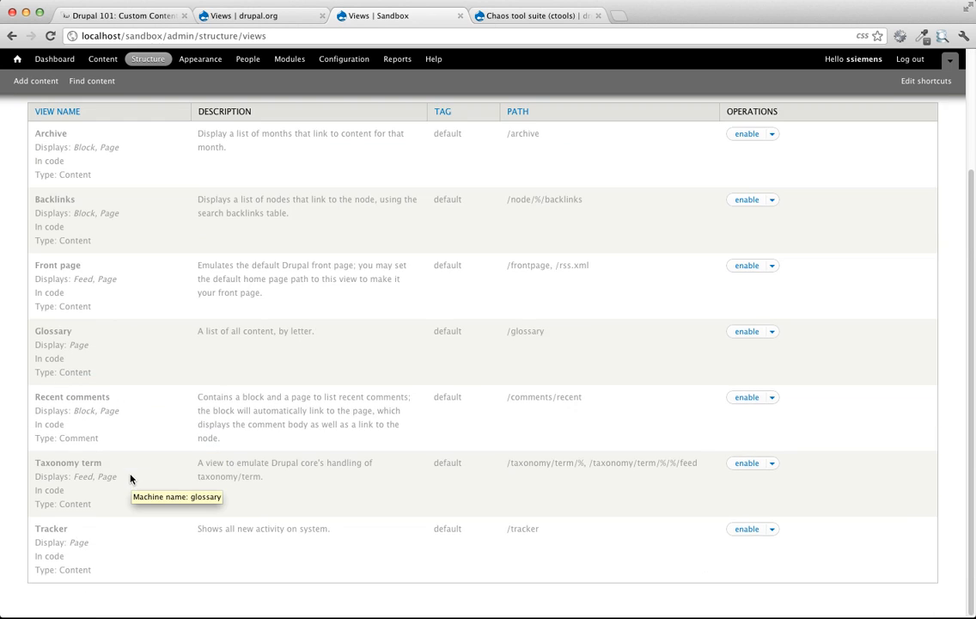
{"action": "mouse_move", "coordinate": [172, 471]}
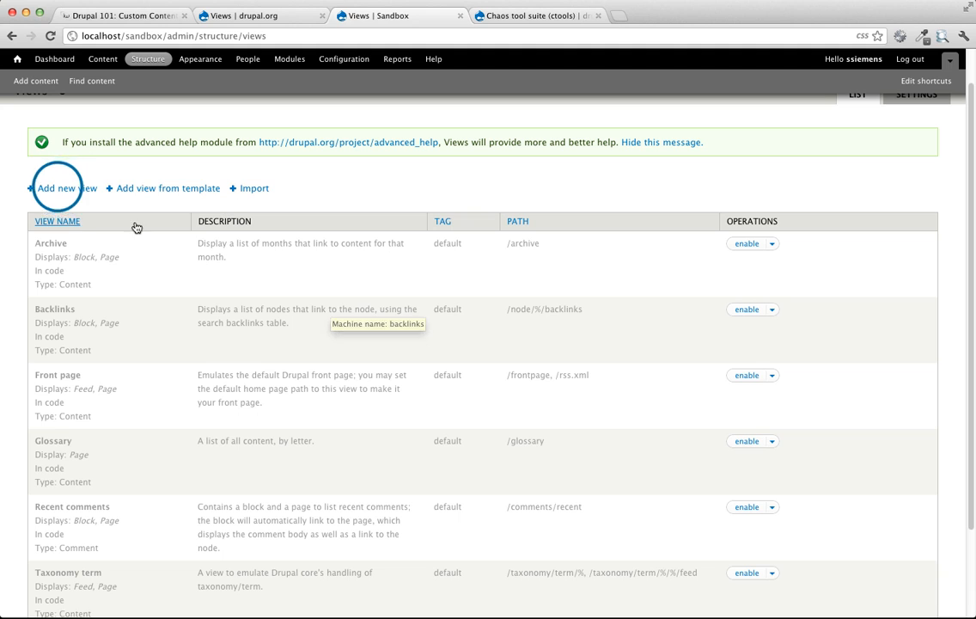
Step: Start a new view and name it 'Co Workers', leaving the description off
{"action": "left_click", "coordinate": [62, 188]}
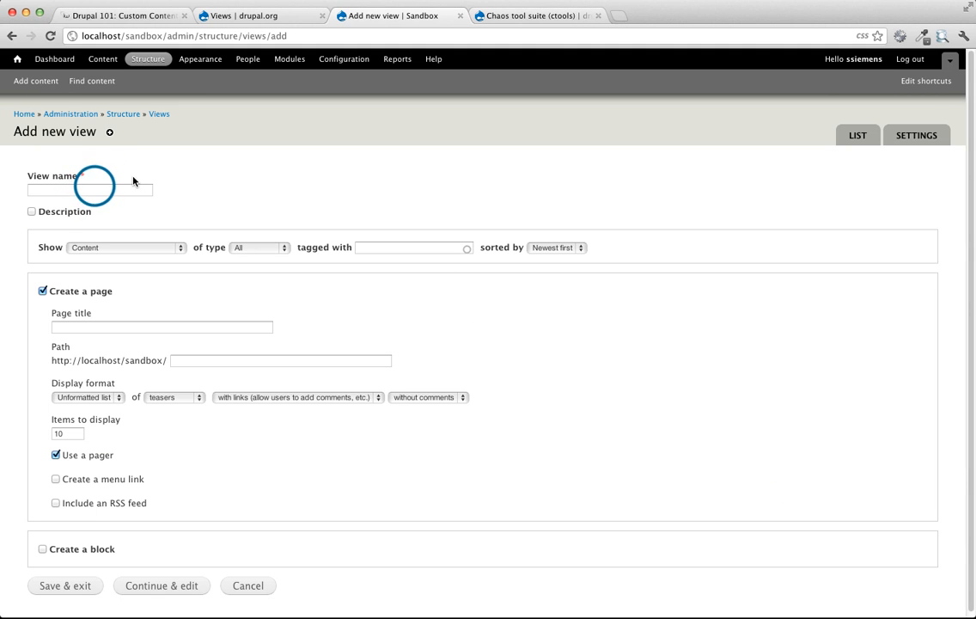
{"action": "type", "text": "Co Wo"}
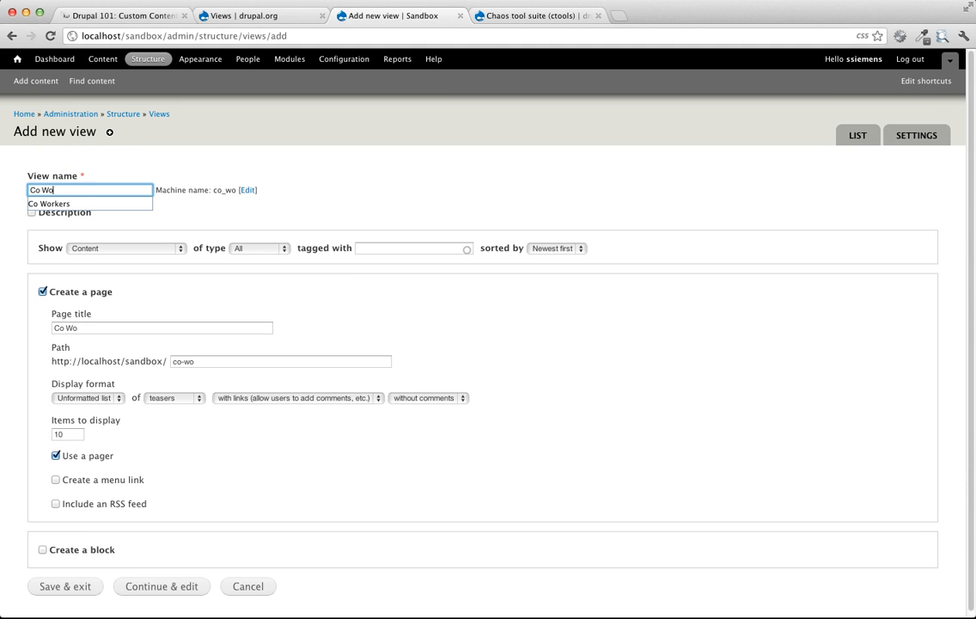
{"action": "type", "text": "rkers"}
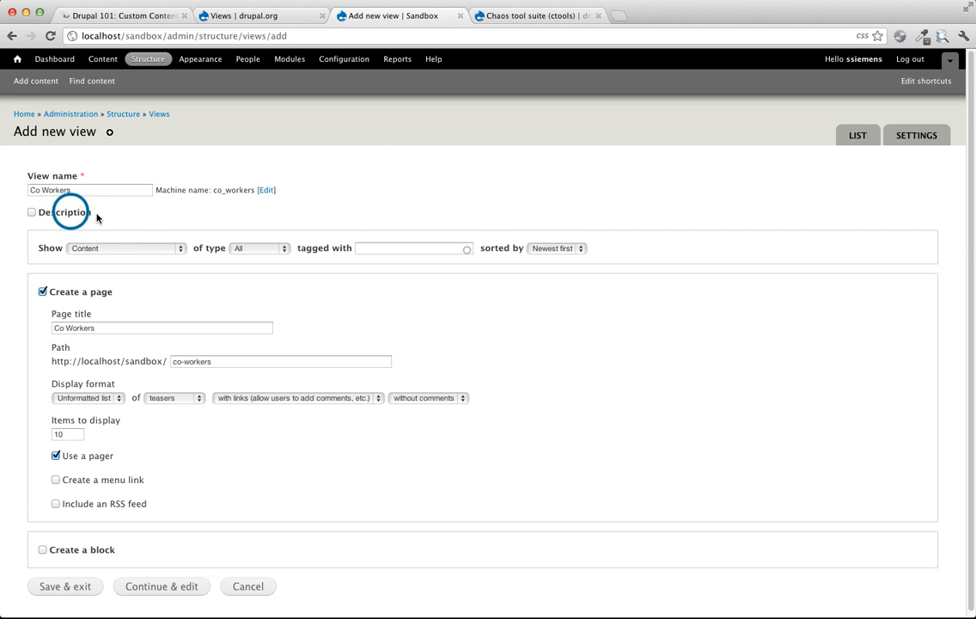
{"action": "left_click", "coordinate": [31, 211]}
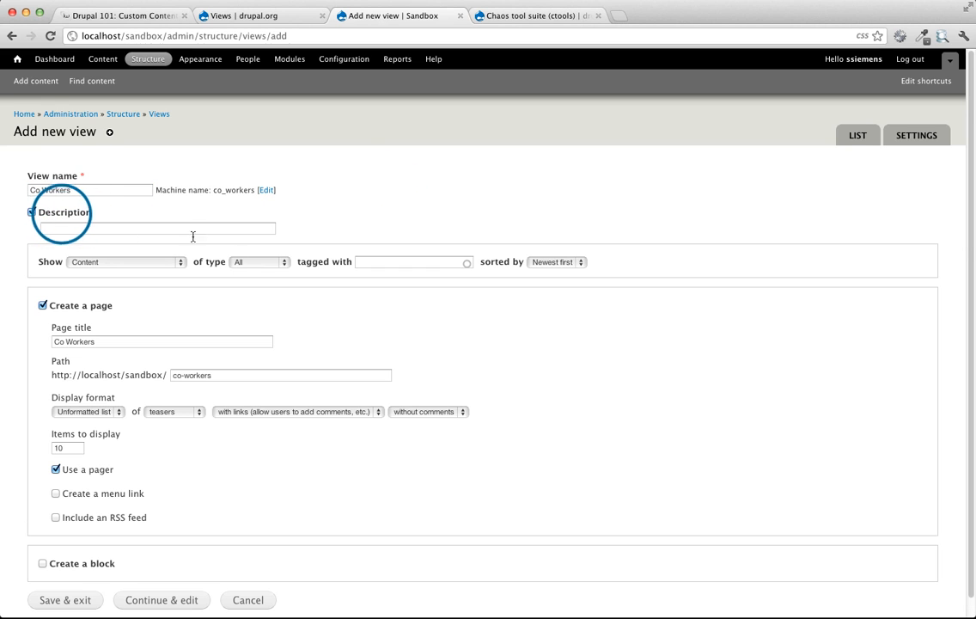
{"action": "left_click", "coordinate": [31, 214]}
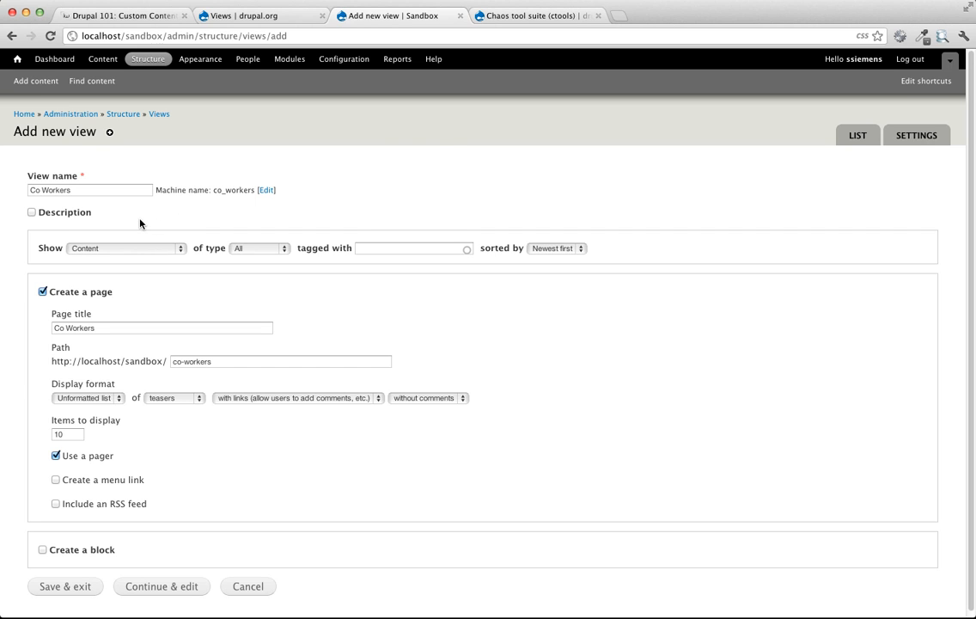
{"action": "left_click", "coordinate": [90, 189]}
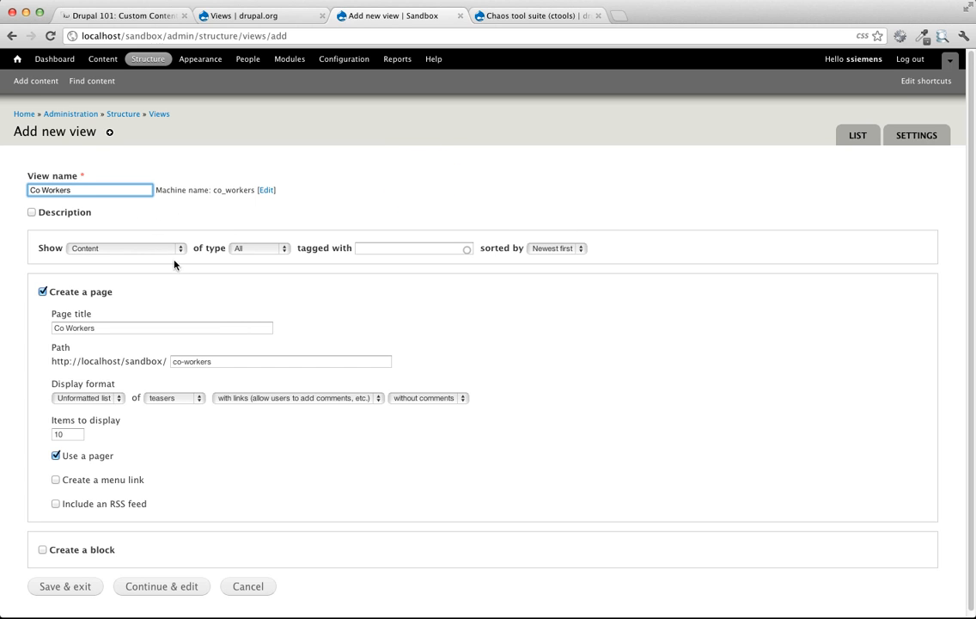
Step: Show content of type Co-Workers, keeping the sort as Newest first
{"action": "left_click", "coordinate": [124, 248]}
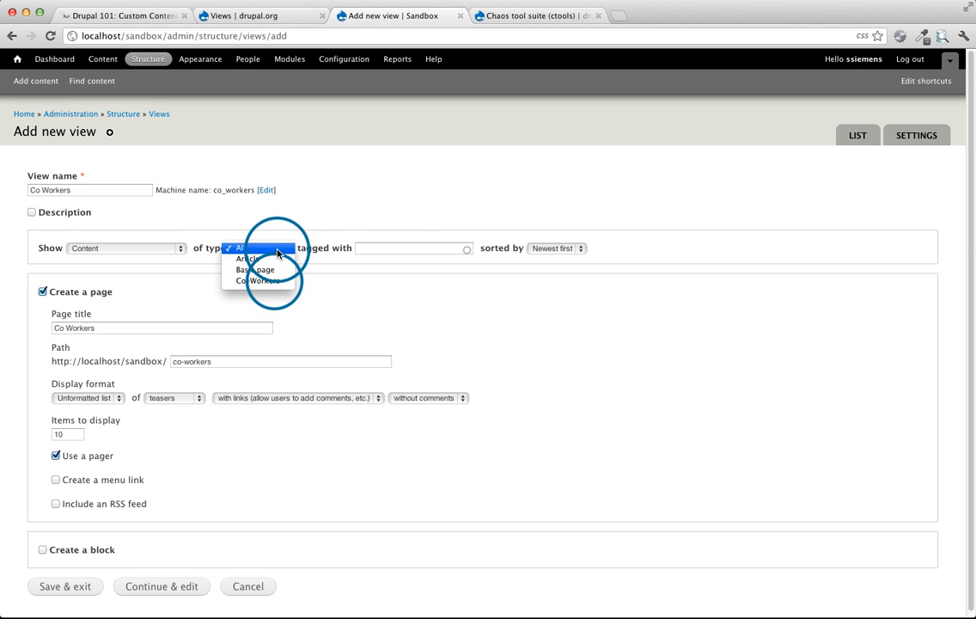
{"action": "left_click", "coordinate": [254, 280]}
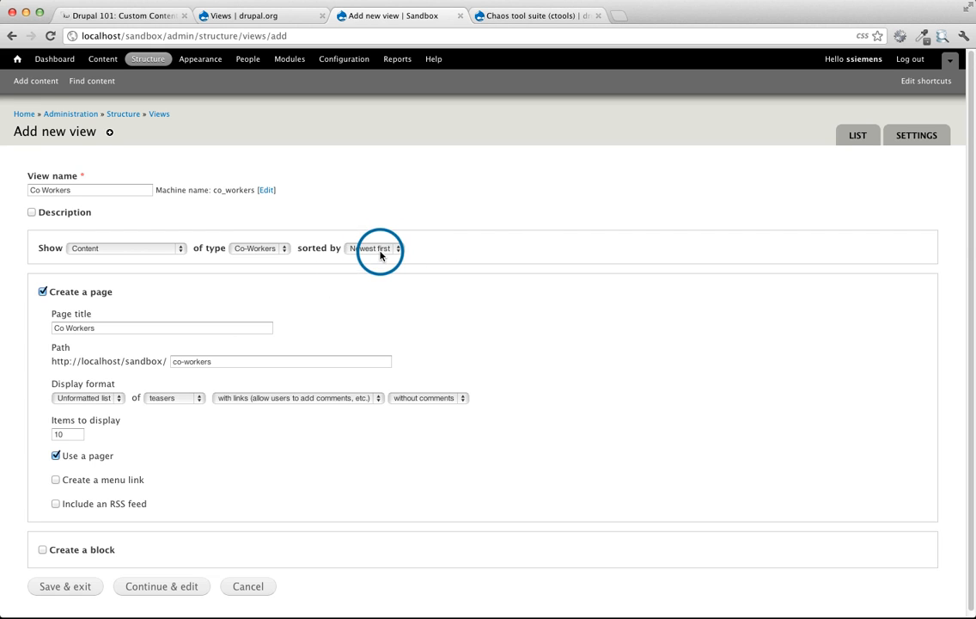
{"action": "left_click", "coordinate": [373, 247]}
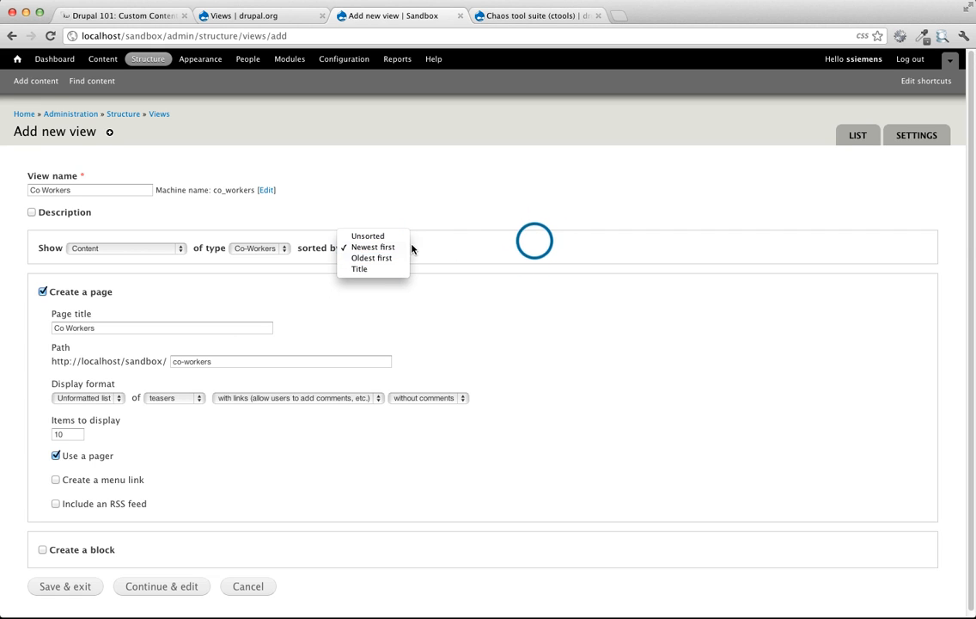
{"action": "left_click", "coordinate": [371, 248]}
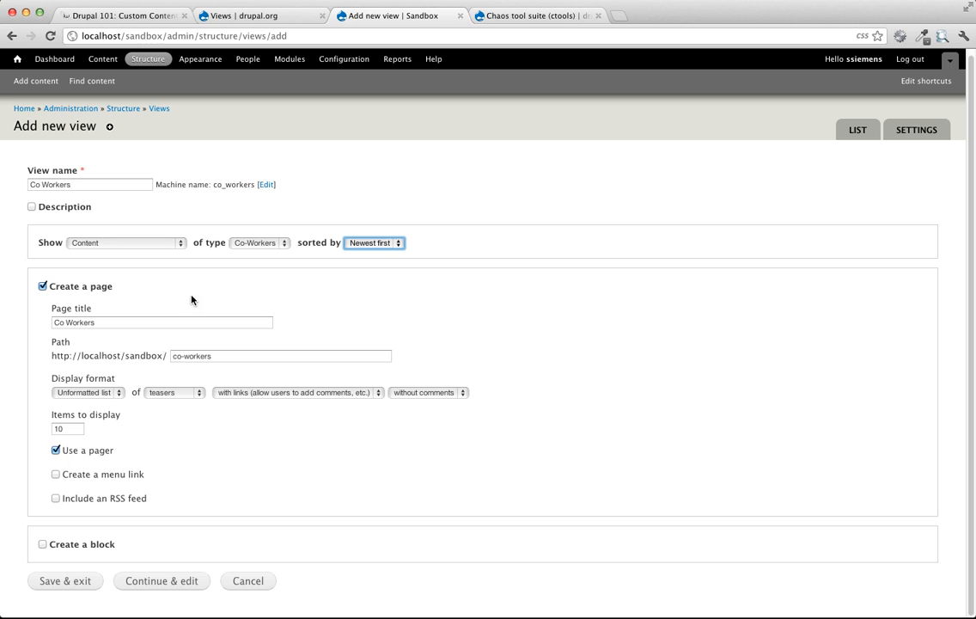
{"action": "mouse_move", "coordinate": [251, 334]}
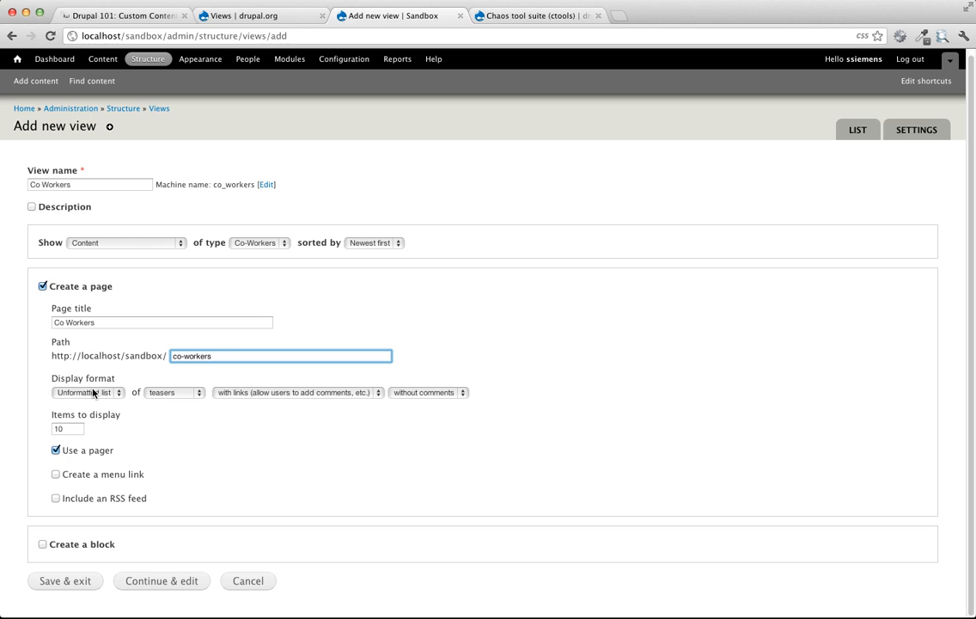
Step: Set the page display format to Unformatted list of full posts
{"action": "left_click", "coordinate": [86, 392]}
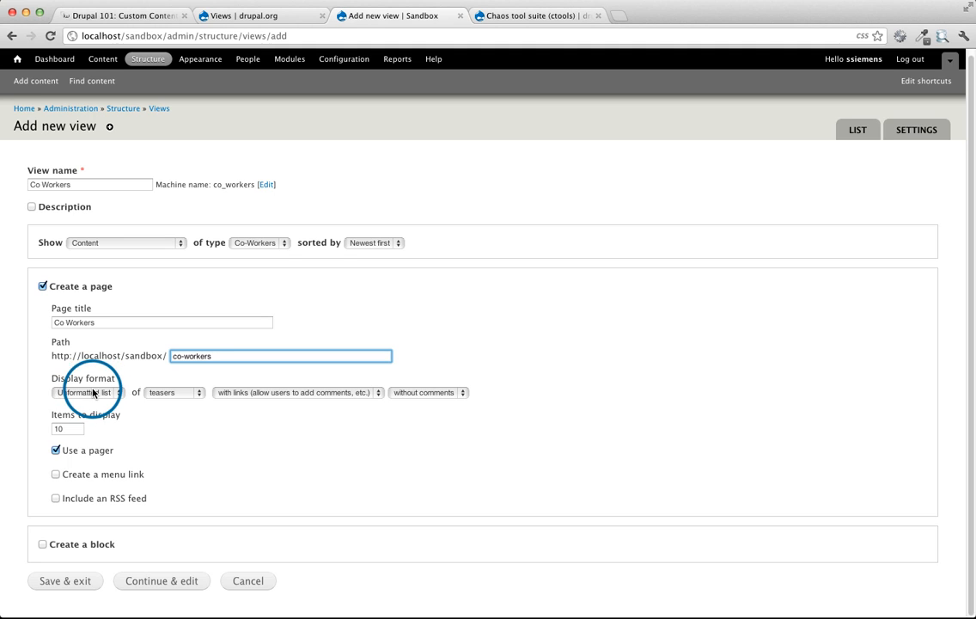
{"action": "left_click", "coordinate": [86, 392]}
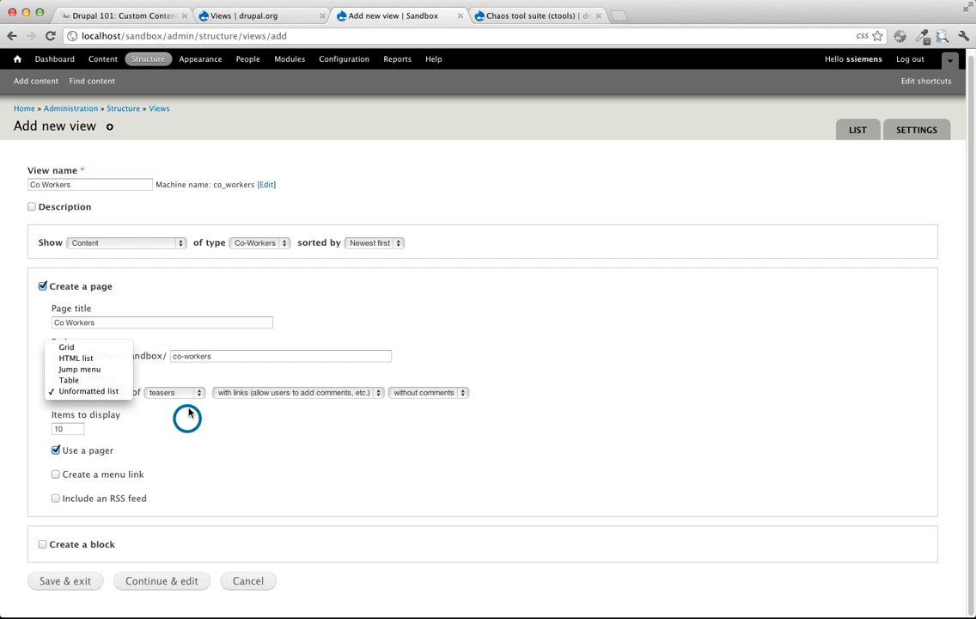
{"action": "left_click", "coordinate": [90, 392]}
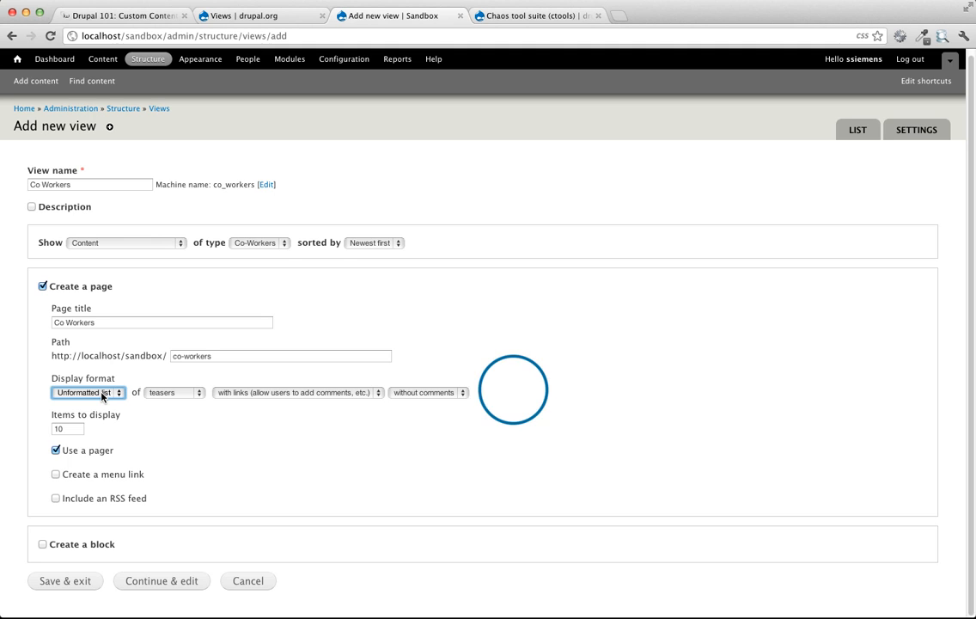
{"action": "left_click", "coordinate": [176, 392]}
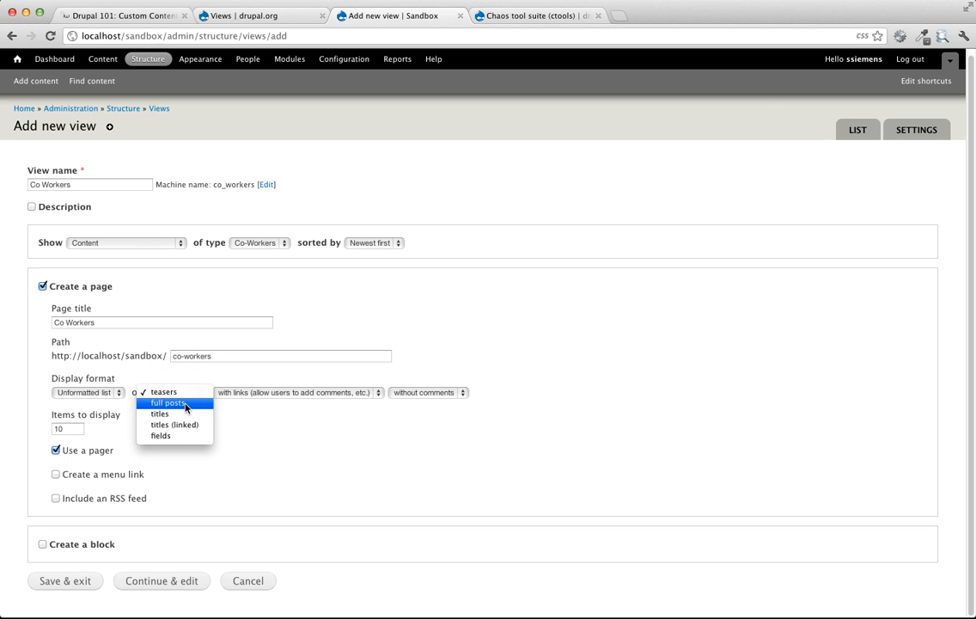
{"action": "left_click", "coordinate": [168, 402]}
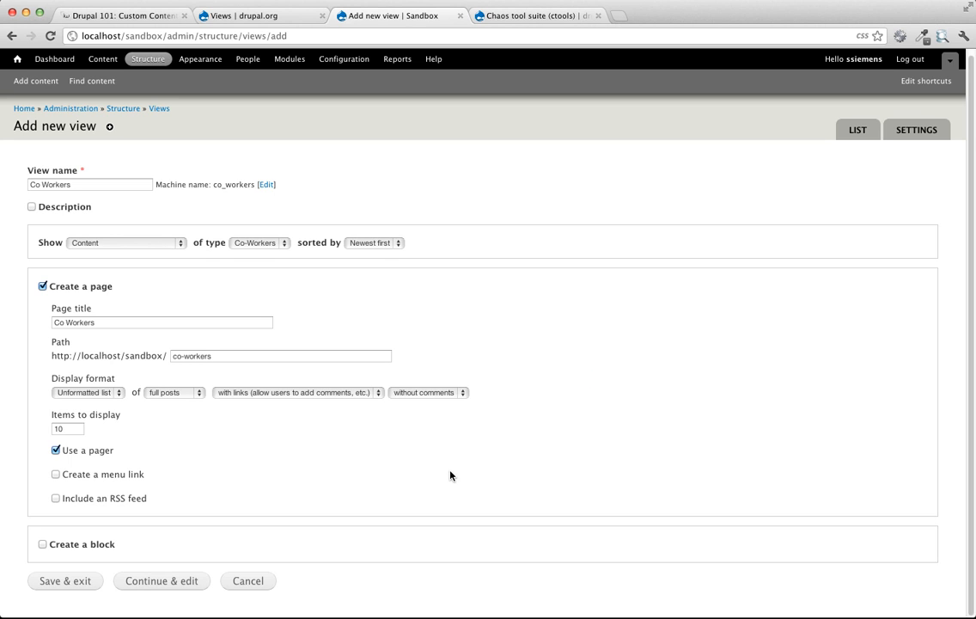
Step: Change Items to display to 5 per page
{"action": "left_click", "coordinate": [67, 428]}
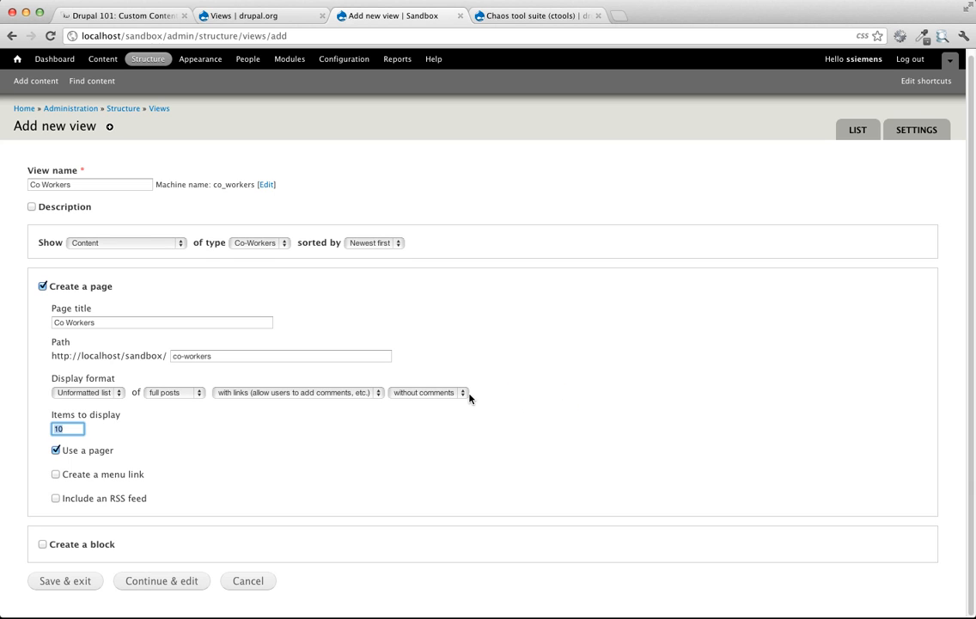
{"action": "mouse_move", "coordinate": [375, 396]}
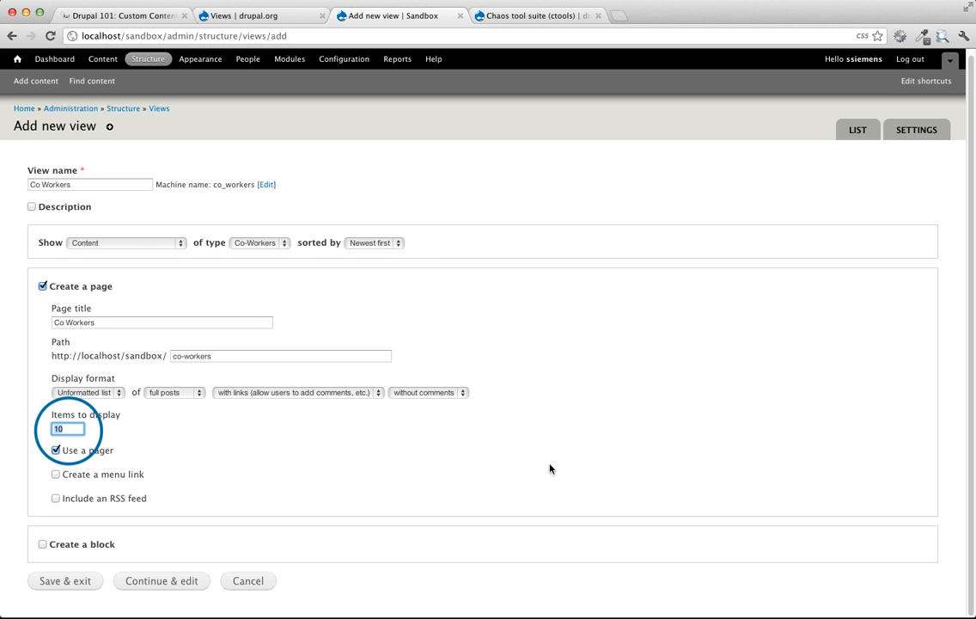
{"action": "left_click", "coordinate": [67, 428]}
{"action": "type", "text": "5"}
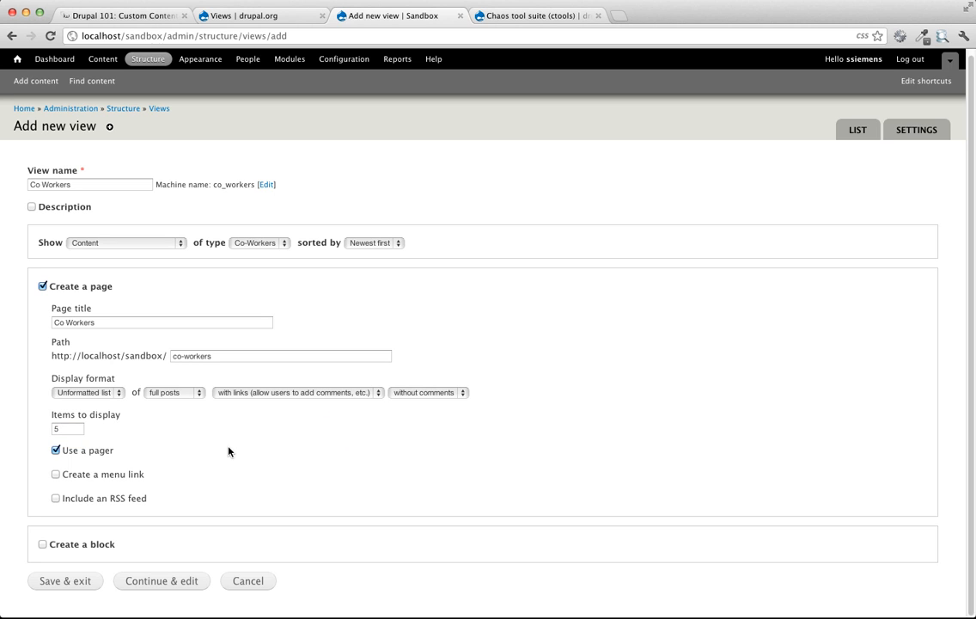
{"action": "mouse_move", "coordinate": [96, 457]}
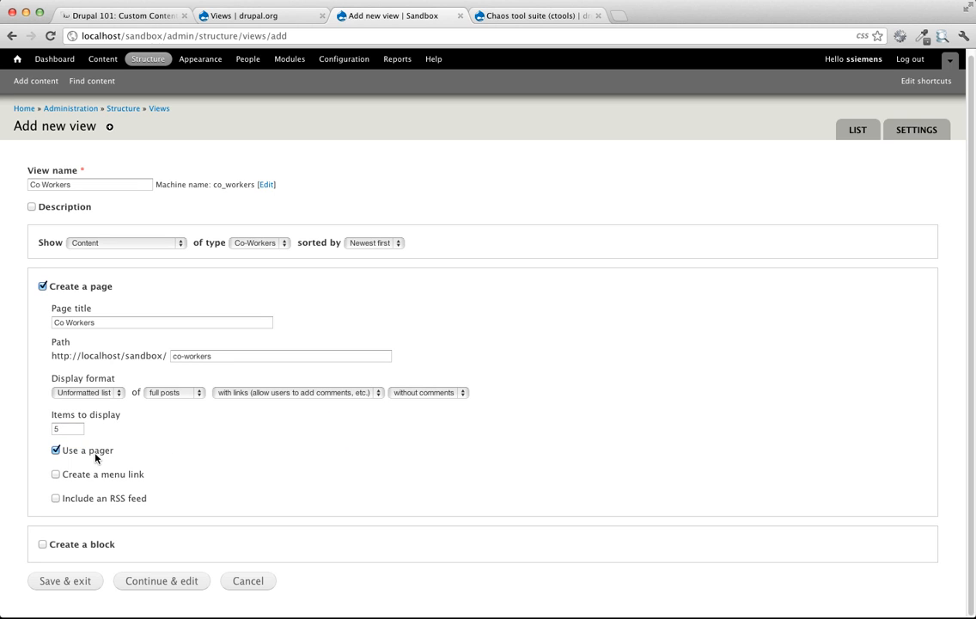
{"action": "mouse_move", "coordinate": [216, 453]}
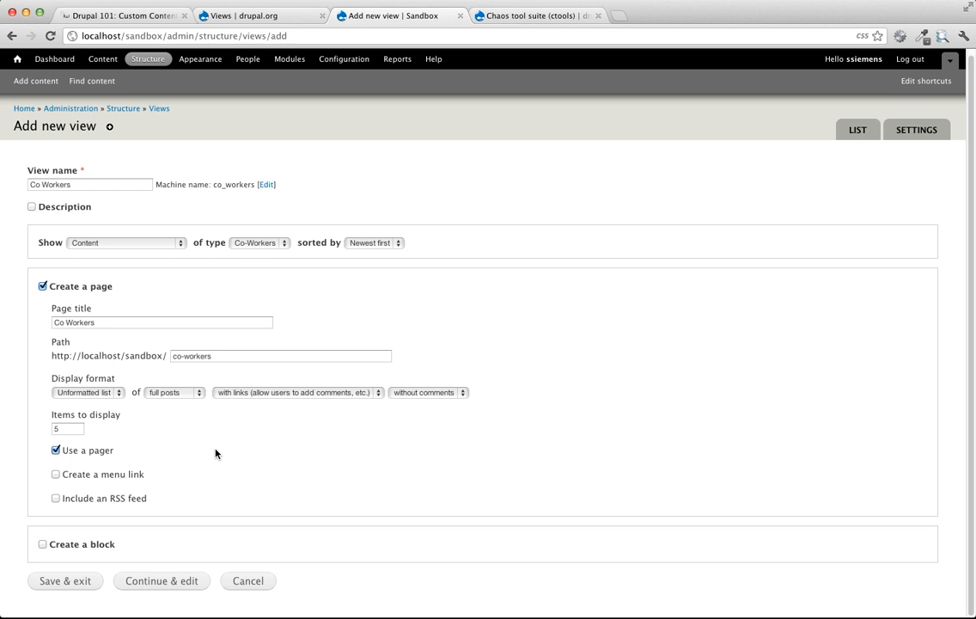
{"action": "left_click", "coordinate": [55, 474]}
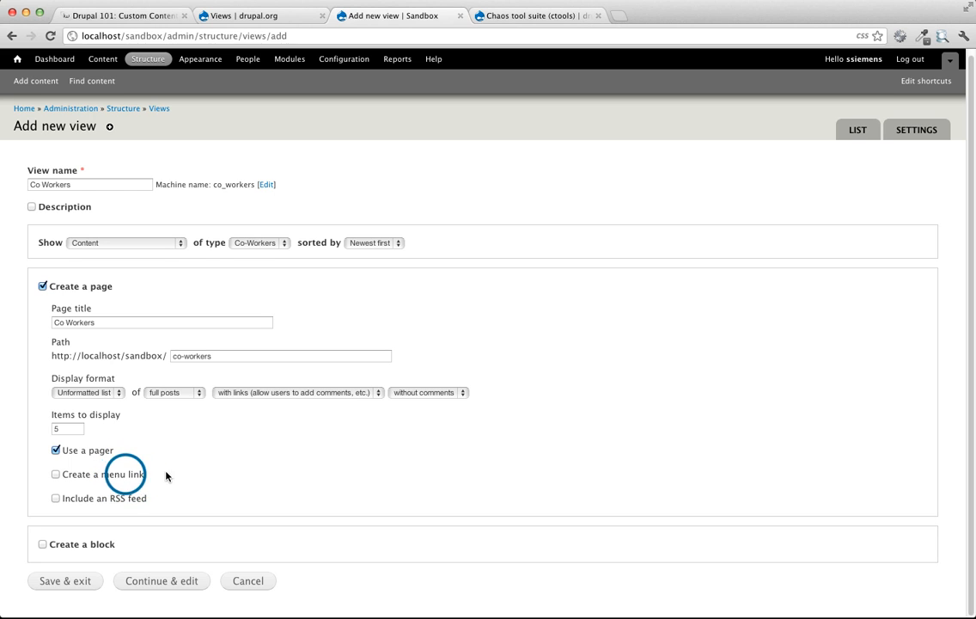
Step: Add a menu link and a block of linked titles, then Save & exit to land on /co-workers
{"action": "left_click", "coordinate": [55, 474]}
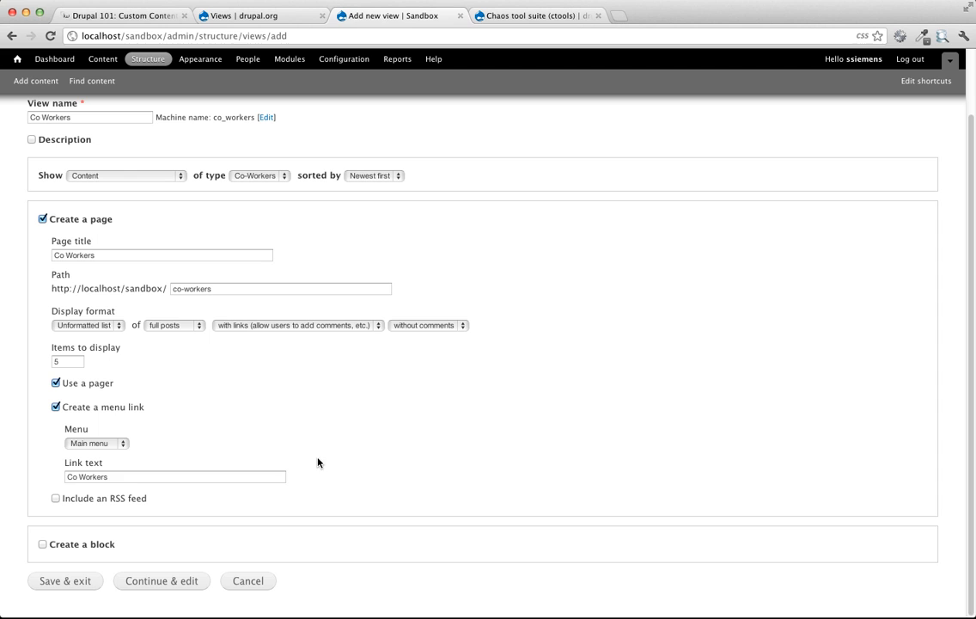
{"action": "left_click", "coordinate": [127, 476]}
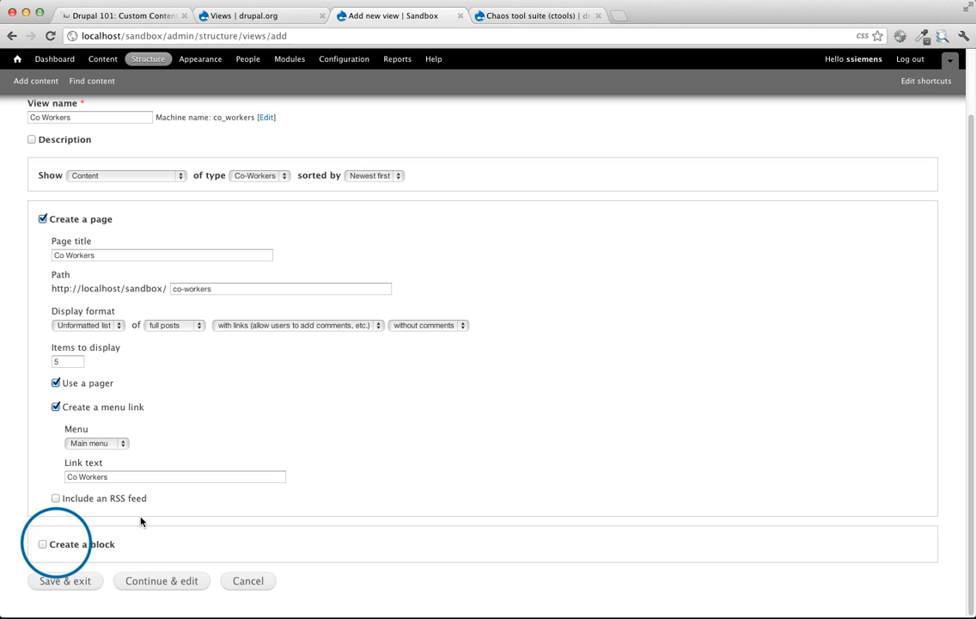
{"action": "left_click", "coordinate": [42, 544]}
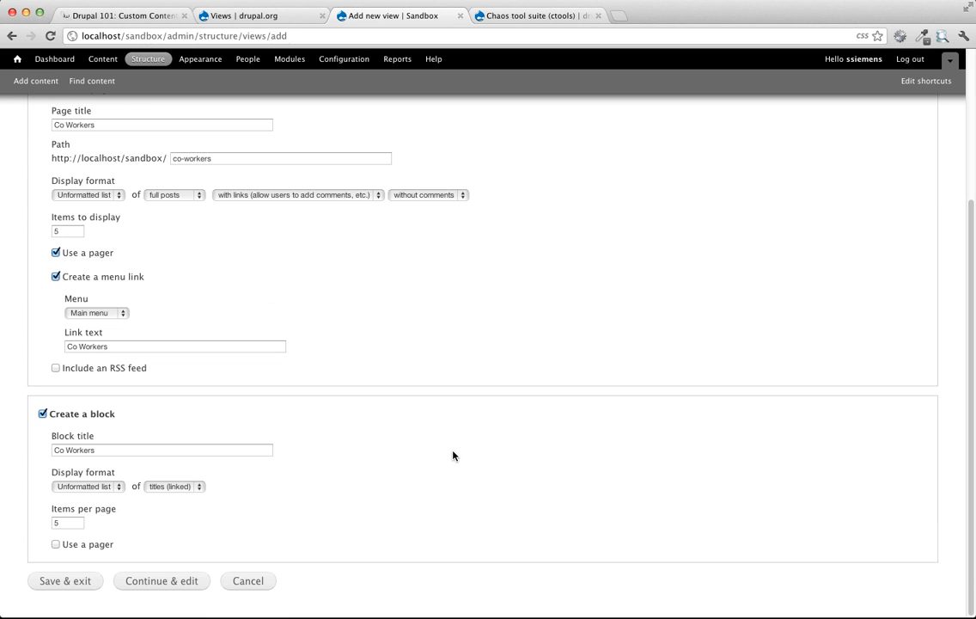
{"action": "mouse_move", "coordinate": [72, 502]}
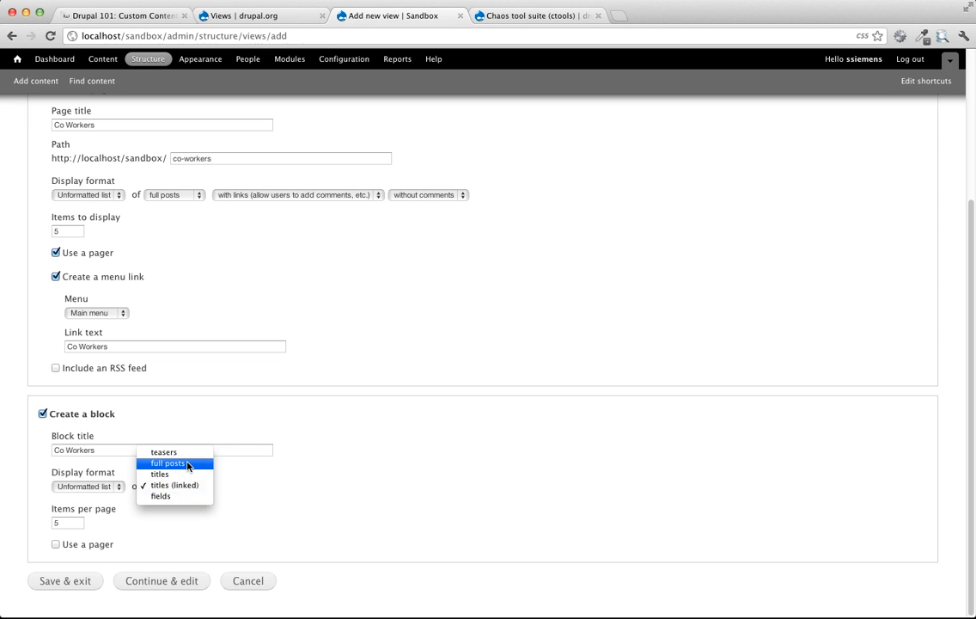
{"action": "left_click", "coordinate": [175, 485]}
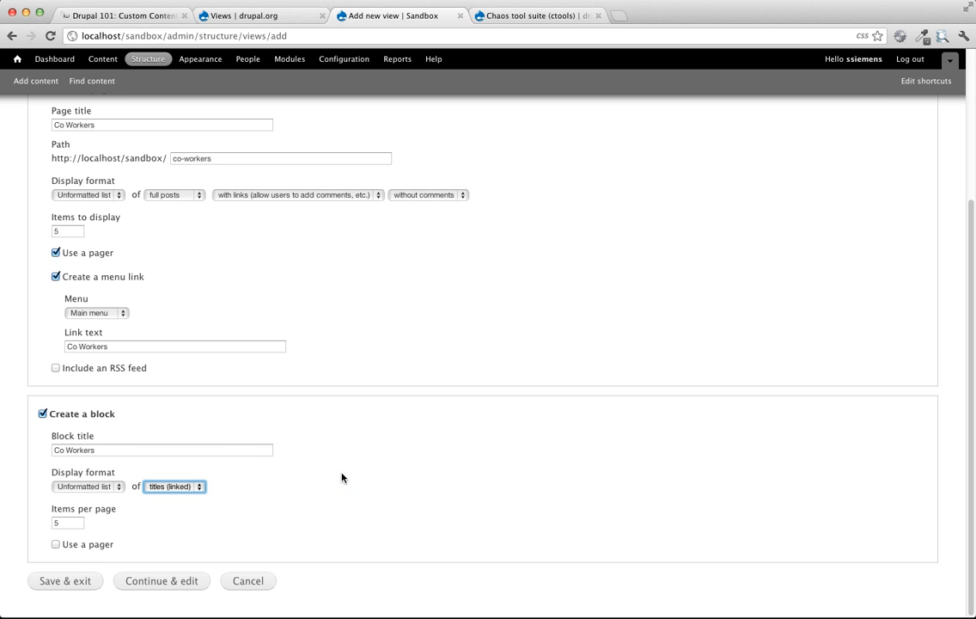
{"action": "mouse_move", "coordinate": [106, 522]}
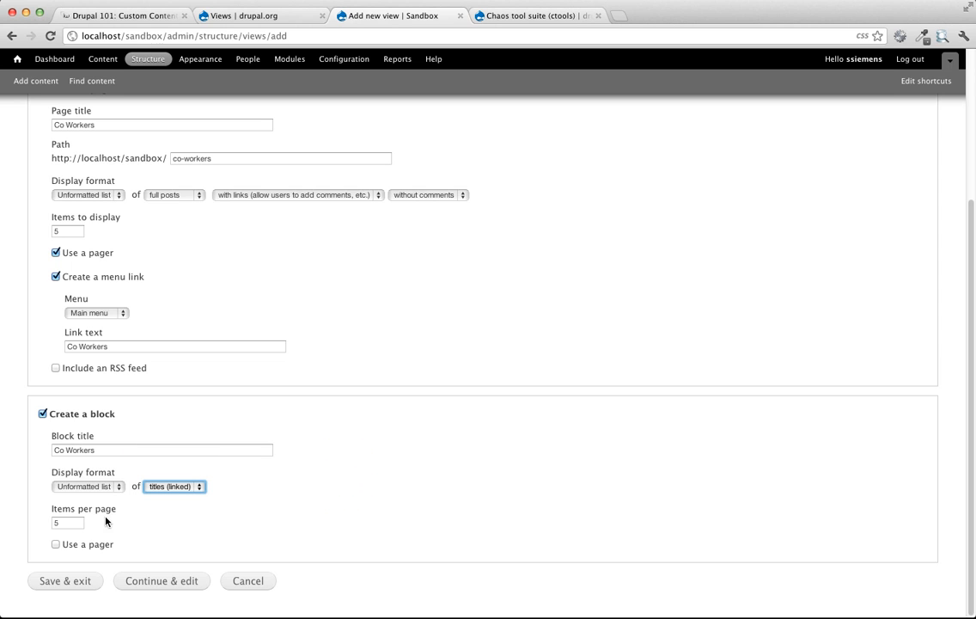
{"action": "mouse_move", "coordinate": [311, 553]}
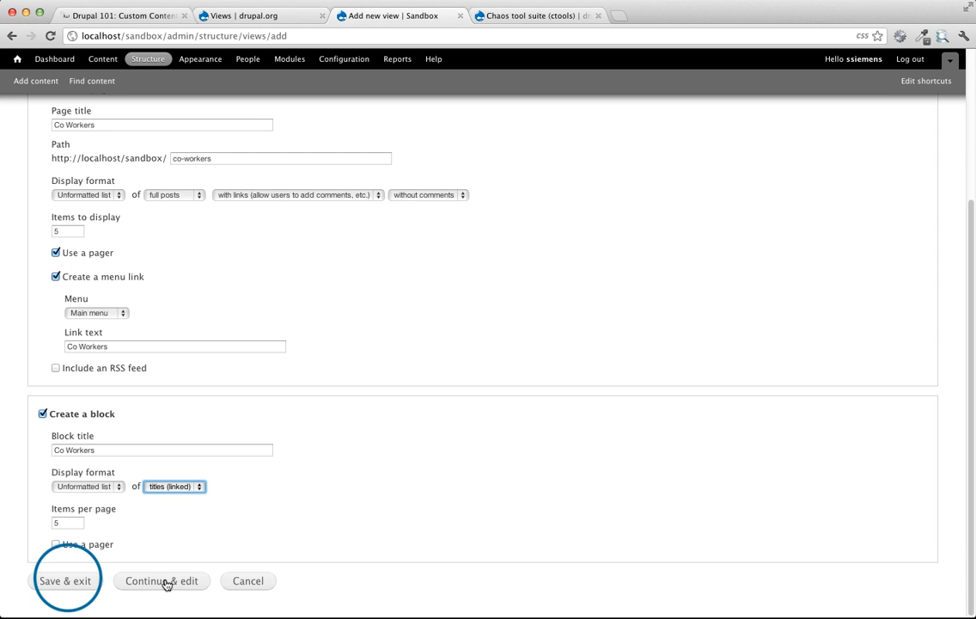
{"action": "left_click", "coordinate": [65, 581]}
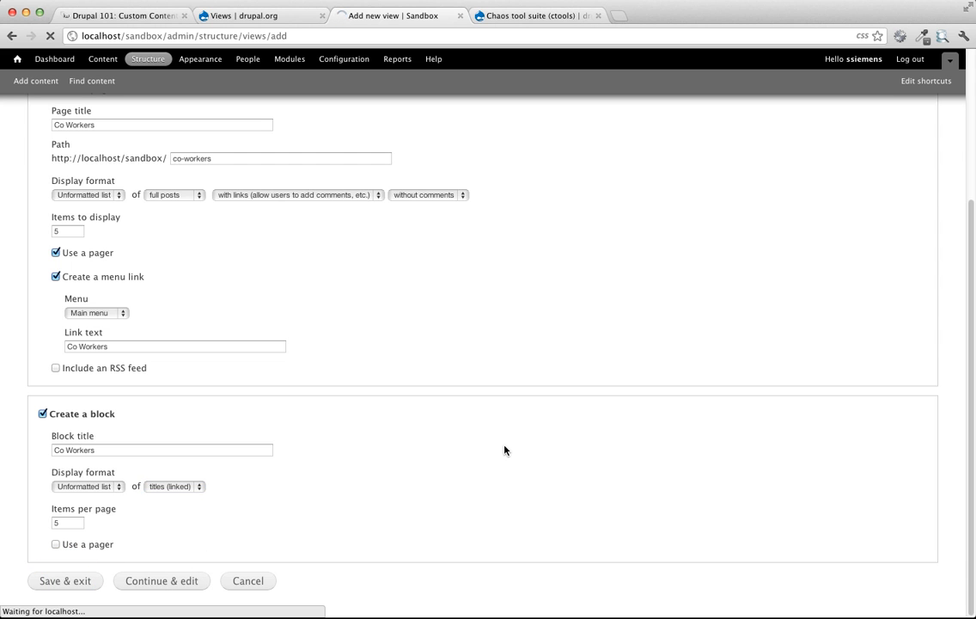
{"action": "left_click", "coordinate": [66, 581]}
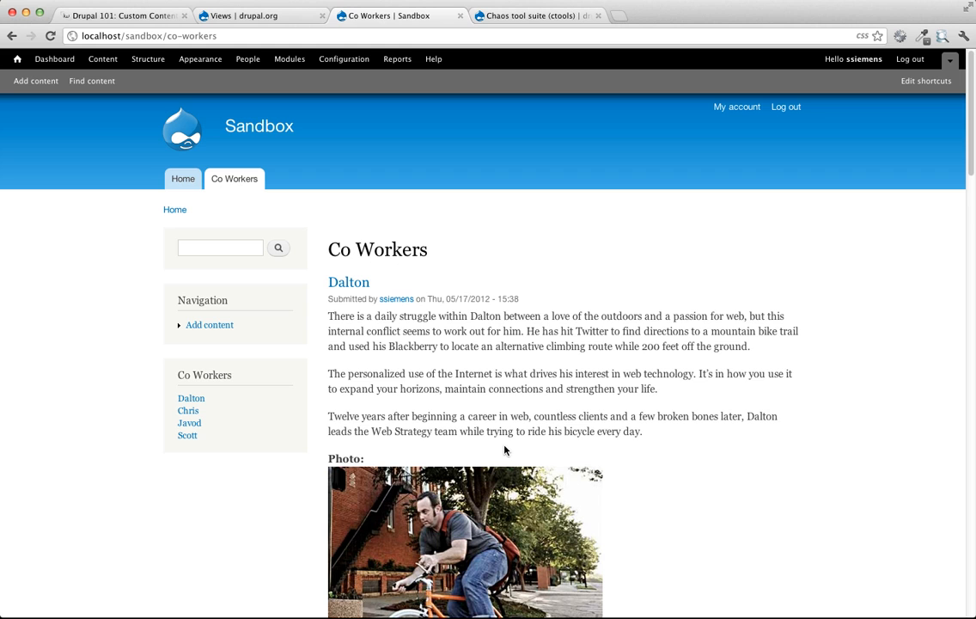
{"action": "mouse_move", "coordinate": [213, 189]}
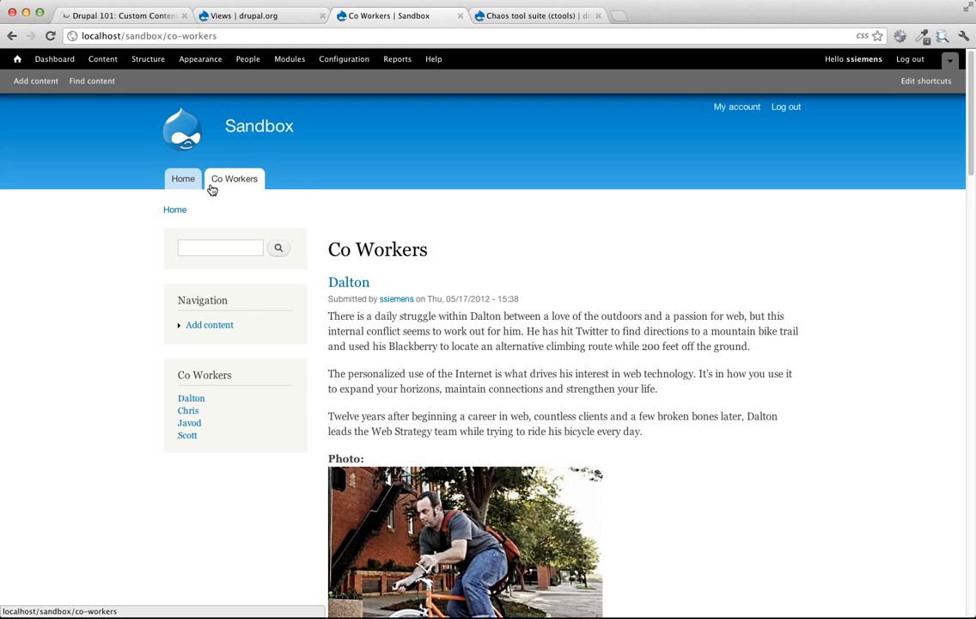
{"action": "scroll", "scroll_direction": "down", "scroll_amount": 3}
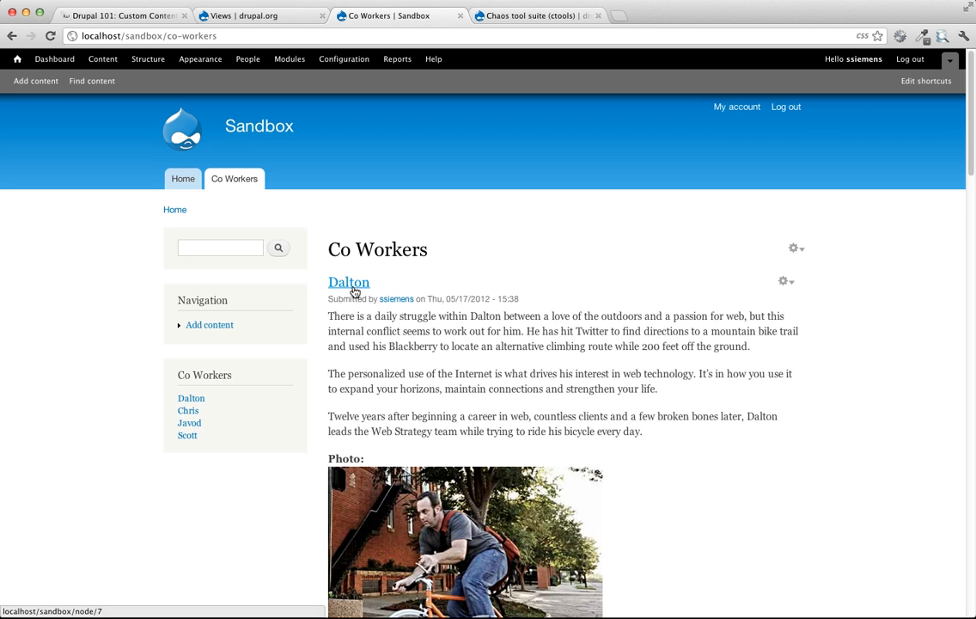
{"action": "scroll", "scroll_direction": "down", "scroll_amount": 3}
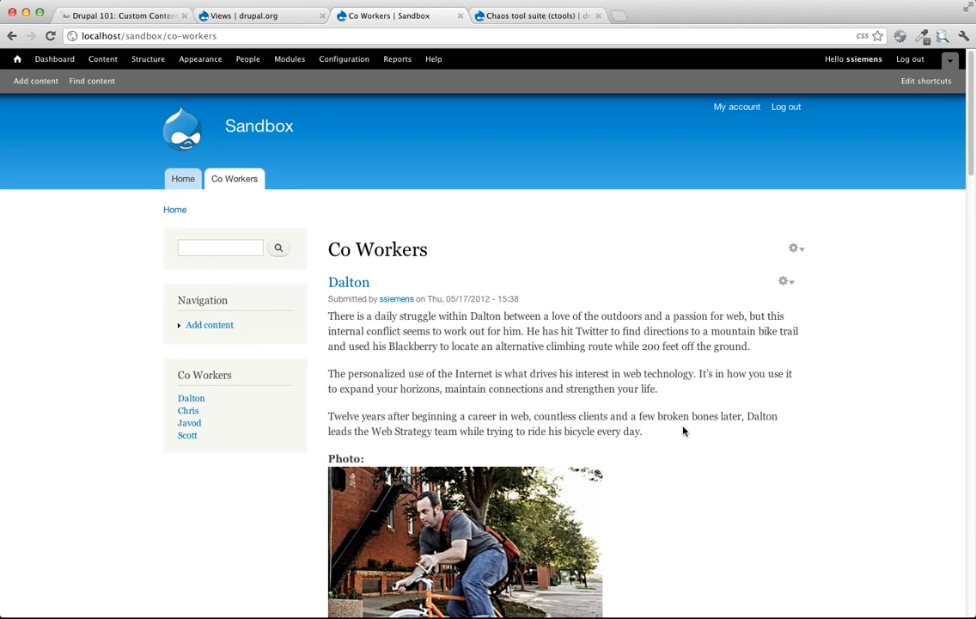
{"action": "scroll", "scroll_direction": "down", "scroll_amount": 3}
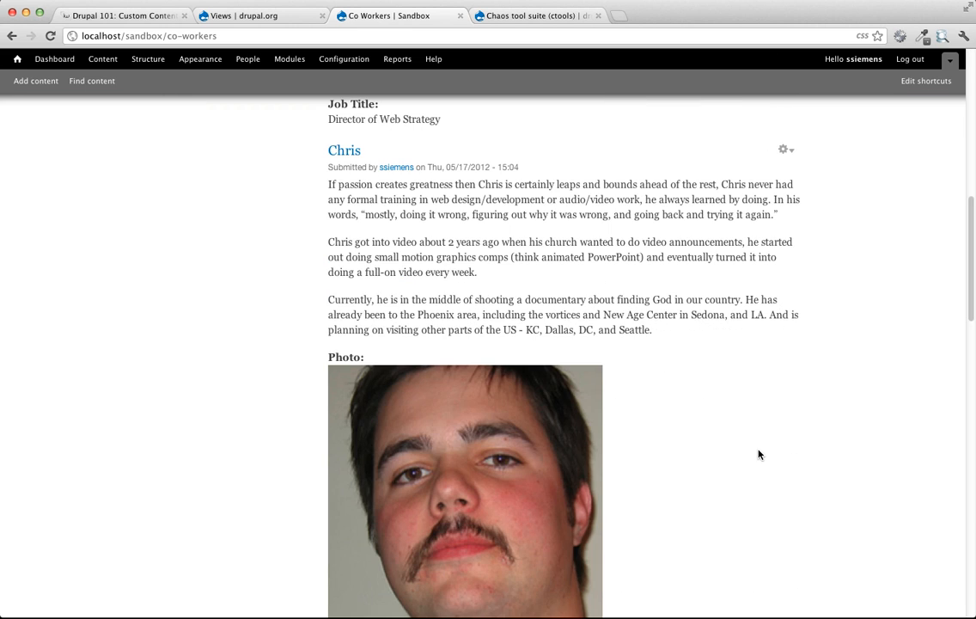
{"action": "scroll", "scroll_direction": "down", "scroll_amount": 3}
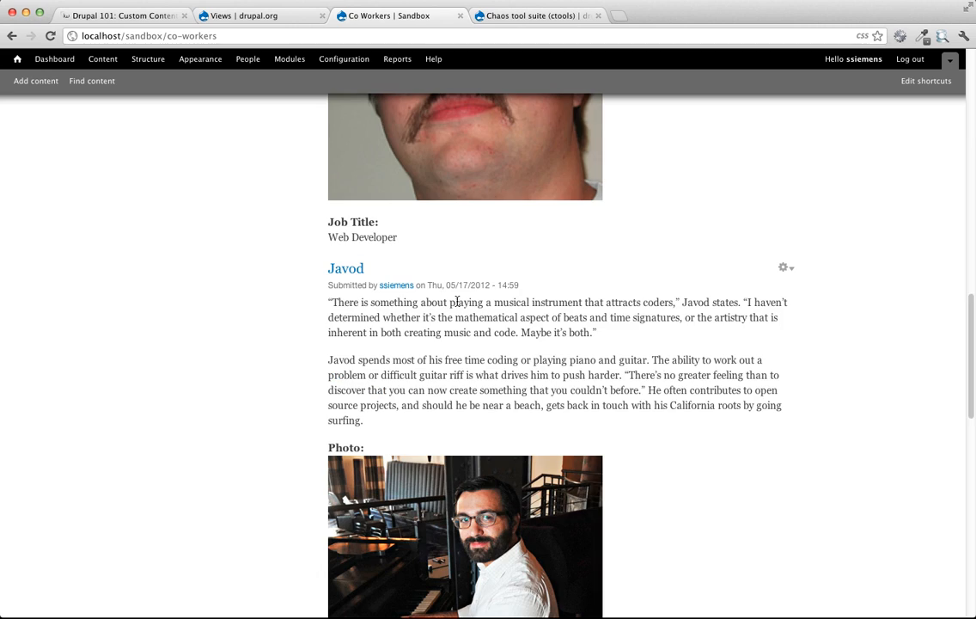
{"action": "scroll", "scroll_direction": "down", "scroll_amount": 3}
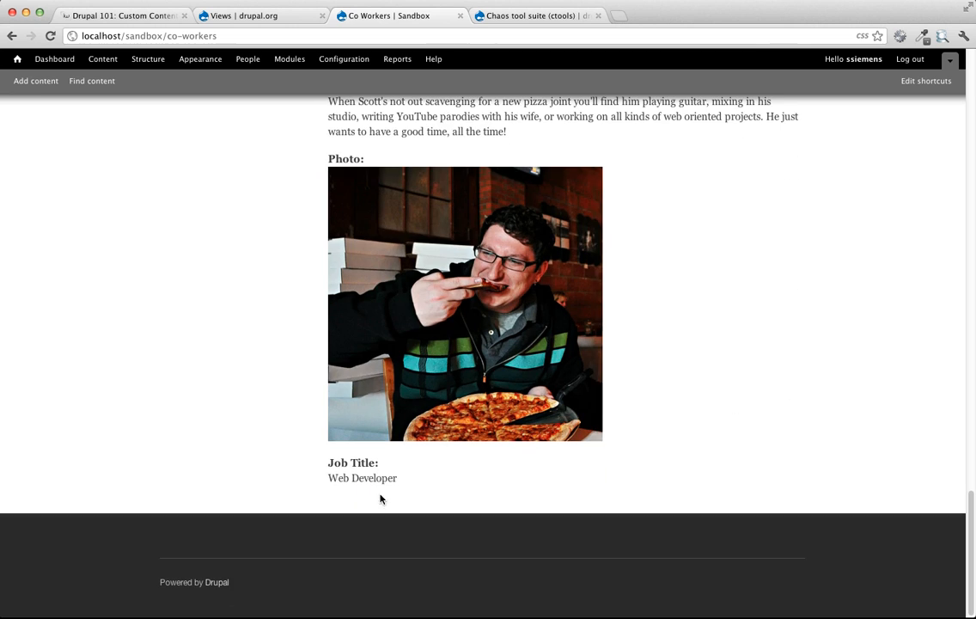
{"action": "scroll", "scroll_direction": "down", "scroll_amount": 3}
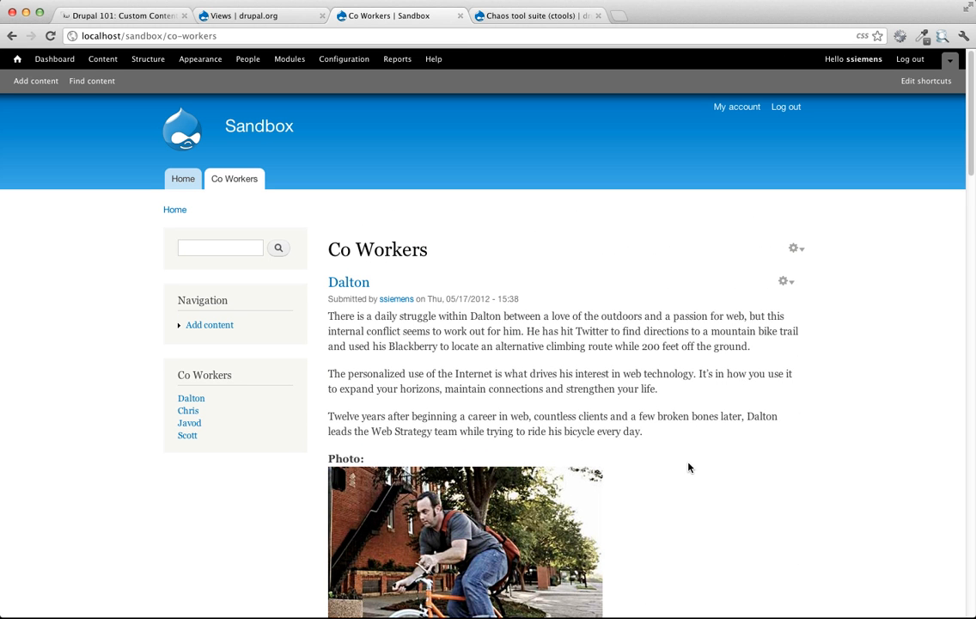
{"action": "mouse_move", "coordinate": [294, 388]}
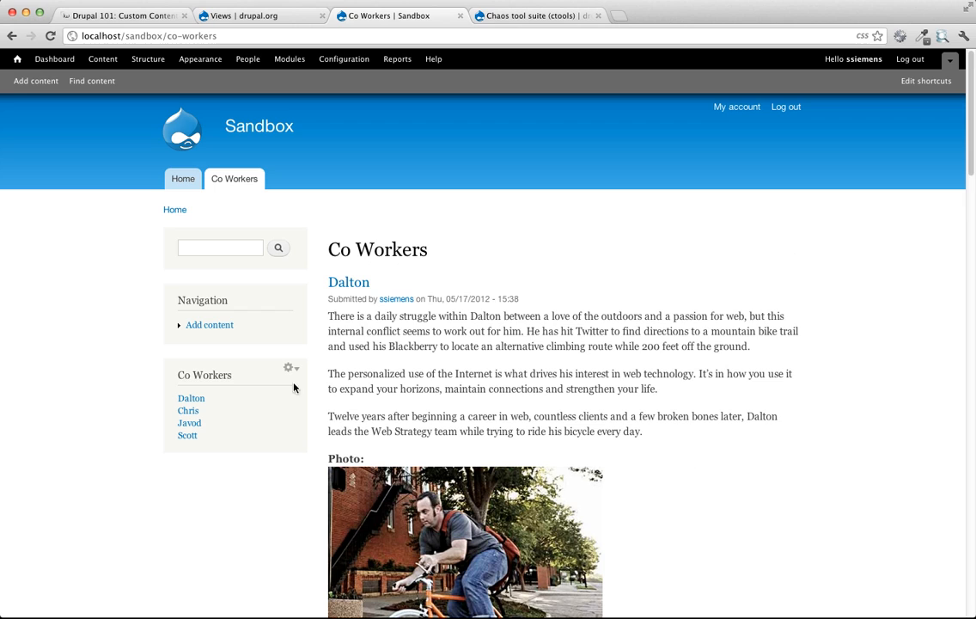
{"action": "mouse_move", "coordinate": [237, 384]}
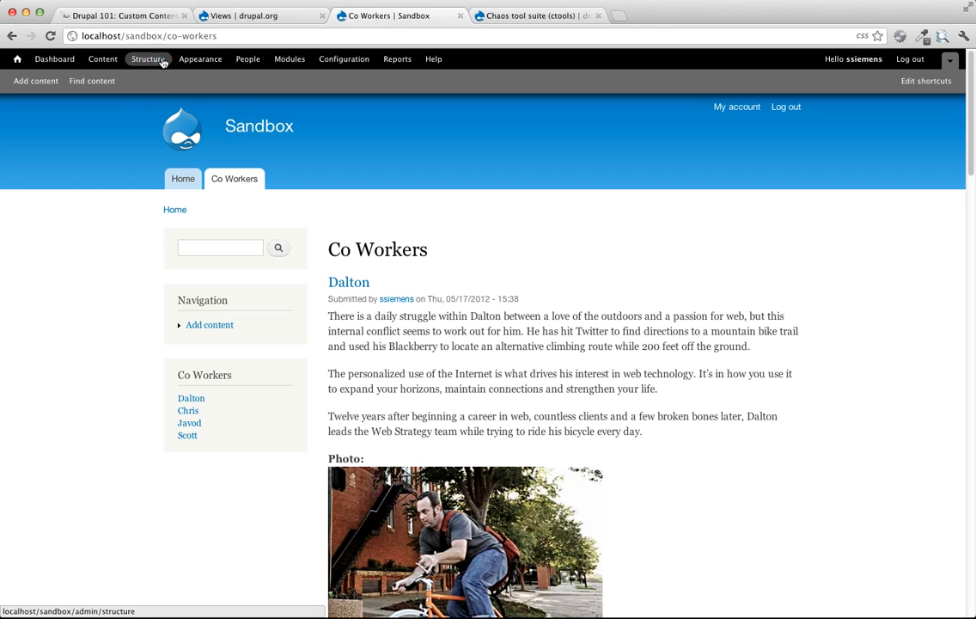
Step: In Structure > Blocks, place the View: Co Workers block in Sidebar first and save blocks
{"action": "left_click", "coordinate": [148, 59]}
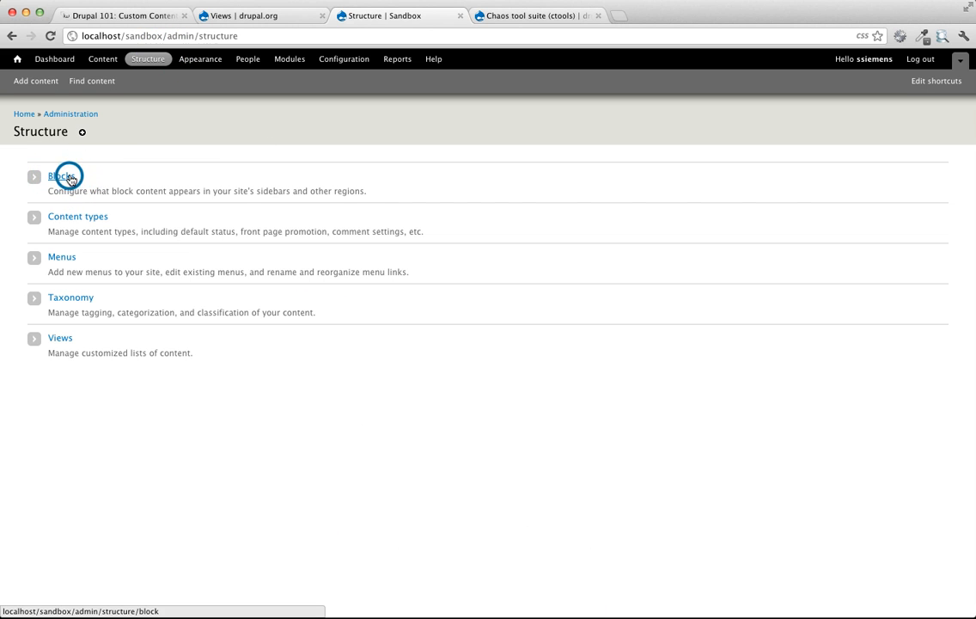
{"action": "left_click", "coordinate": [60, 176]}
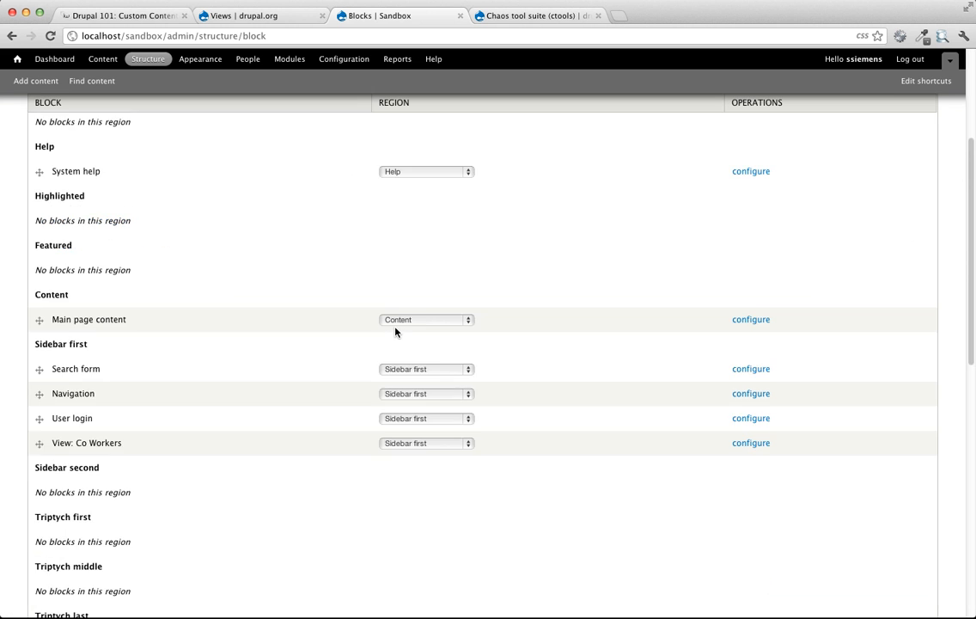
{"action": "scroll", "scroll_direction": "down", "scroll_amount": 3}
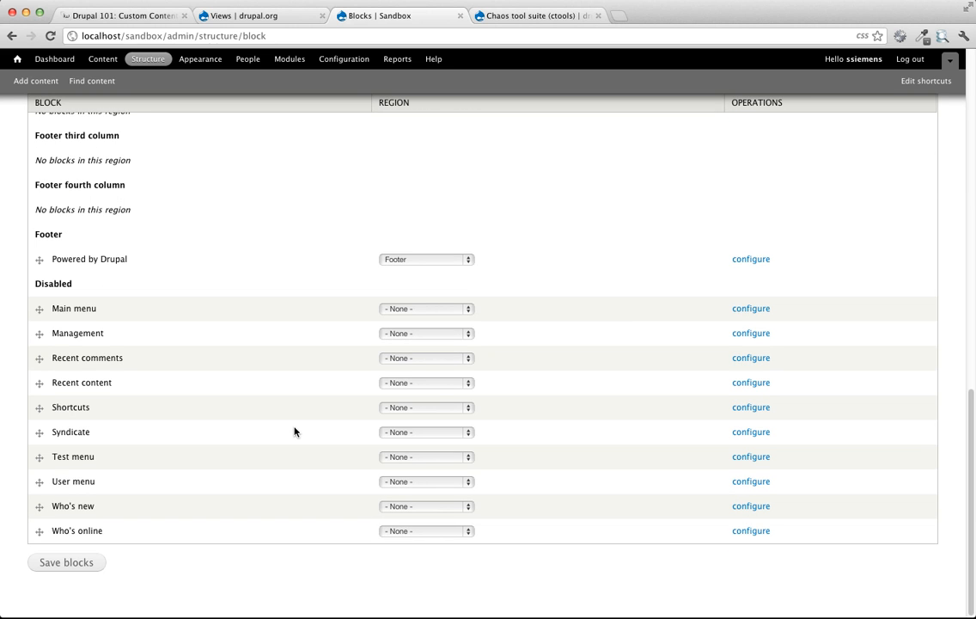
{"action": "mouse_move", "coordinate": [112, 447]}
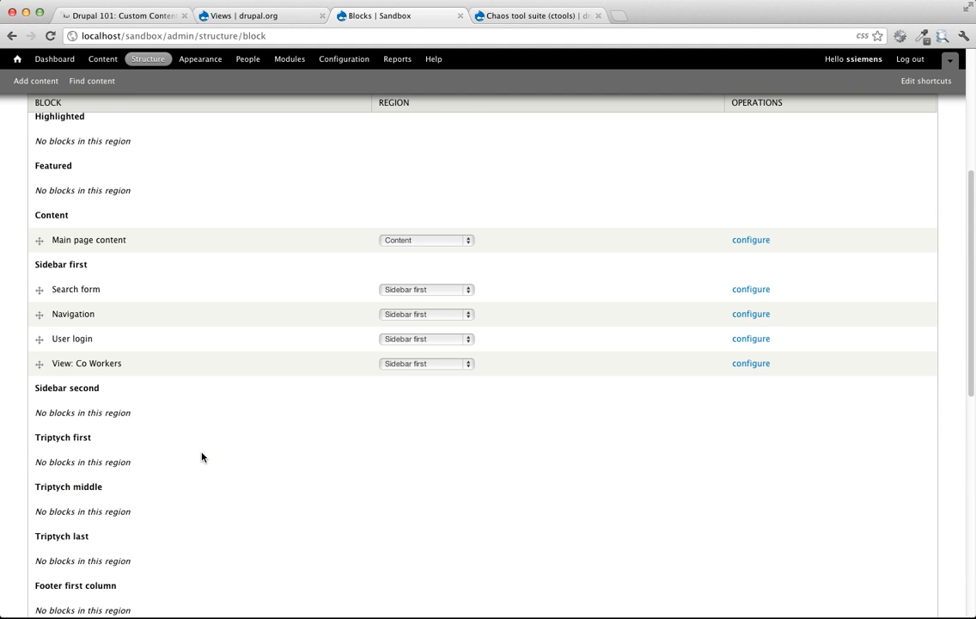
{"action": "mouse_move", "coordinate": [68, 373]}
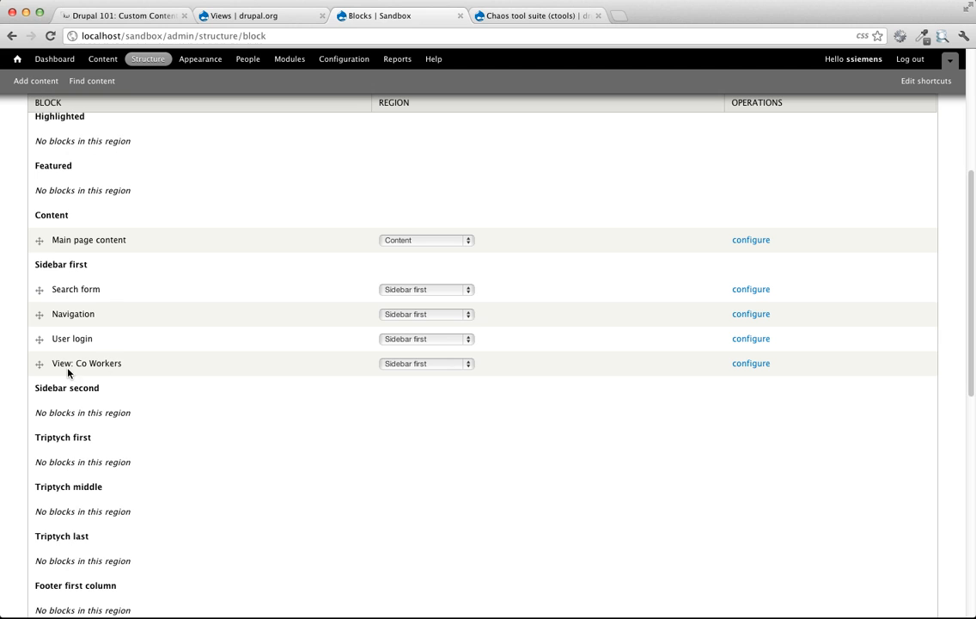
{"action": "left_click", "coordinate": [426, 363]}
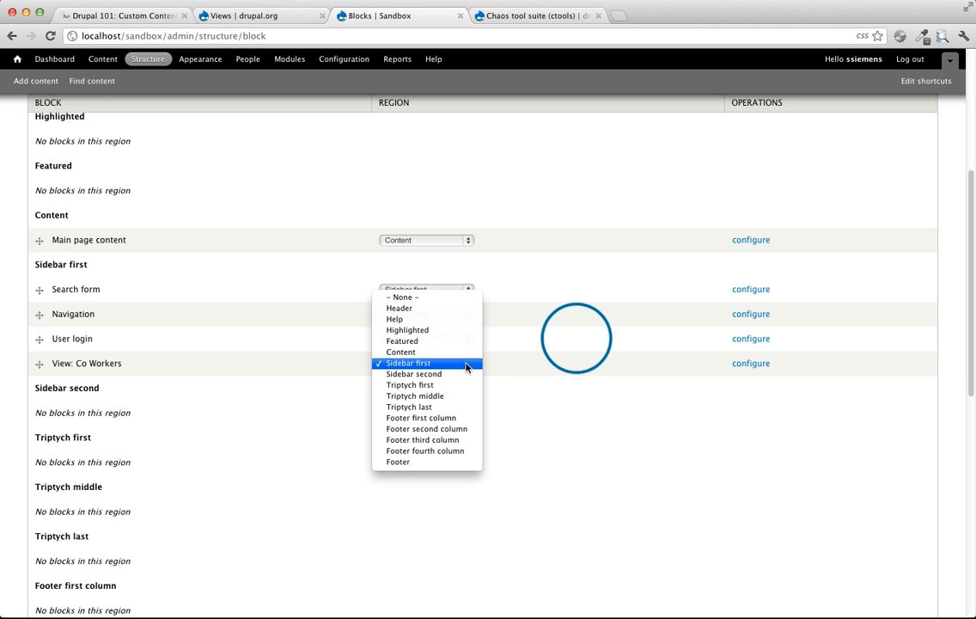
{"action": "left_click", "coordinate": [409, 363]}
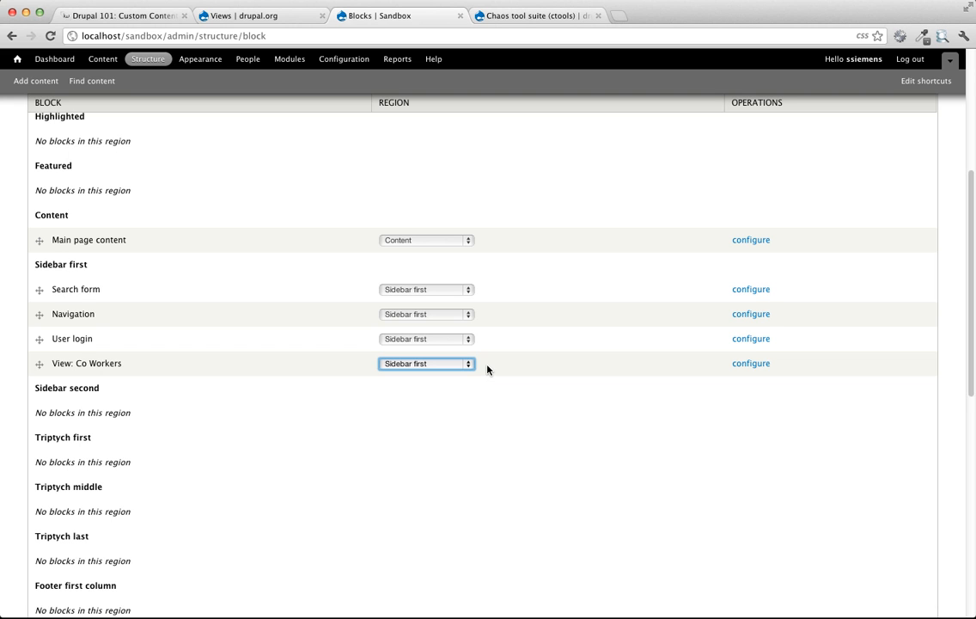
{"action": "mouse_move", "coordinate": [497, 399]}
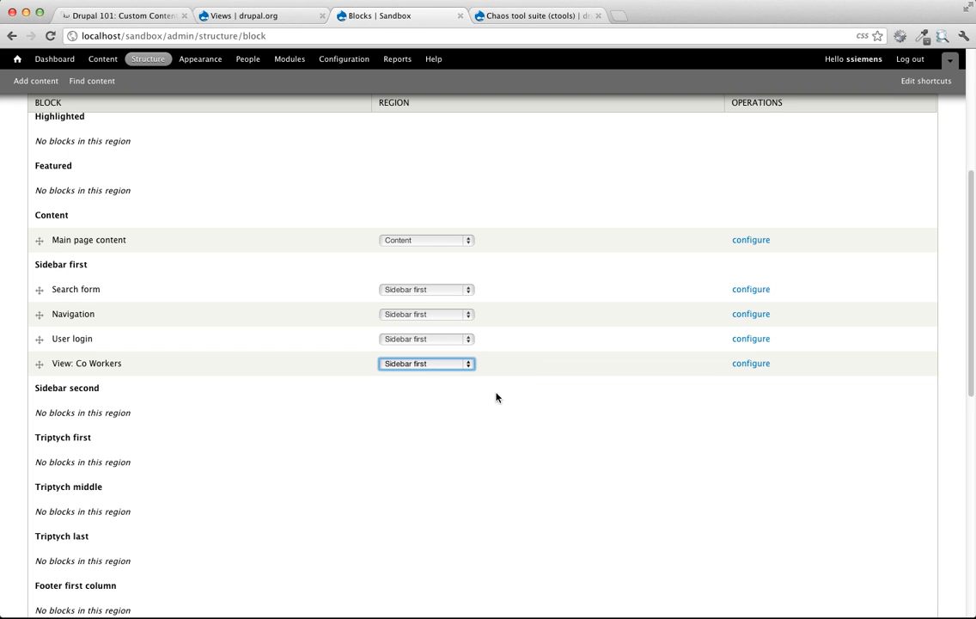
{"action": "scroll", "scroll_direction": "down", "scroll_amount": 3}
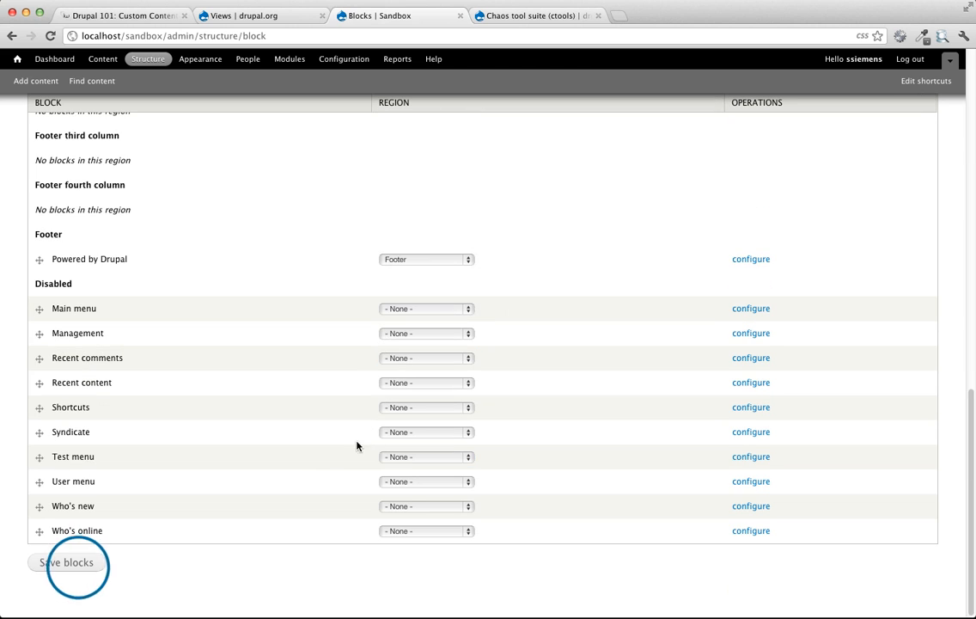
{"action": "left_click", "coordinate": [68, 563]}
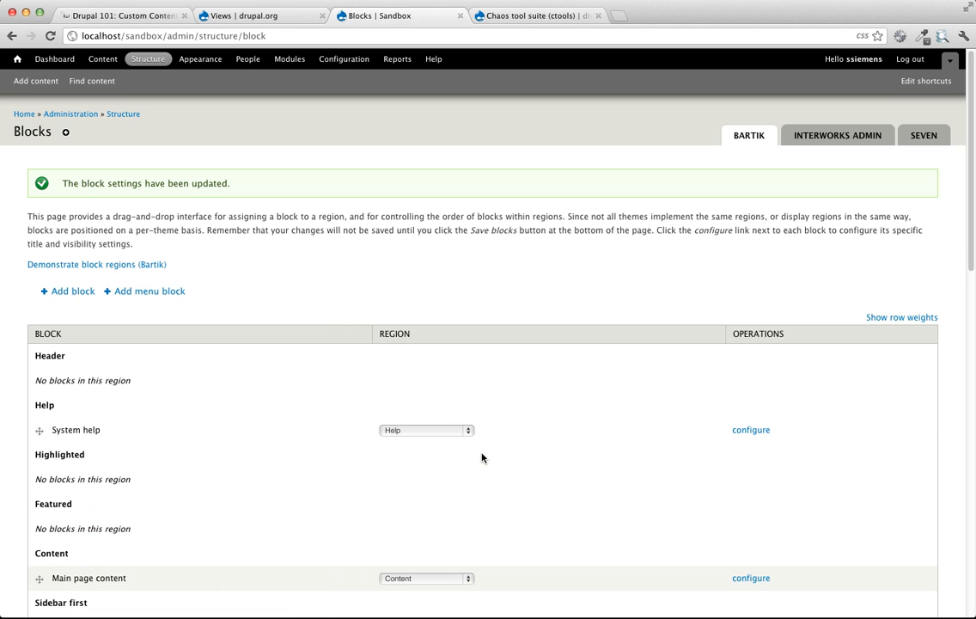
Step: Go to Structure > Views to see the list of views
{"action": "left_click", "coordinate": [148, 58]}
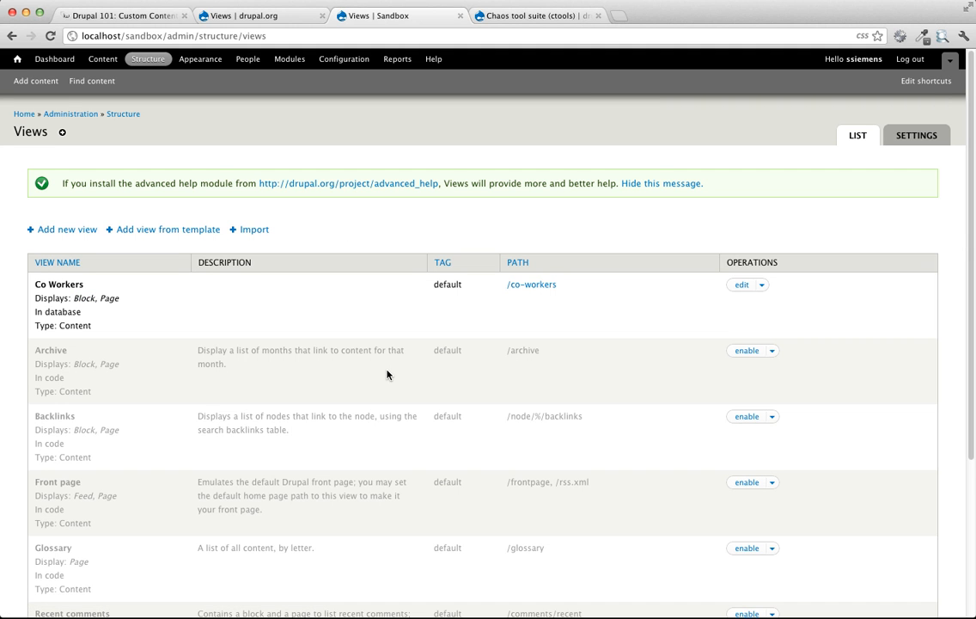
{"action": "mouse_move", "coordinate": [750, 303]}
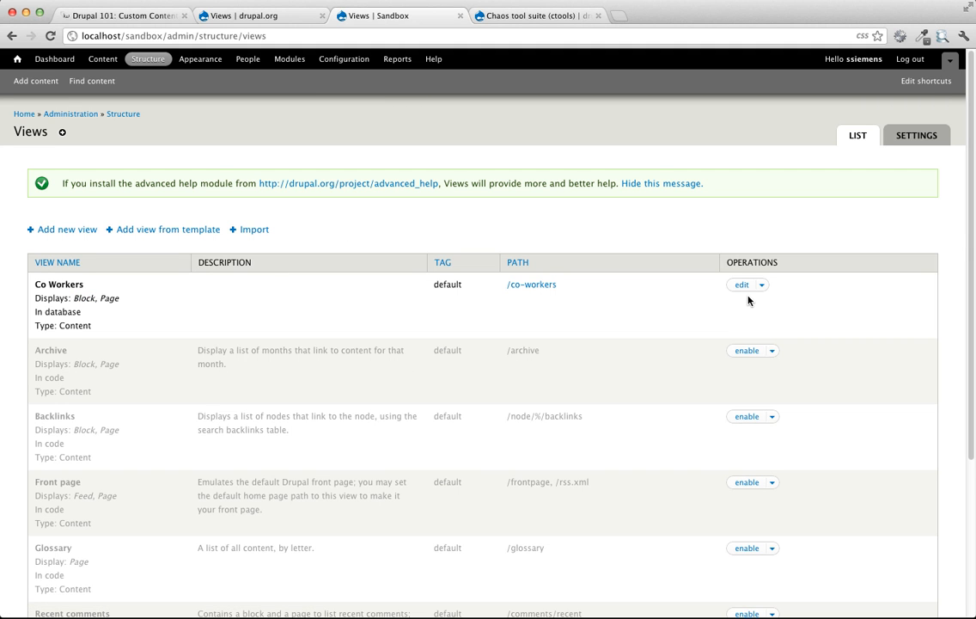
Step: Start editing the Co Workers view from the Views list
{"action": "double_click", "coordinate": [64, 284]}
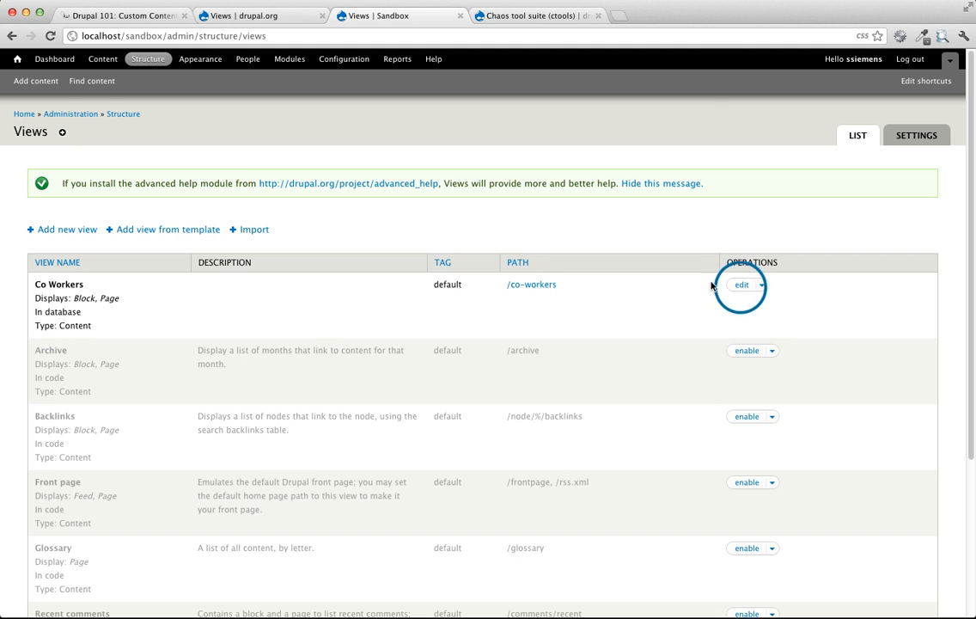
{"action": "left_click", "coordinate": [741, 285]}
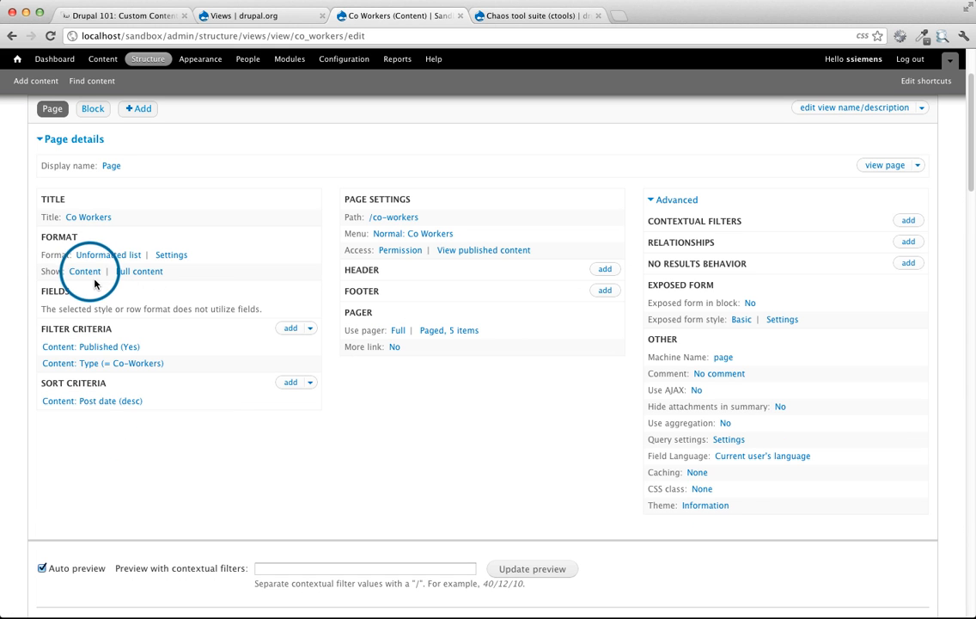
{"action": "left_click", "coordinate": [86, 272]}
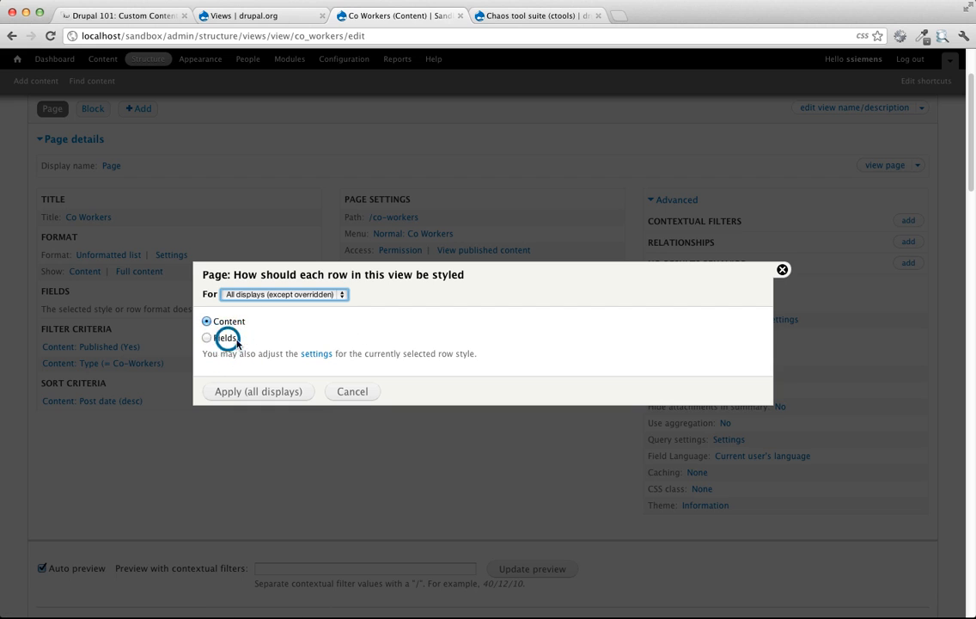
{"action": "left_click", "coordinate": [206, 337]}
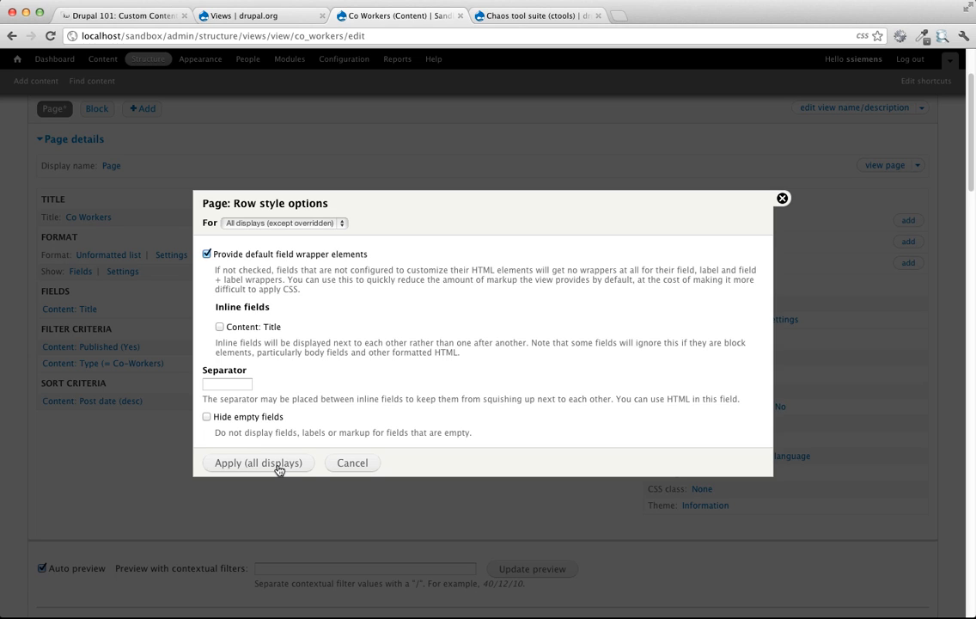
{"action": "left_click", "coordinate": [257, 462]}
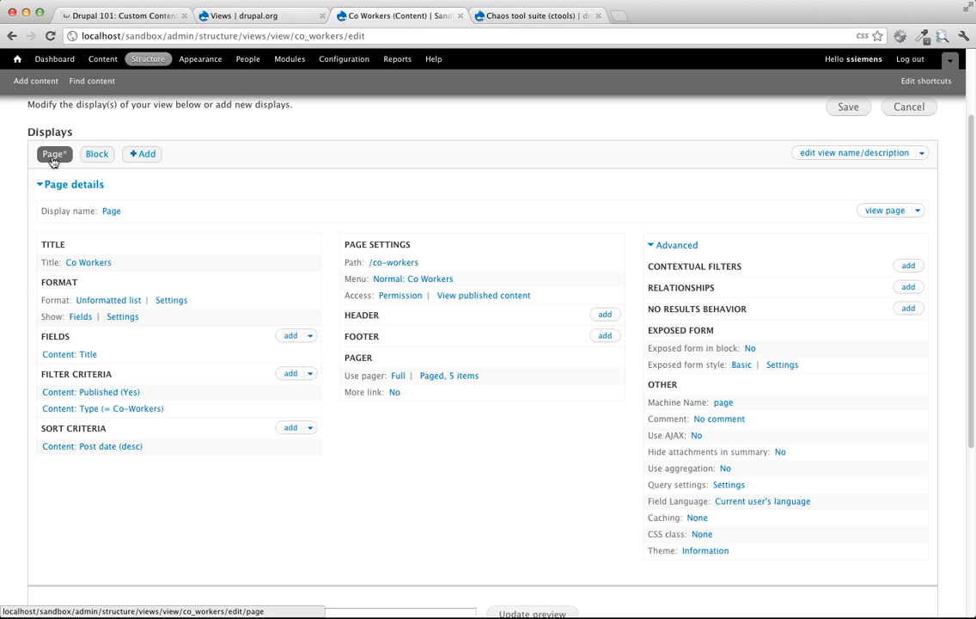
{"action": "scroll", "scroll_direction": "down", "scroll_amount": 3}
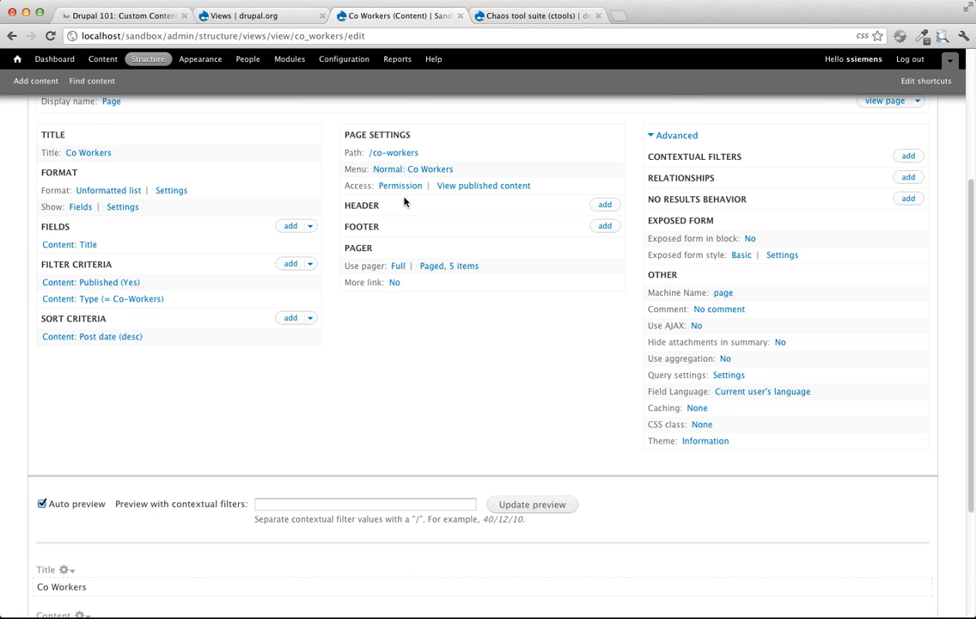
{"action": "scroll", "scroll_direction": "down", "scroll_amount": 3}
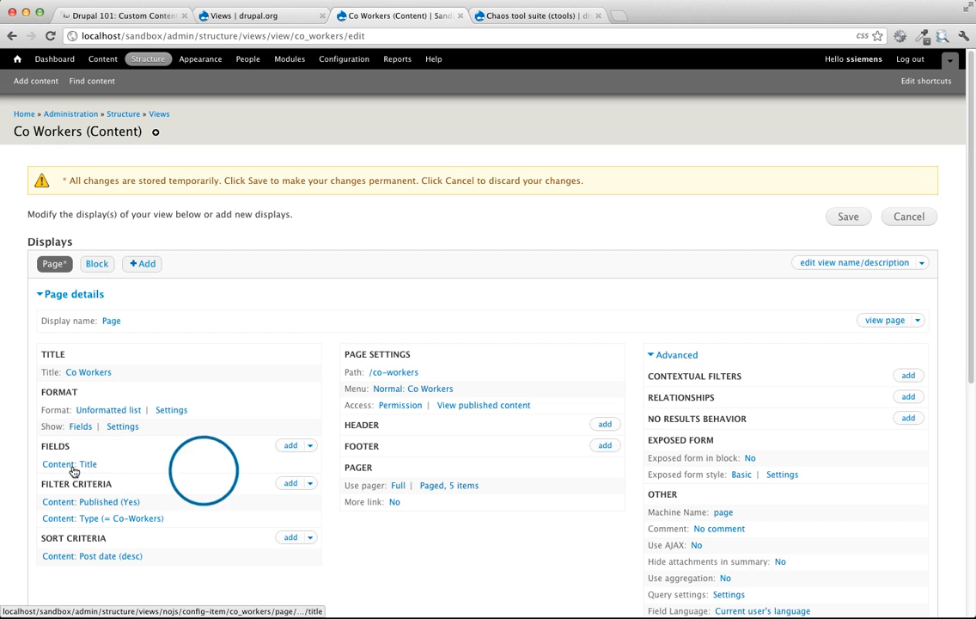
{"action": "scroll", "scroll_direction": "down", "scroll_amount": 3}
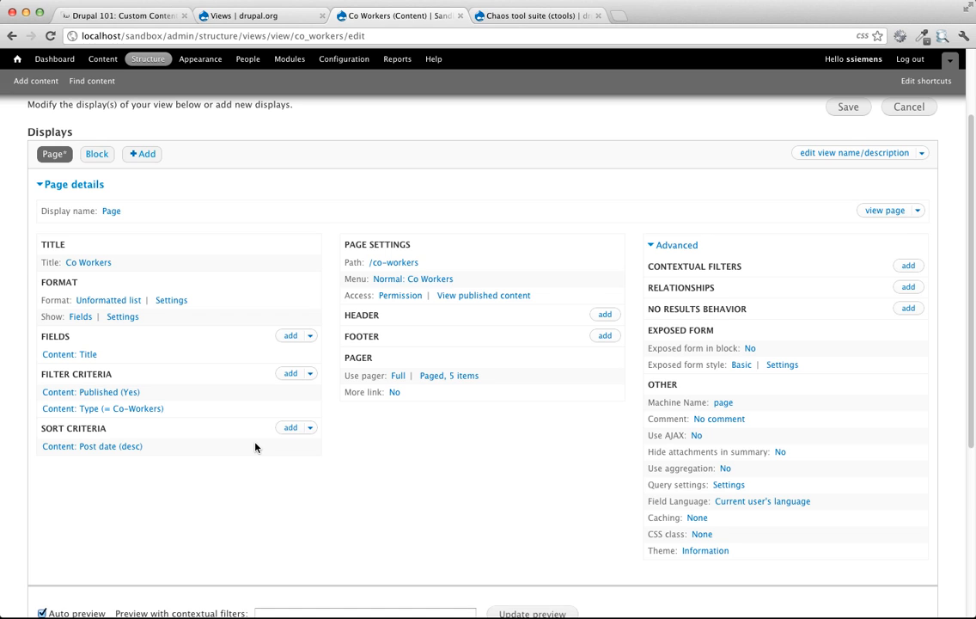
{"action": "mouse_move", "coordinate": [267, 335]}
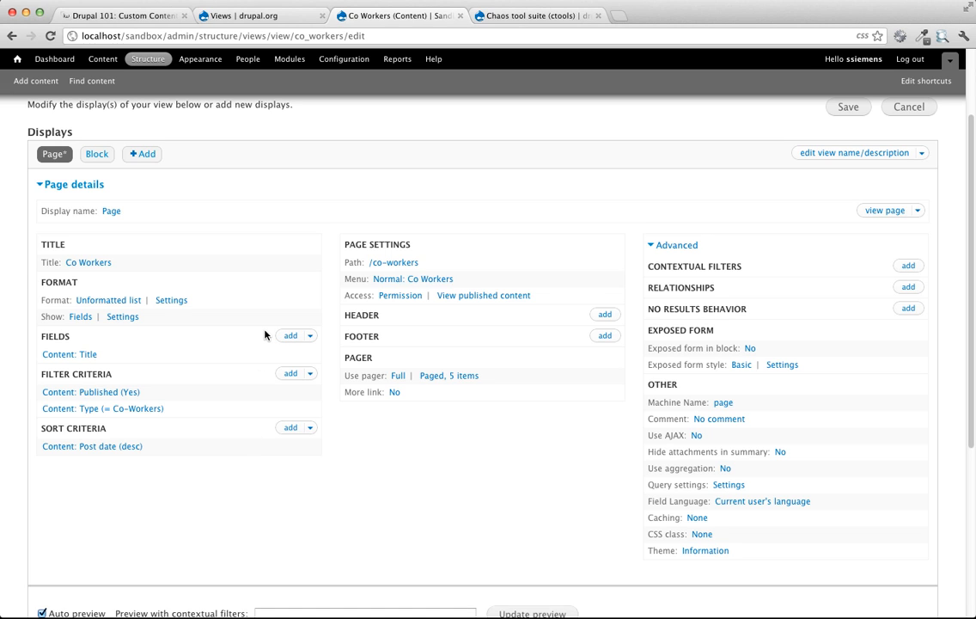
{"action": "mouse_move", "coordinate": [259, 345]}
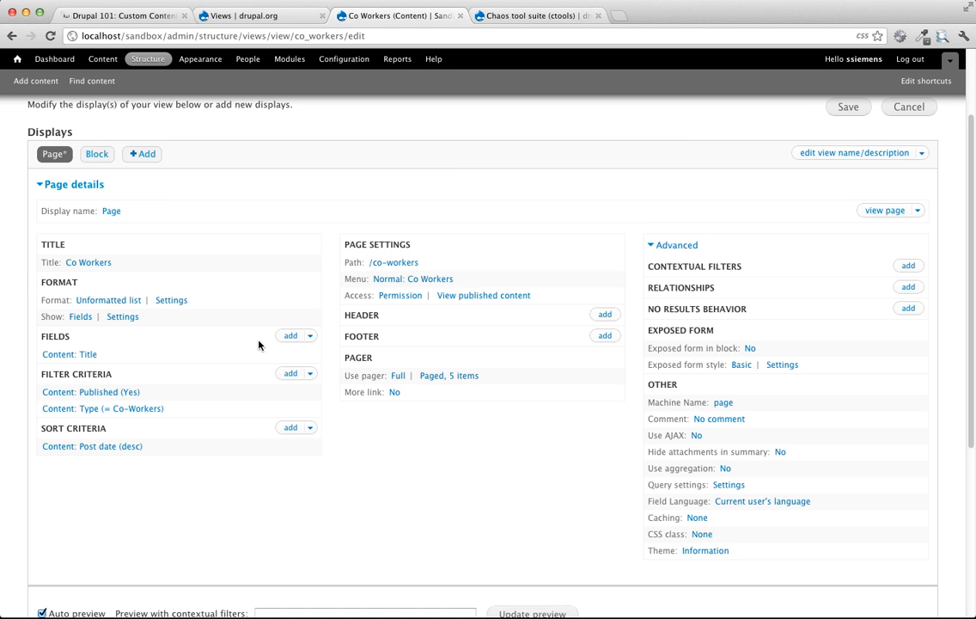
Step: Add the Job Title field to this page display only, with its label turned off
{"action": "left_click", "coordinate": [291, 335]}
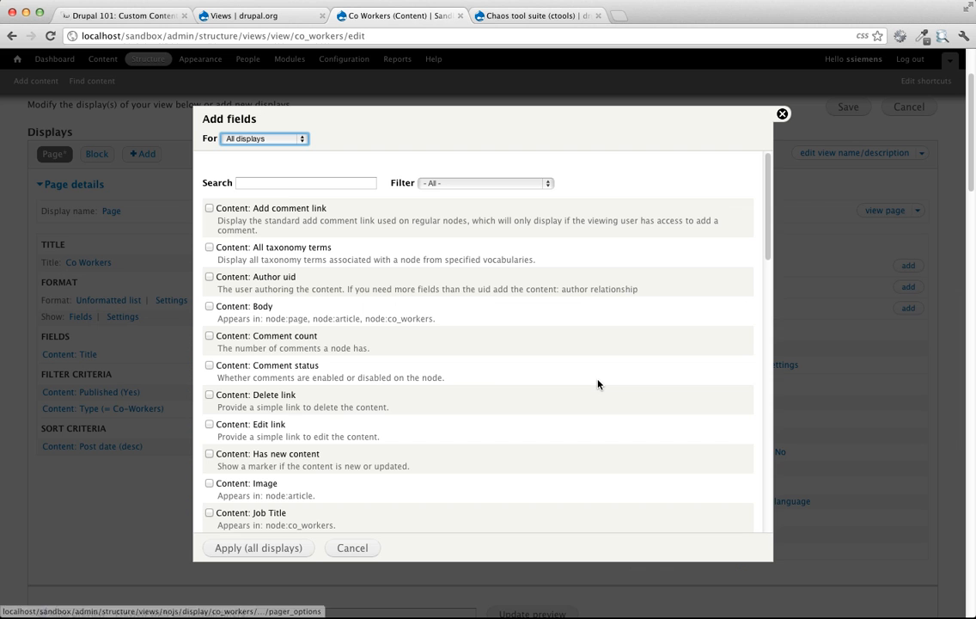
{"action": "left_click", "coordinate": [275, 182]}
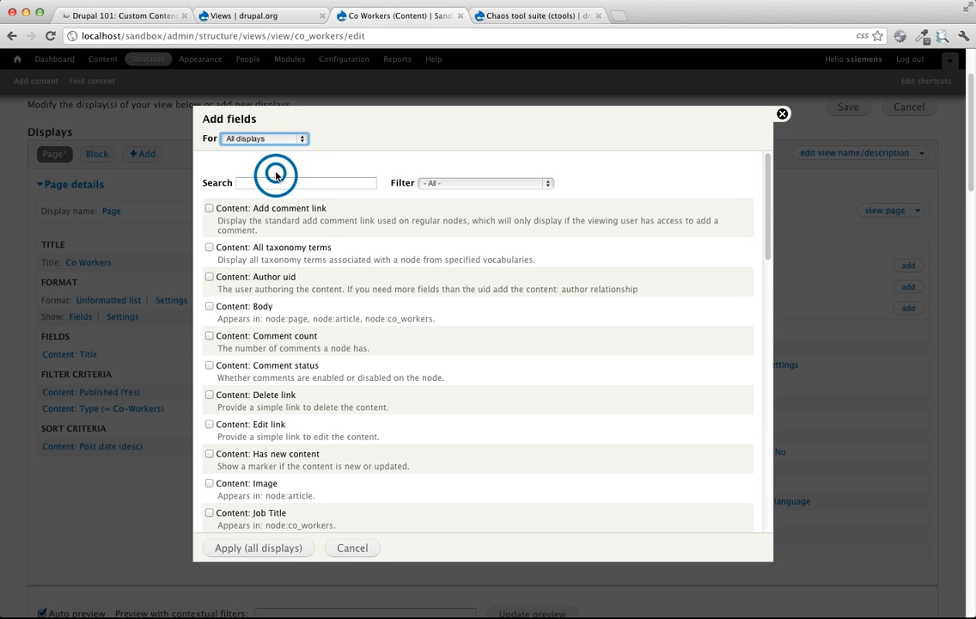
{"action": "left_click", "coordinate": [306, 182]}
{"action": "type", "text": "job tit"}
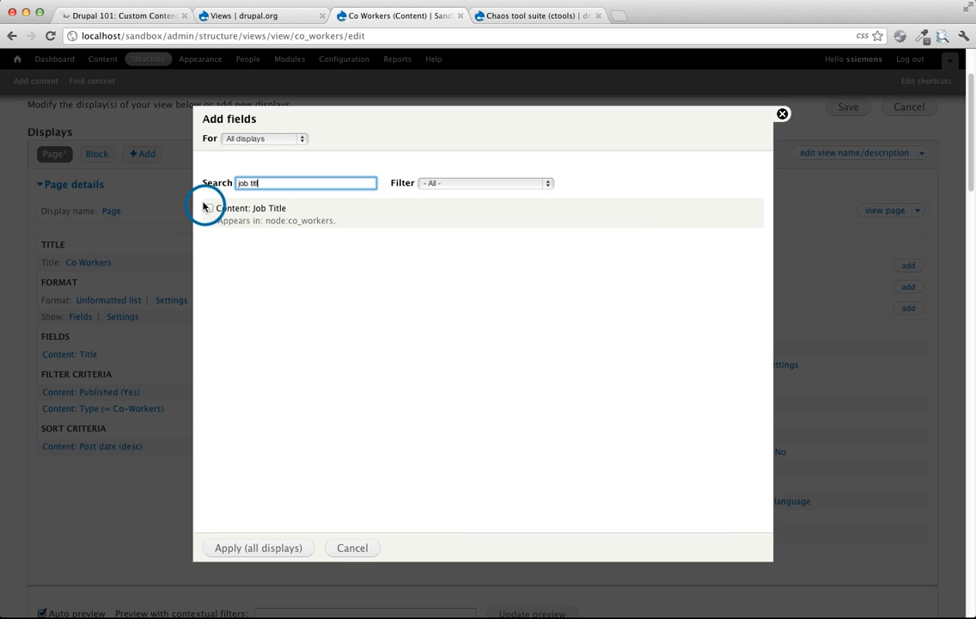
{"action": "left_click", "coordinate": [210, 206]}
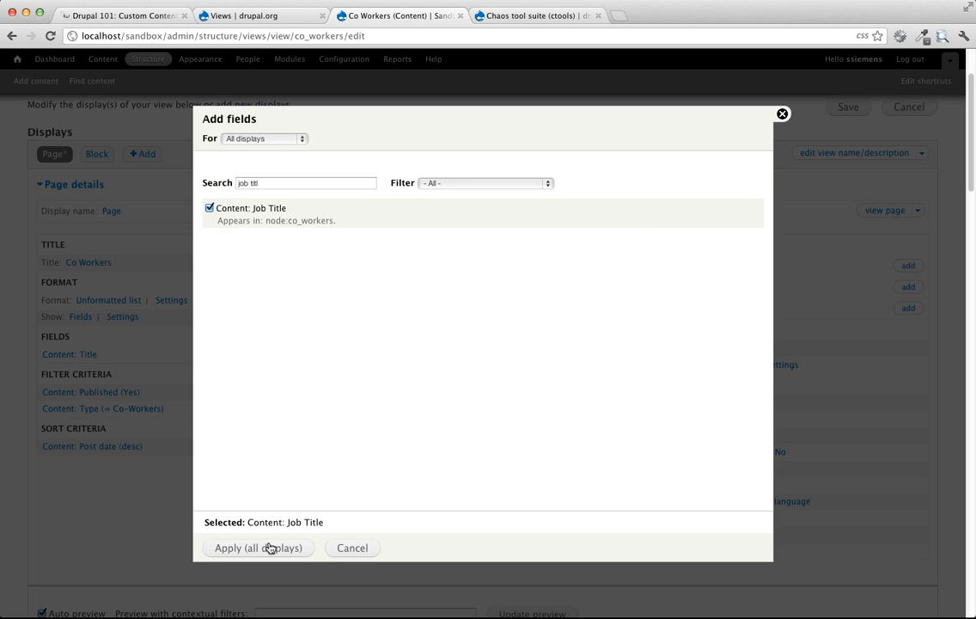
{"action": "left_click", "coordinate": [265, 137]}
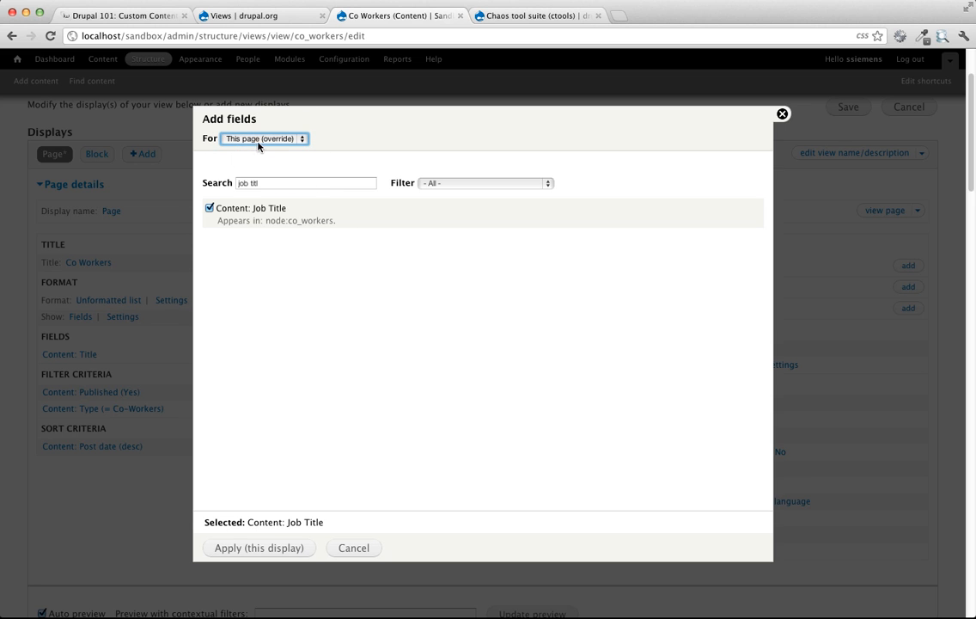
{"action": "left_click", "coordinate": [257, 547]}
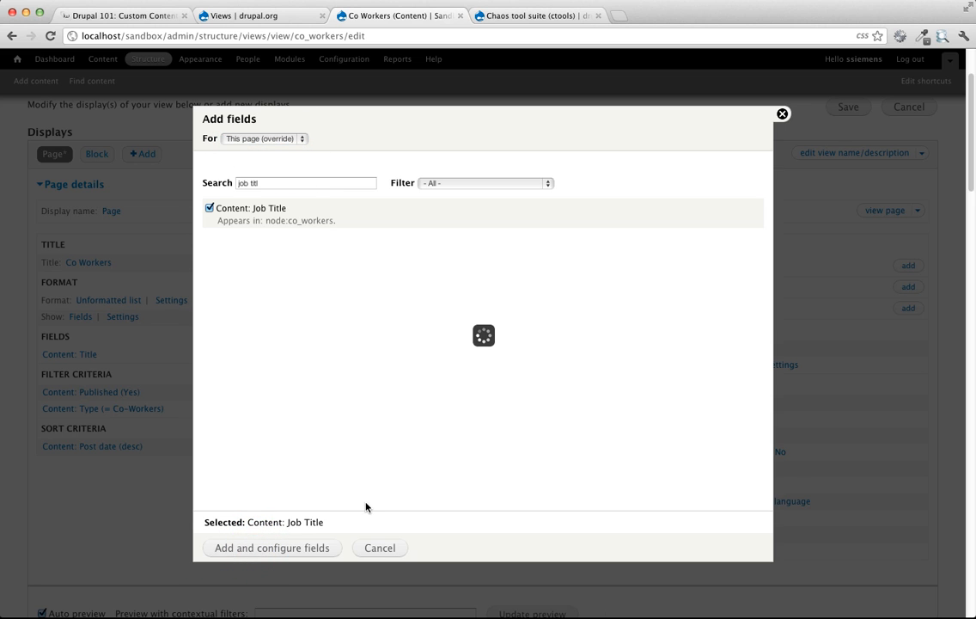
{"action": "left_click", "coordinate": [272, 547]}
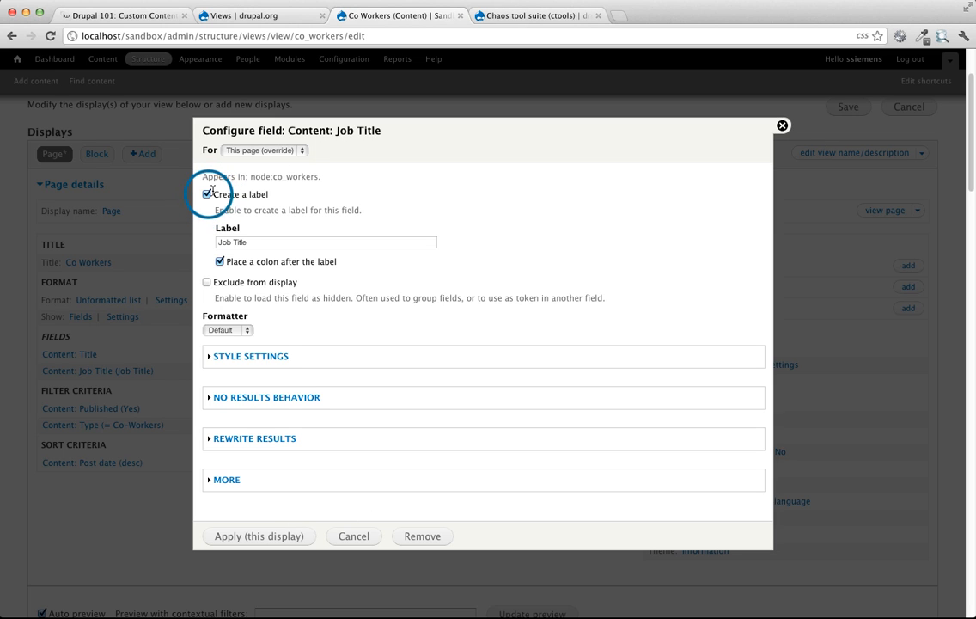
{"action": "left_click", "coordinate": [206, 192]}
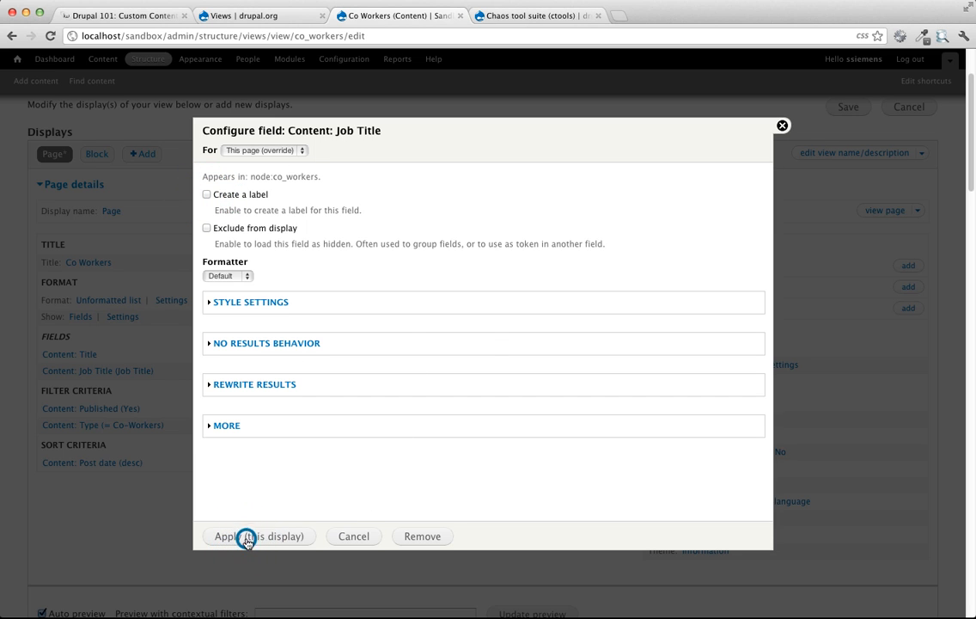
{"action": "left_click", "coordinate": [258, 537]}
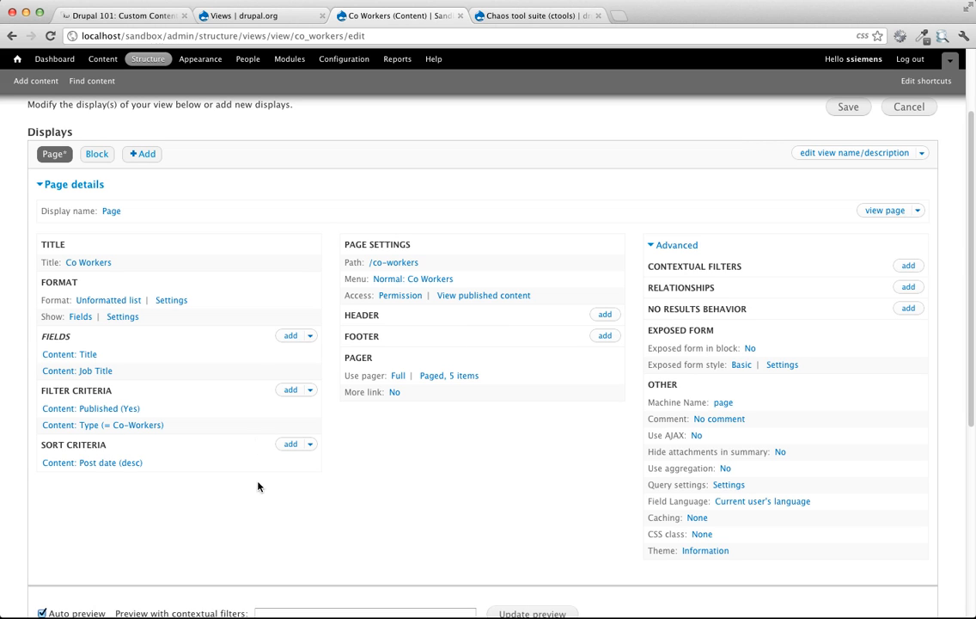
{"action": "scroll", "scroll_direction": "down", "scroll_amount": 3}
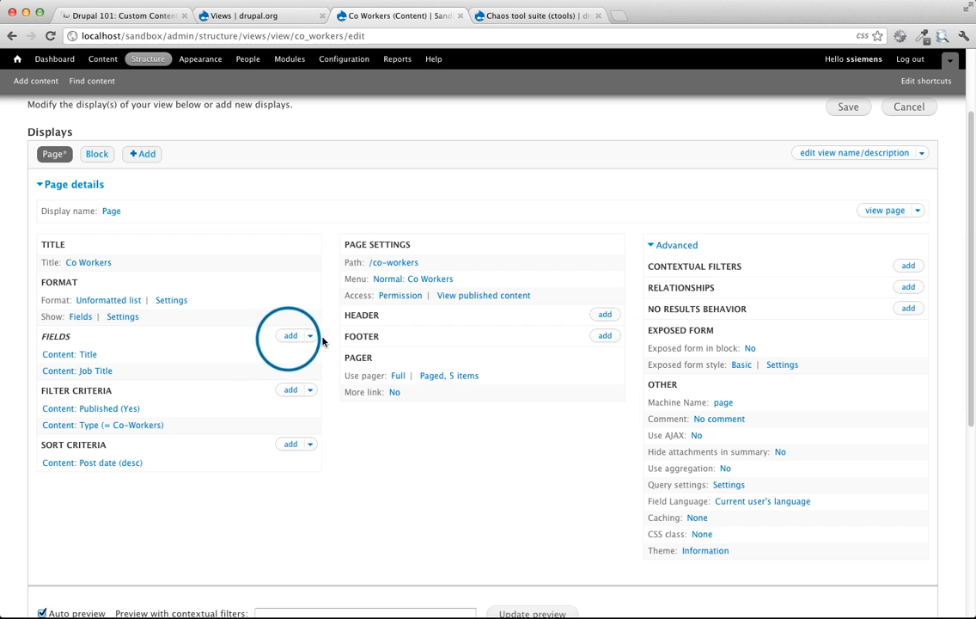
Step: Add the Photo field to this page display only, then remove its label
{"action": "left_click", "coordinate": [291, 335]}
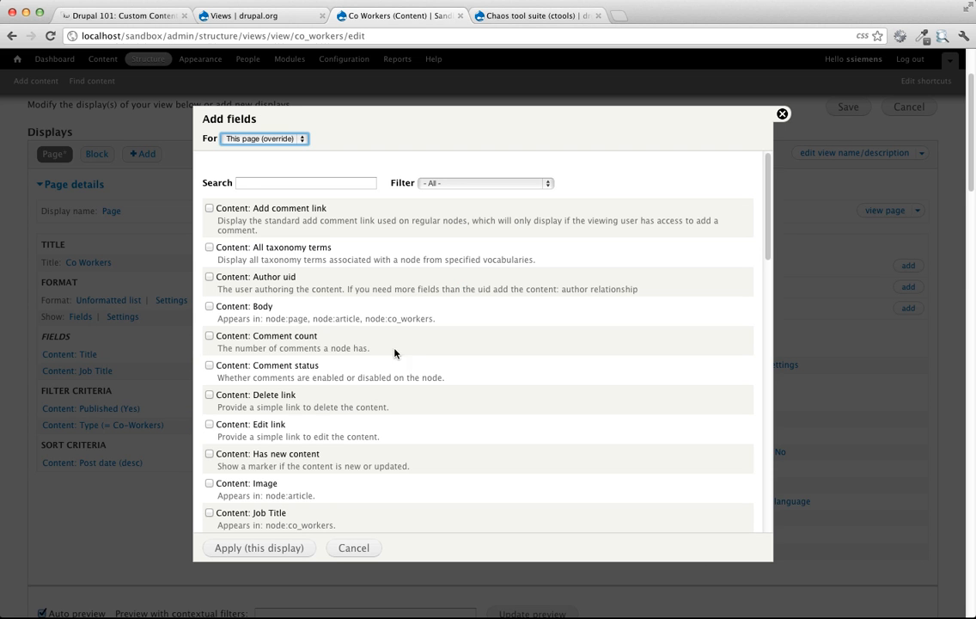
{"action": "left_click", "coordinate": [306, 182]}
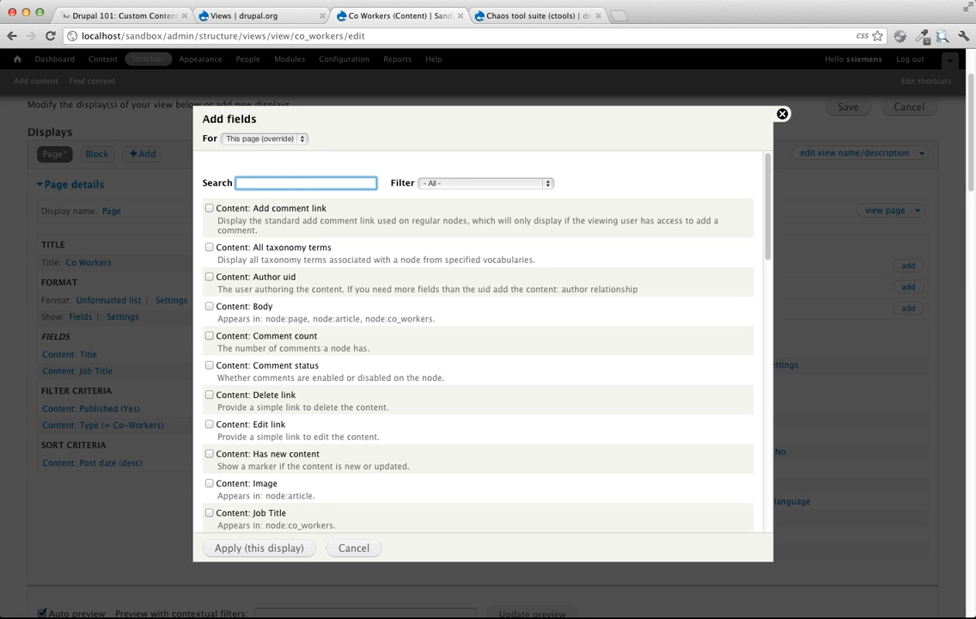
{"action": "type", "text": "photo"}
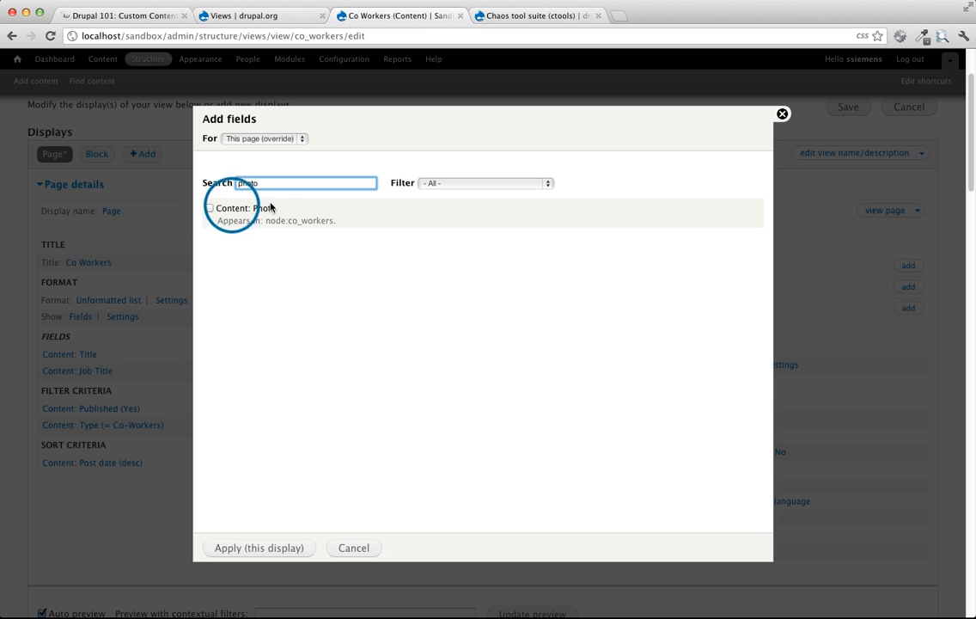
{"action": "left_click", "coordinate": [209, 206]}
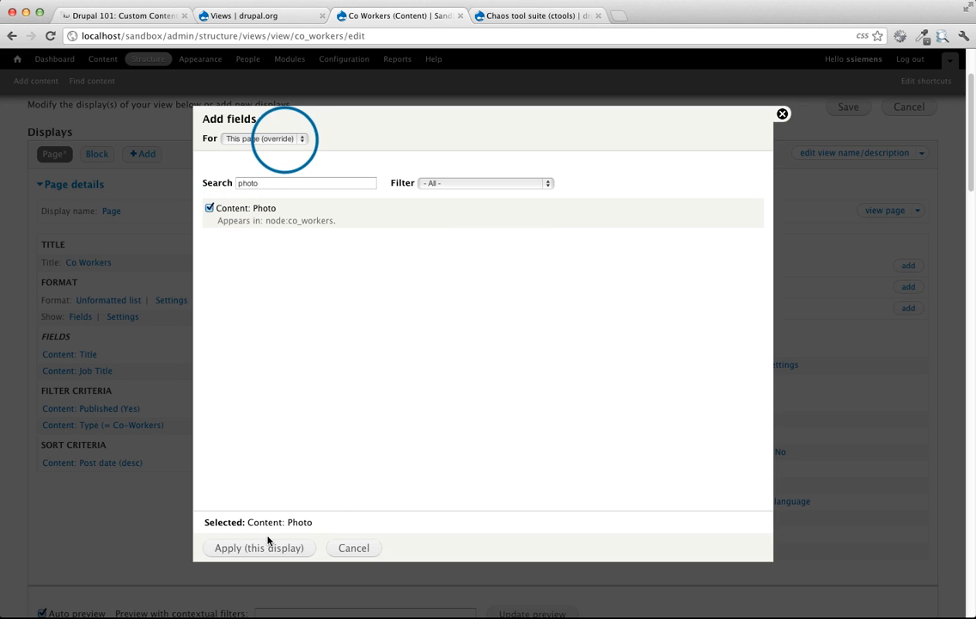
{"action": "left_click", "coordinate": [265, 138]}
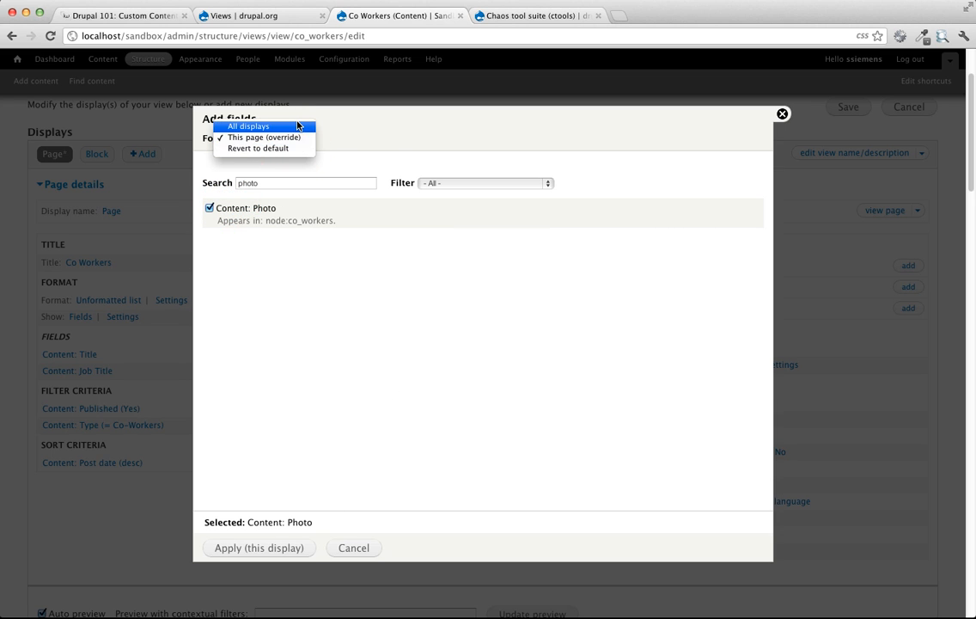
{"action": "left_click", "coordinate": [248, 128]}
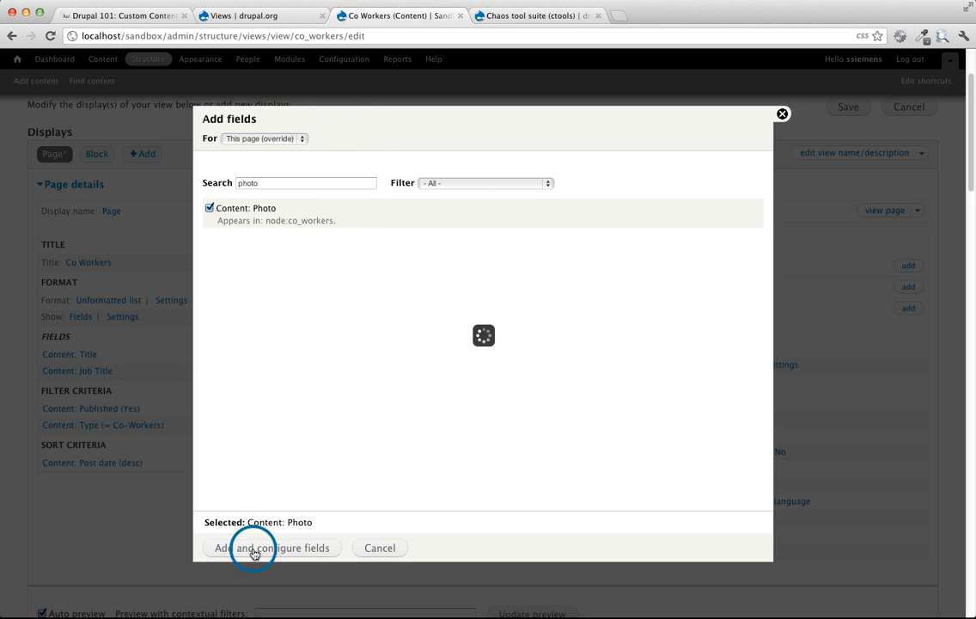
{"action": "left_click", "coordinate": [272, 547]}
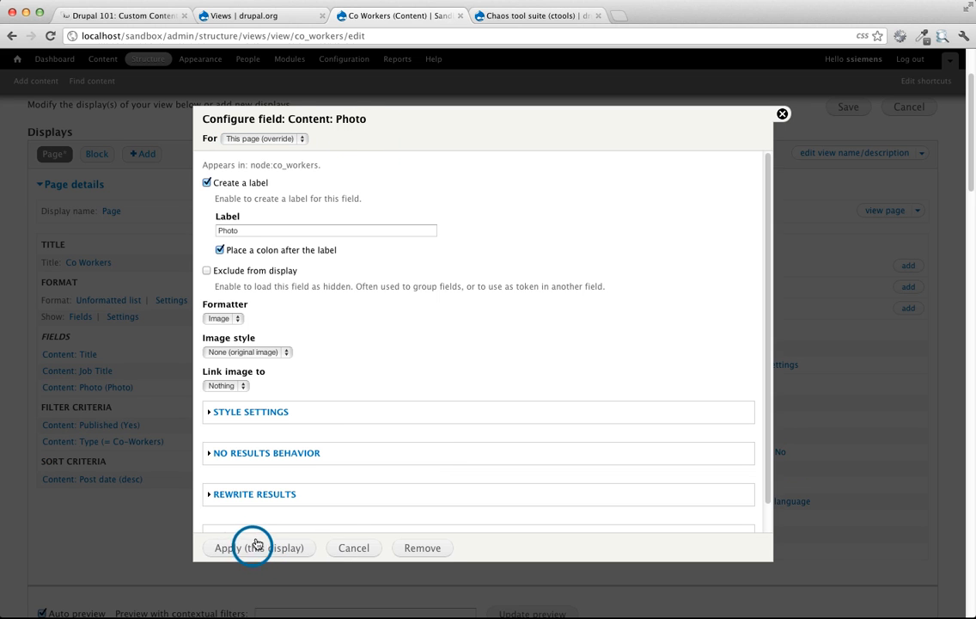
{"action": "left_click", "coordinate": [257, 547]}
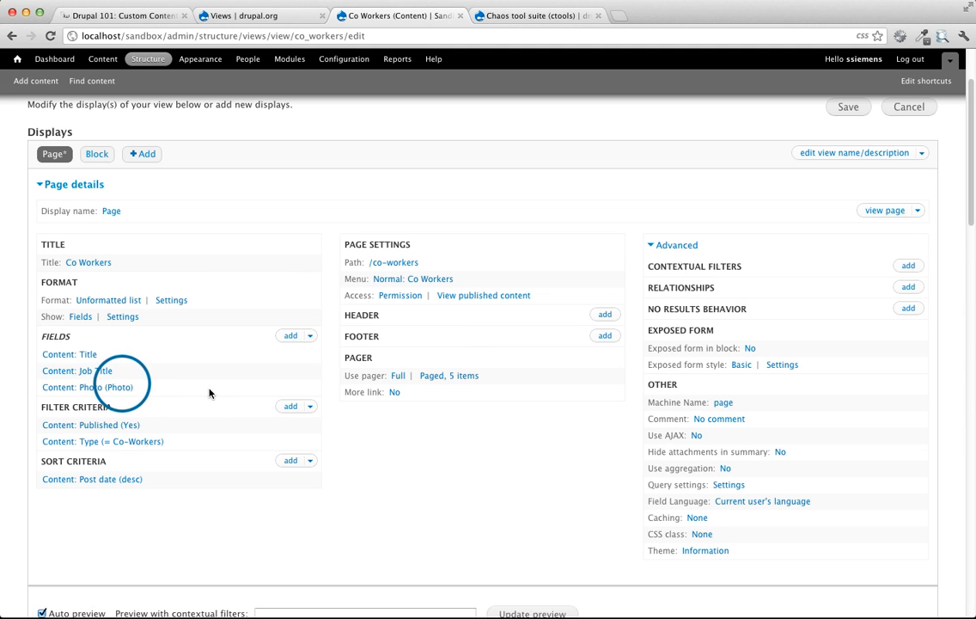
{"action": "left_click", "coordinate": [87, 387]}
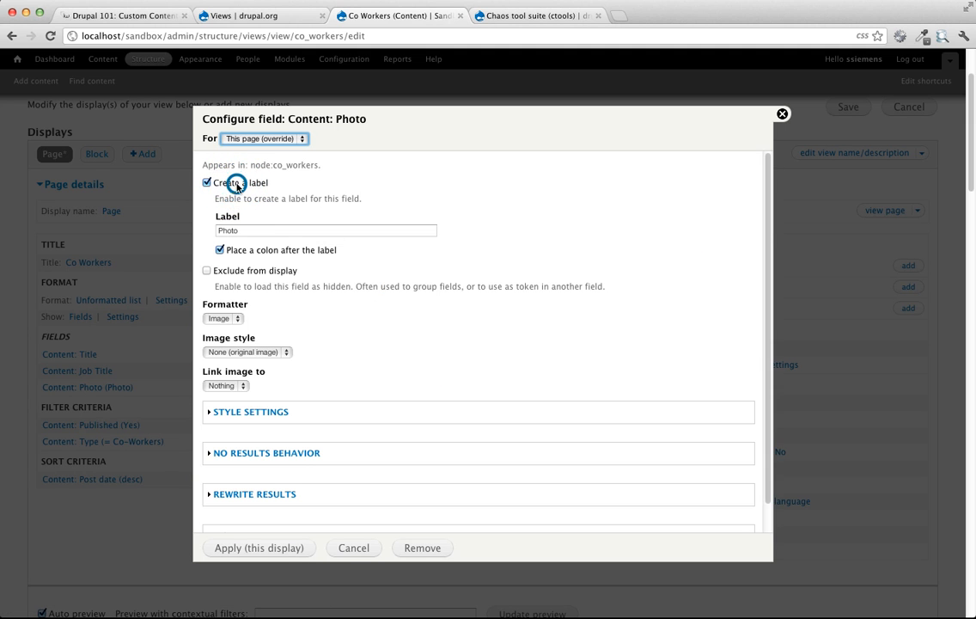
{"action": "left_click", "coordinate": [206, 182]}
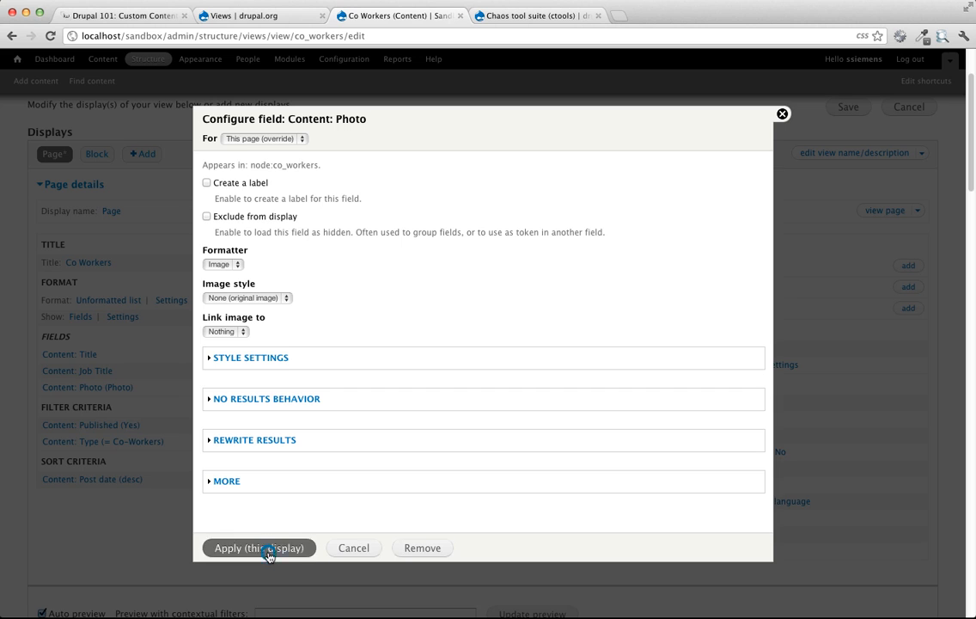
{"action": "left_click", "coordinate": [258, 546]}
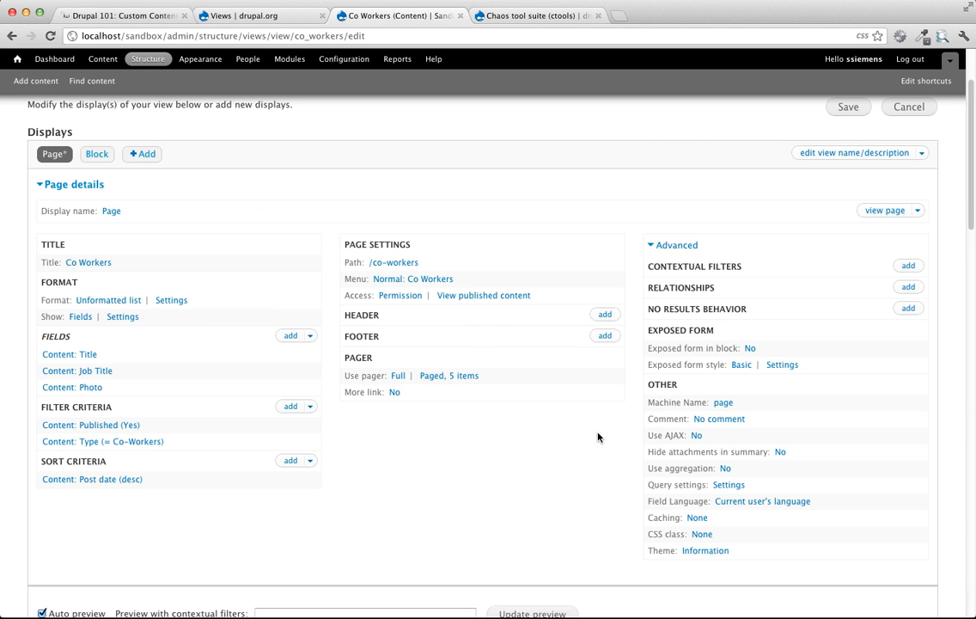
{"action": "scroll", "scroll_direction": "down", "scroll_amount": 3}
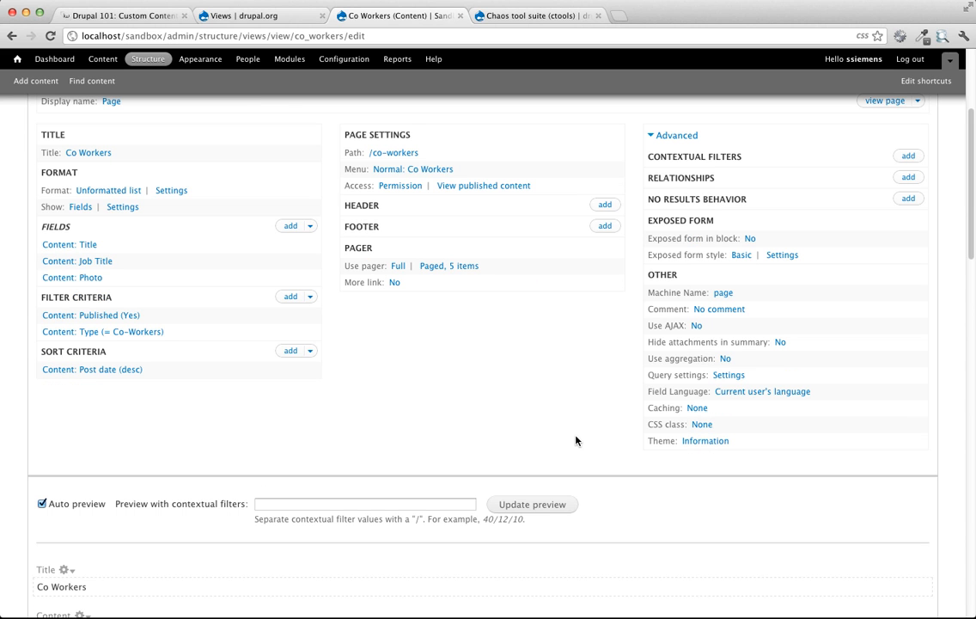
{"action": "scroll", "scroll_direction": "down", "scroll_amount": 3}
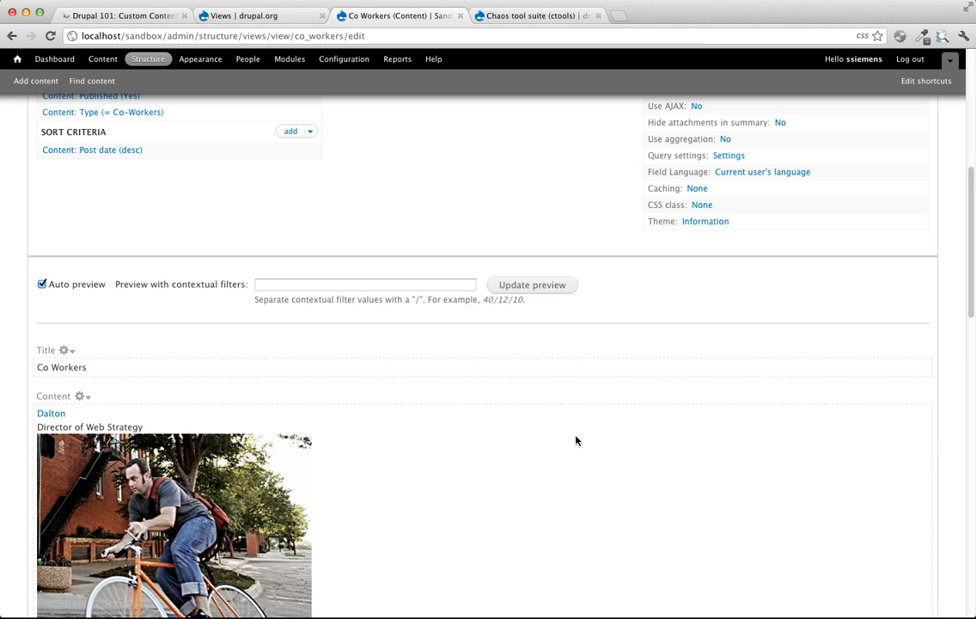
{"action": "scroll", "scroll_direction": "down", "scroll_amount": 3}
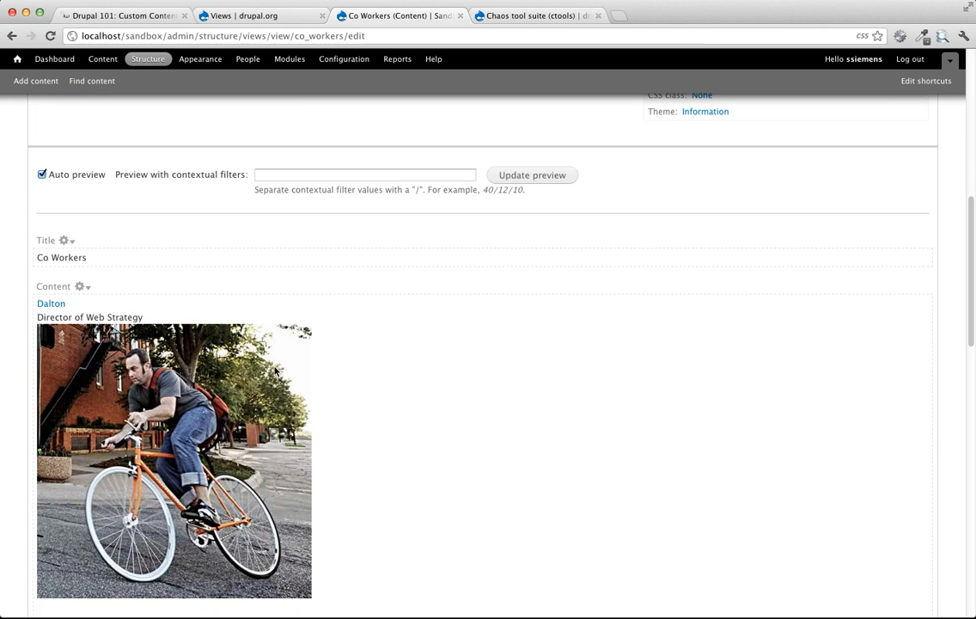
{"action": "scroll", "scroll_direction": "down", "scroll_amount": 3}
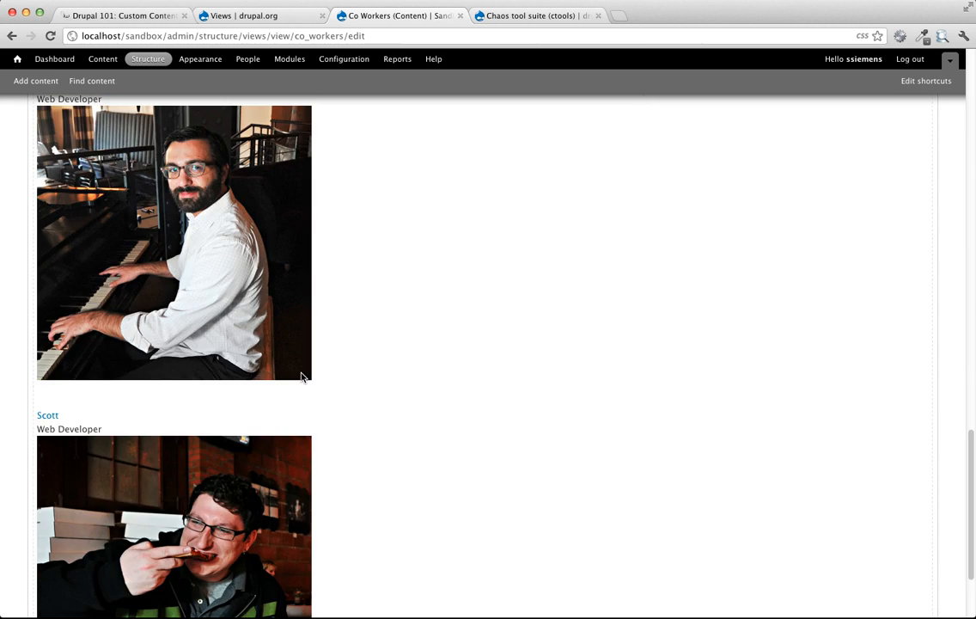
{"action": "scroll", "scroll_direction": "down", "scroll_amount": 3}
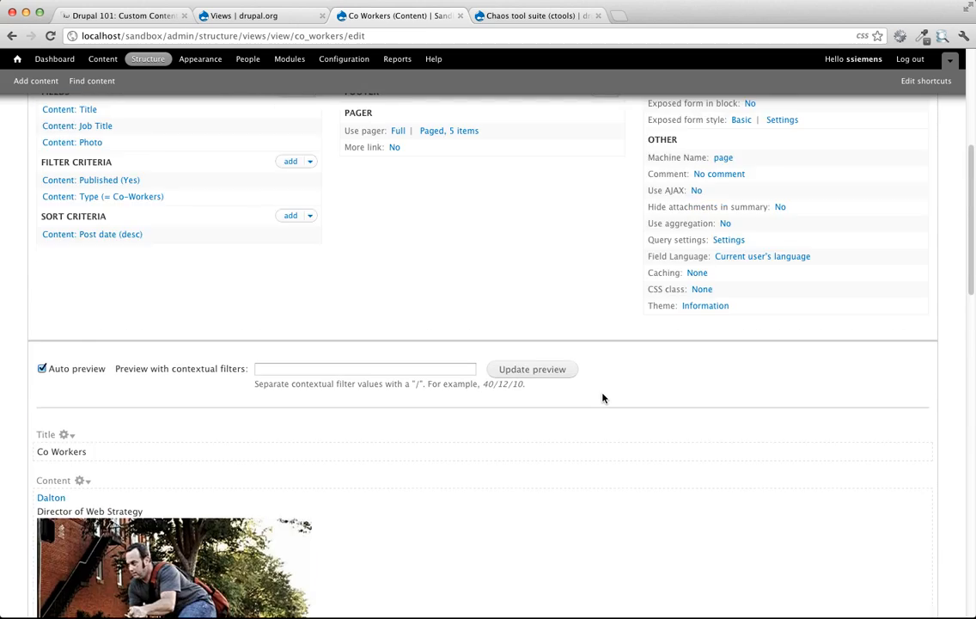
{"action": "left_click", "coordinate": [849, 191]}
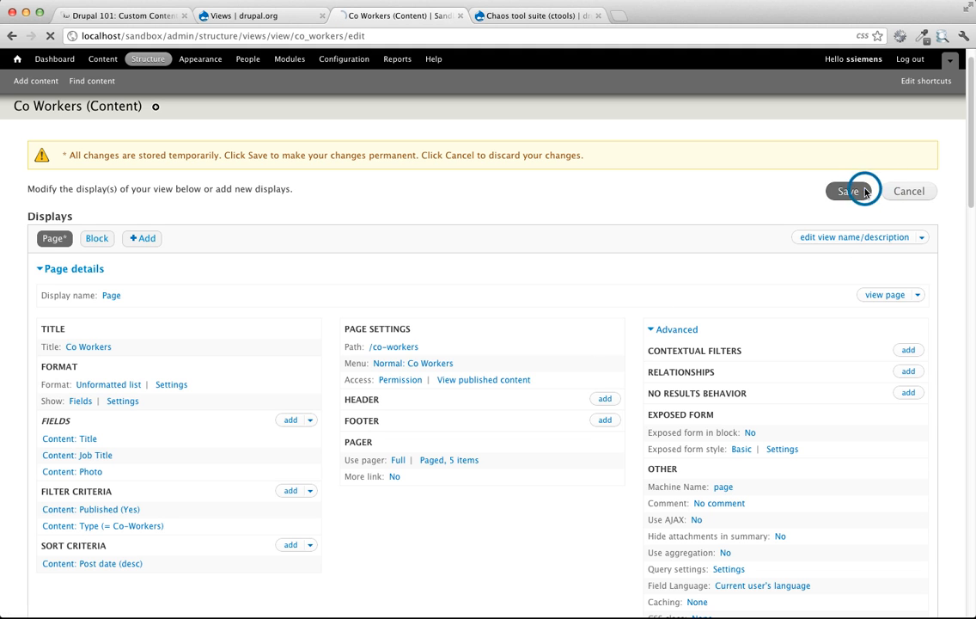
Step: View the live Co Workers page from Home, scrolling through the names, job titles and photos
{"action": "left_click", "coordinate": [849, 191]}
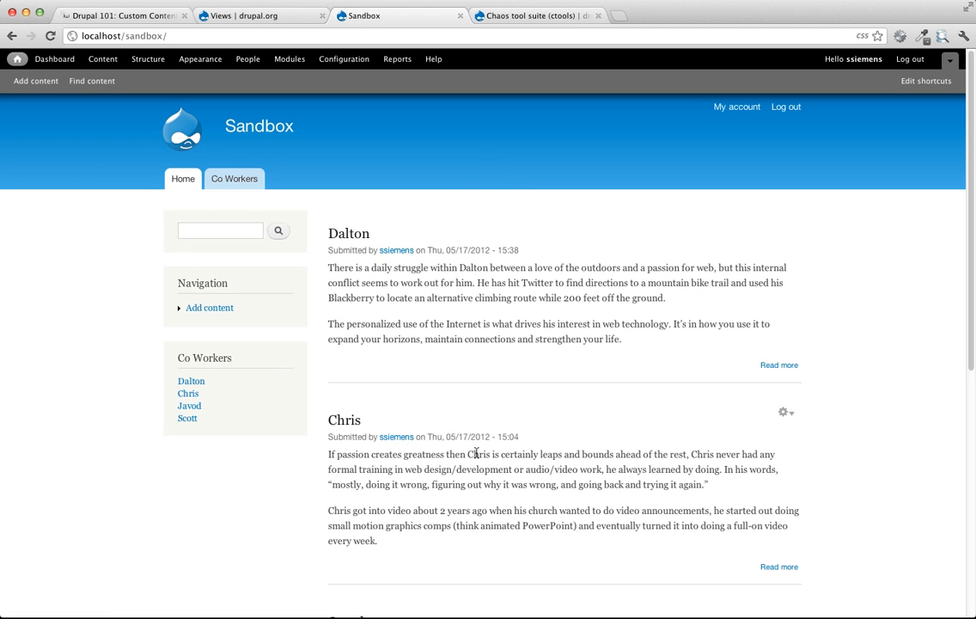
{"action": "left_click", "coordinate": [234, 179]}
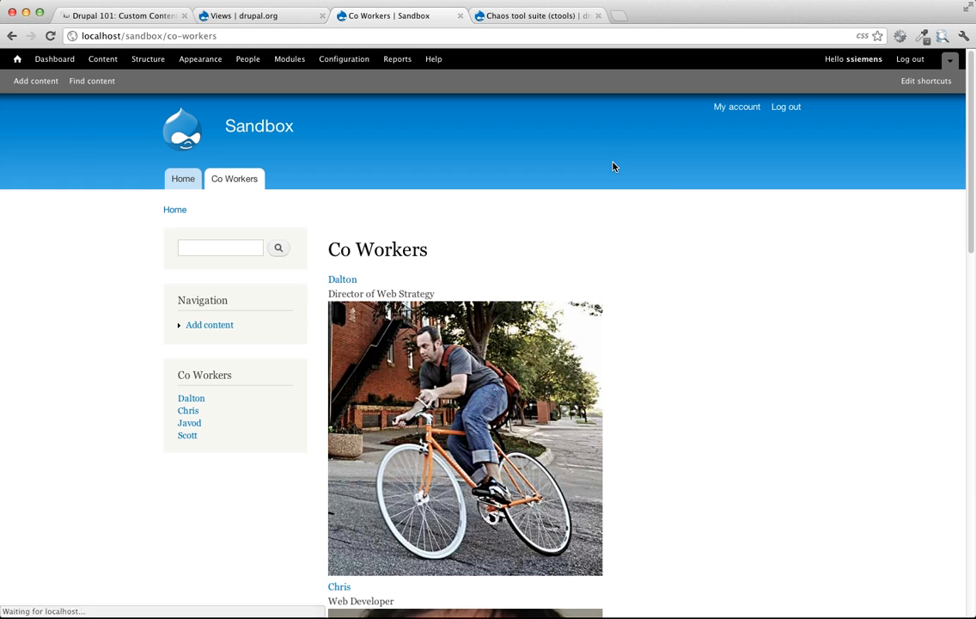
{"action": "scroll", "scroll_direction": "down", "scroll_amount": 3}
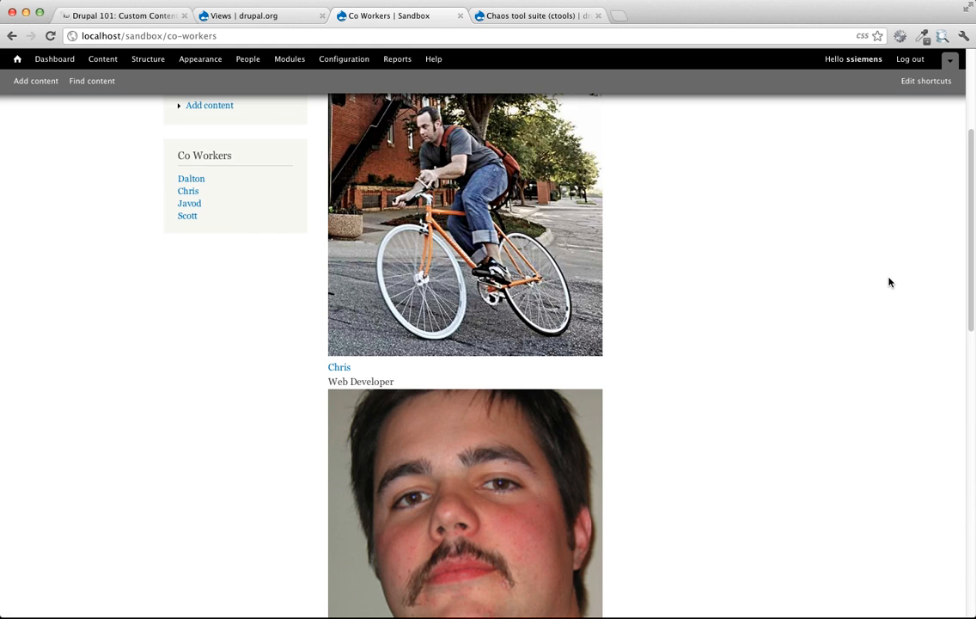
{"action": "scroll", "scroll_direction": "down", "scroll_amount": 3}
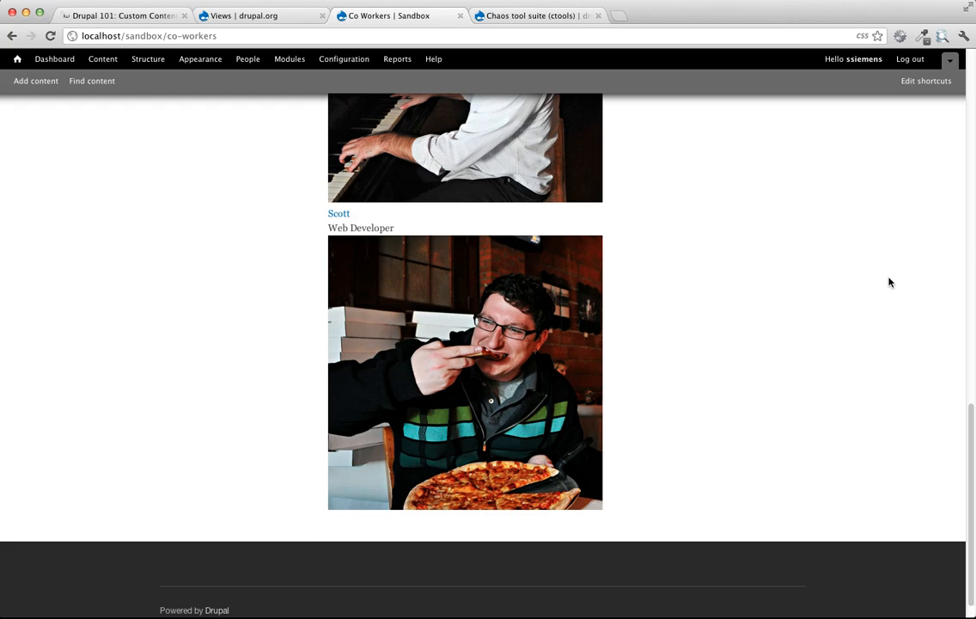
{"action": "scroll", "scroll_direction": "up", "scroll_amount": 3}
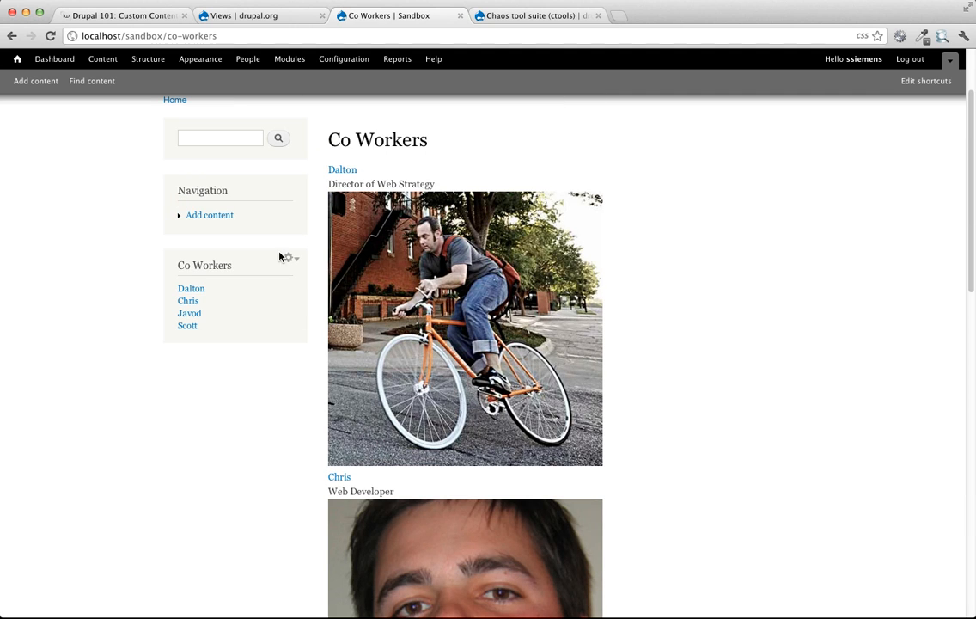
{"action": "mouse_move", "coordinate": [184, 275]}
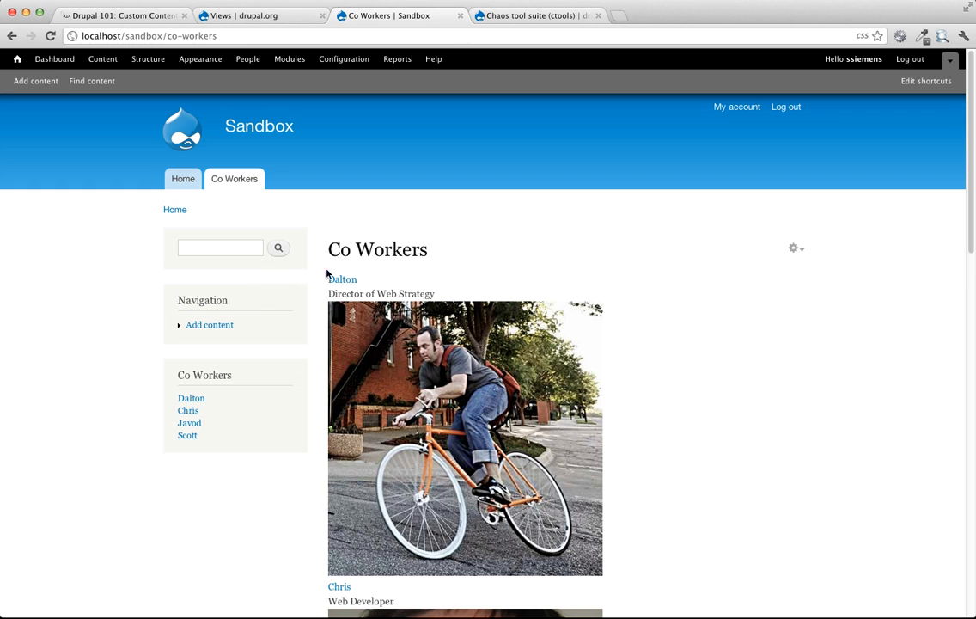
{"action": "mouse_move", "coordinate": [662, 278]}
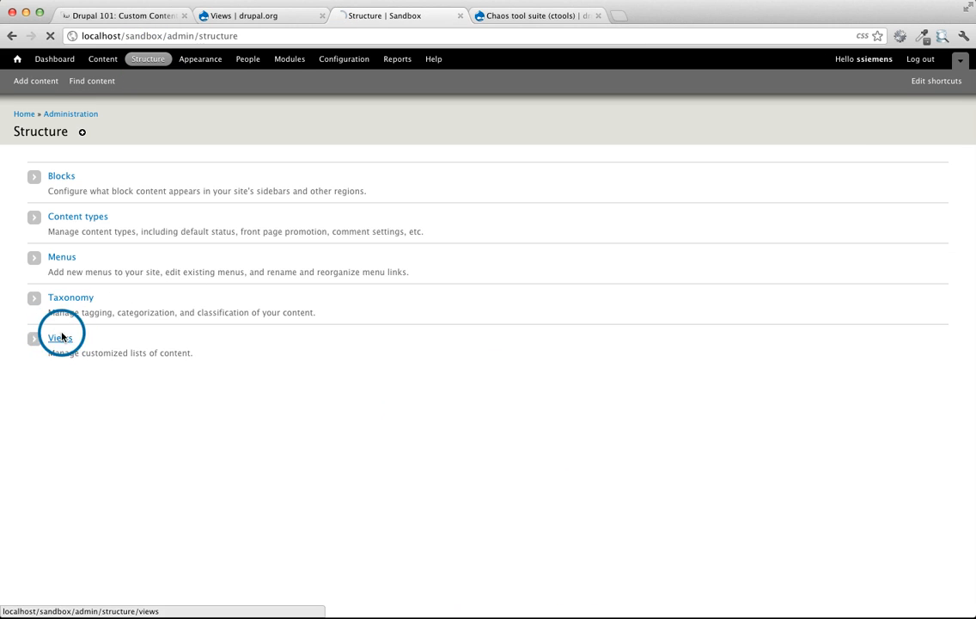
Step: Return to the Co Workers view editor from the Views list
{"action": "left_click", "coordinate": [59, 337]}
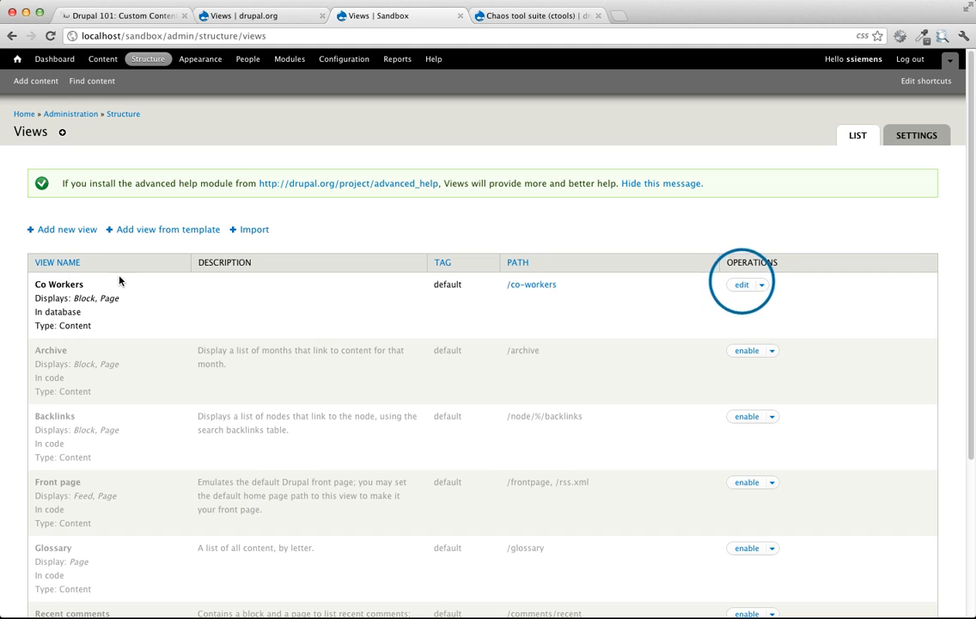
{"action": "left_click", "coordinate": [740, 286]}
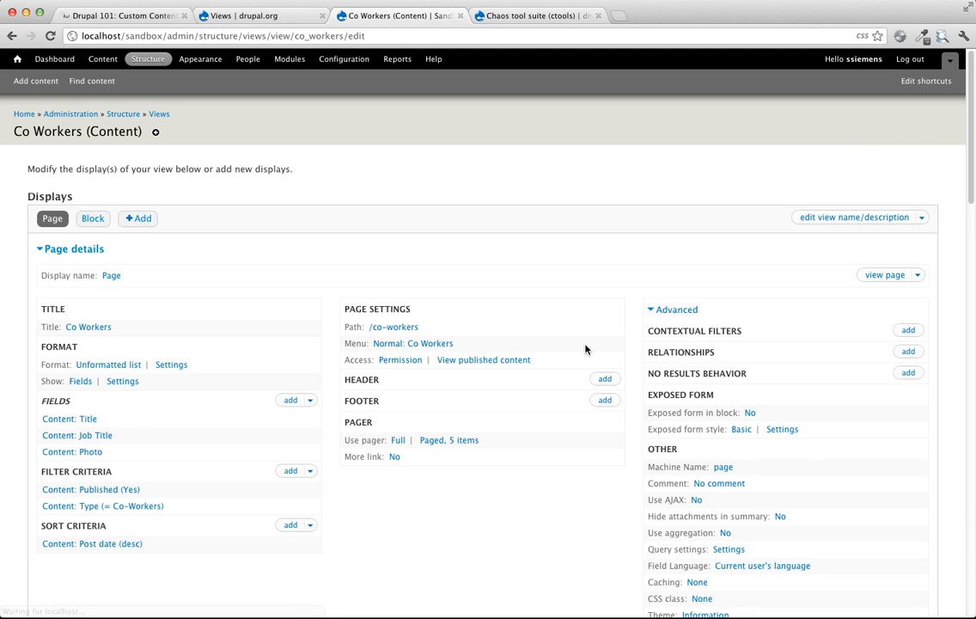
{"action": "scroll", "scroll_direction": "down", "scroll_amount": 3}
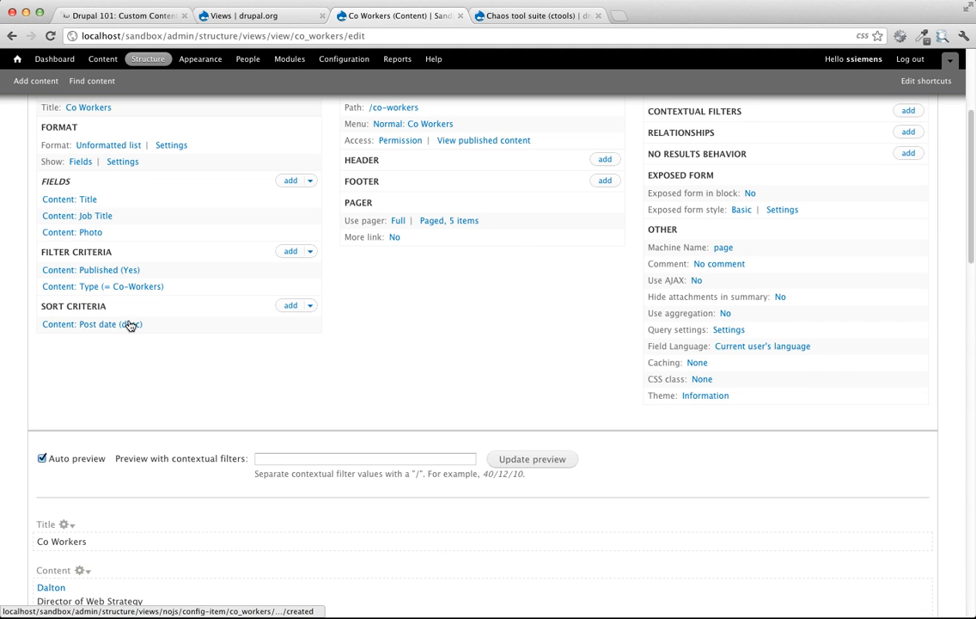
Step: Remove the Content: Post date (desc) sort criterion, leaving no sort
{"action": "left_click", "coordinate": [93, 324]}
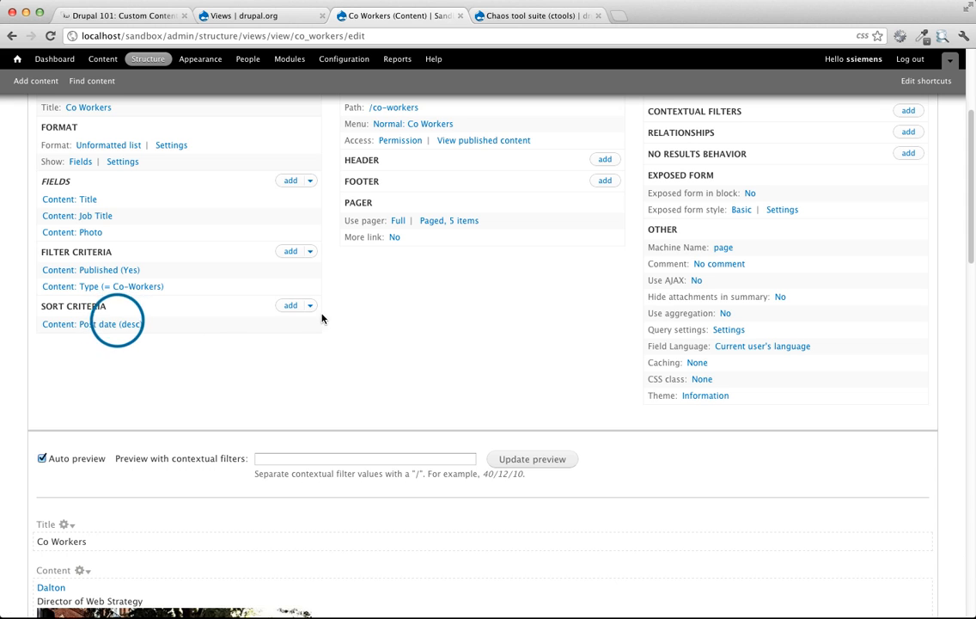
{"action": "left_click", "coordinate": [92, 323]}
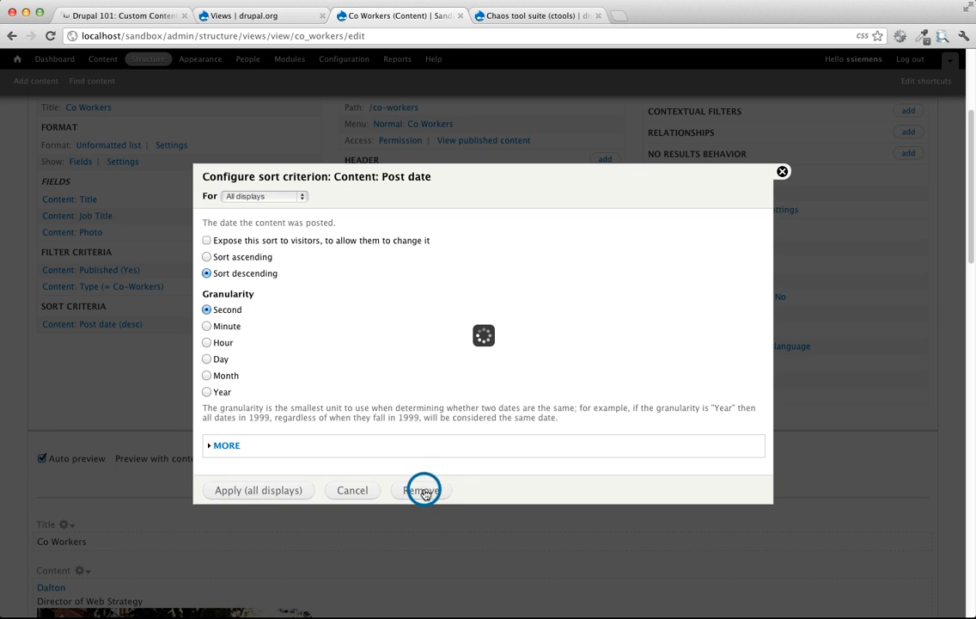
{"action": "left_click", "coordinate": [421, 490]}
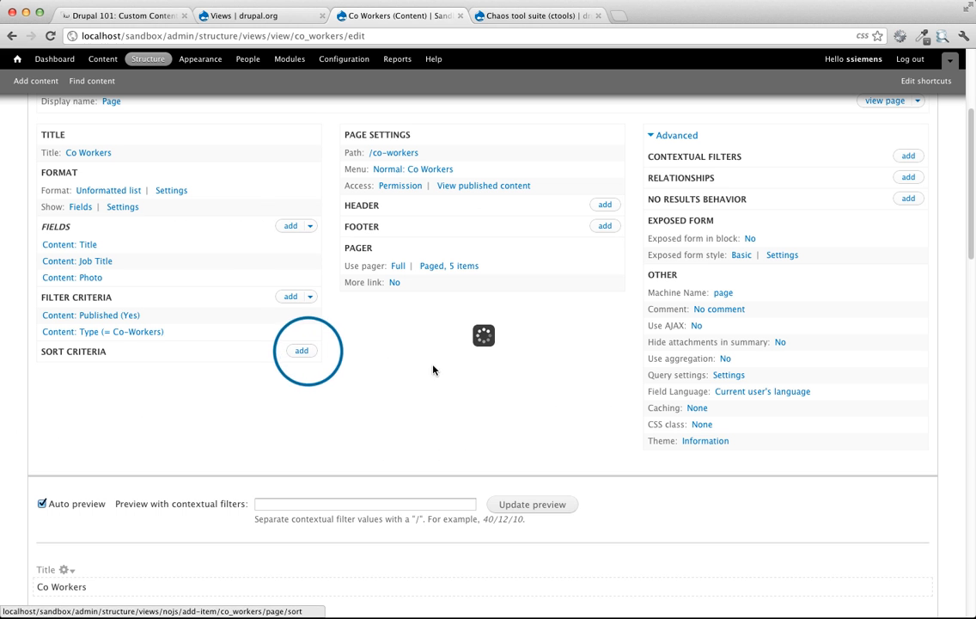
Step: Add Content: Title as a sort criterion for all displays, kept ascending
{"action": "left_click", "coordinate": [301, 351]}
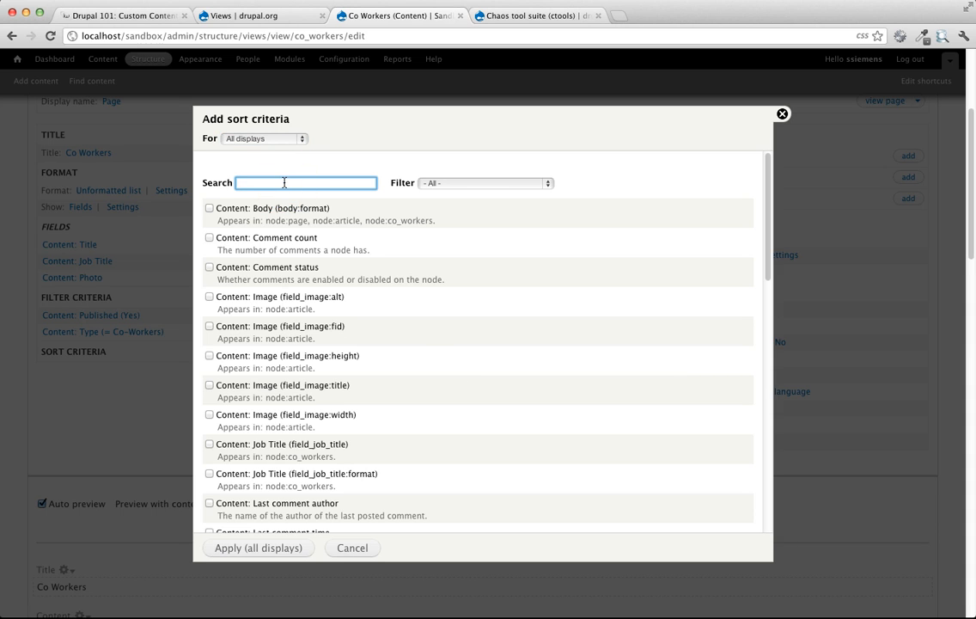
{"action": "type", "text": "title"}
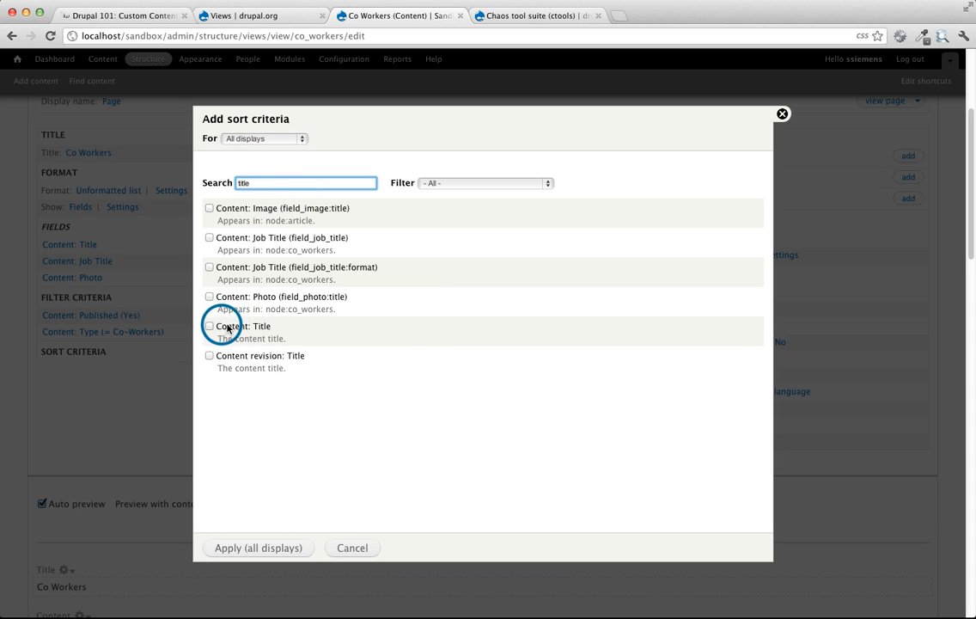
{"action": "left_click", "coordinate": [210, 327]}
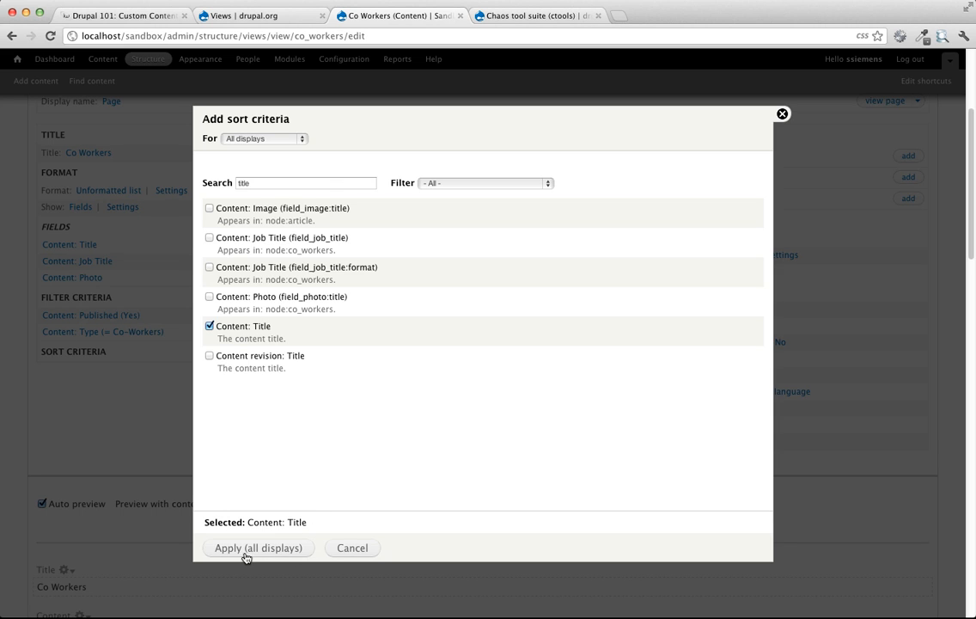
{"action": "left_click", "coordinate": [258, 547]}
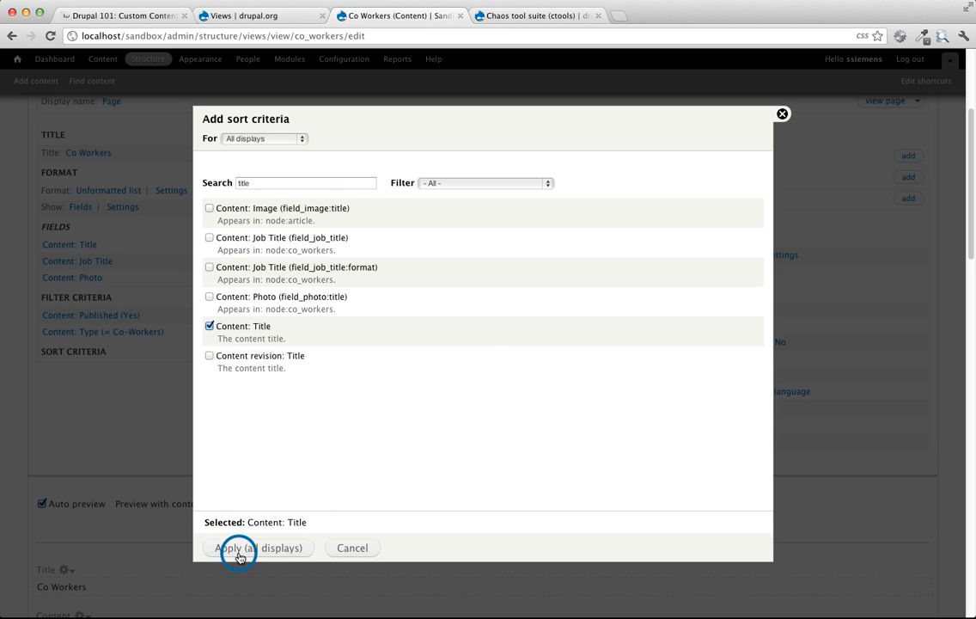
{"action": "left_click", "coordinate": [241, 547]}
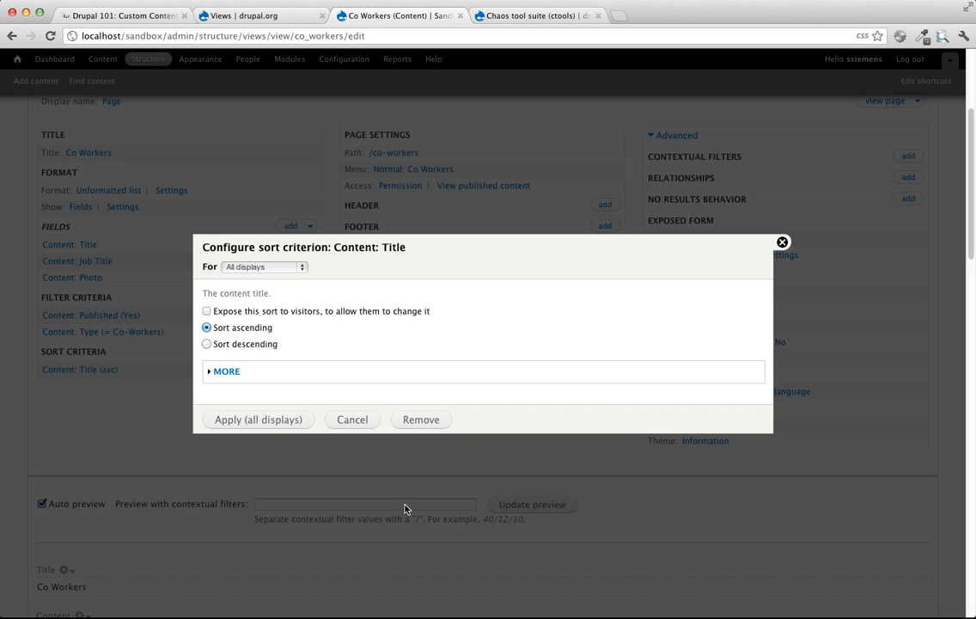
{"action": "mouse_move", "coordinate": [289, 323]}
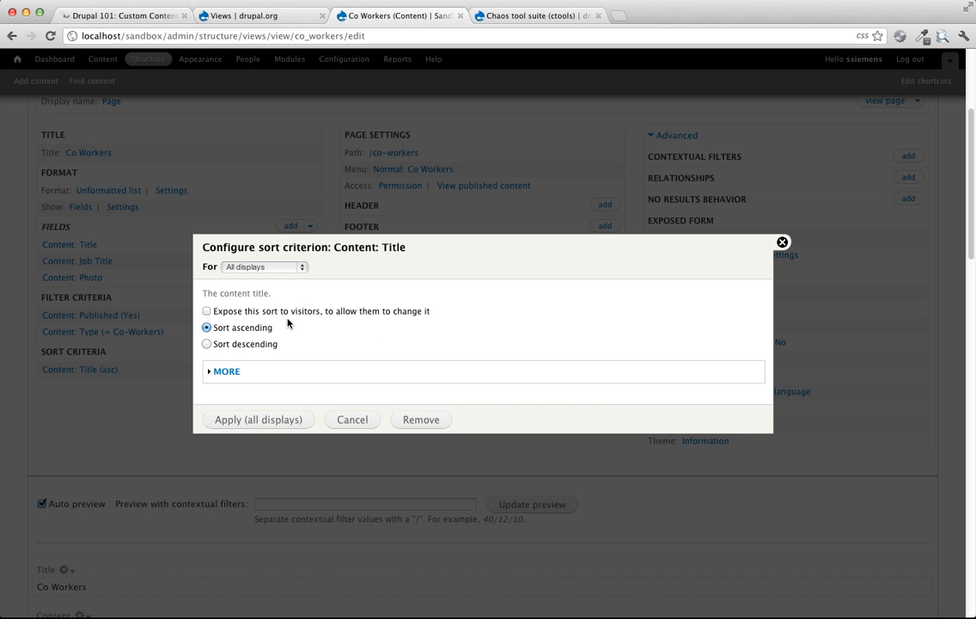
{"action": "left_click", "coordinate": [258, 419]}
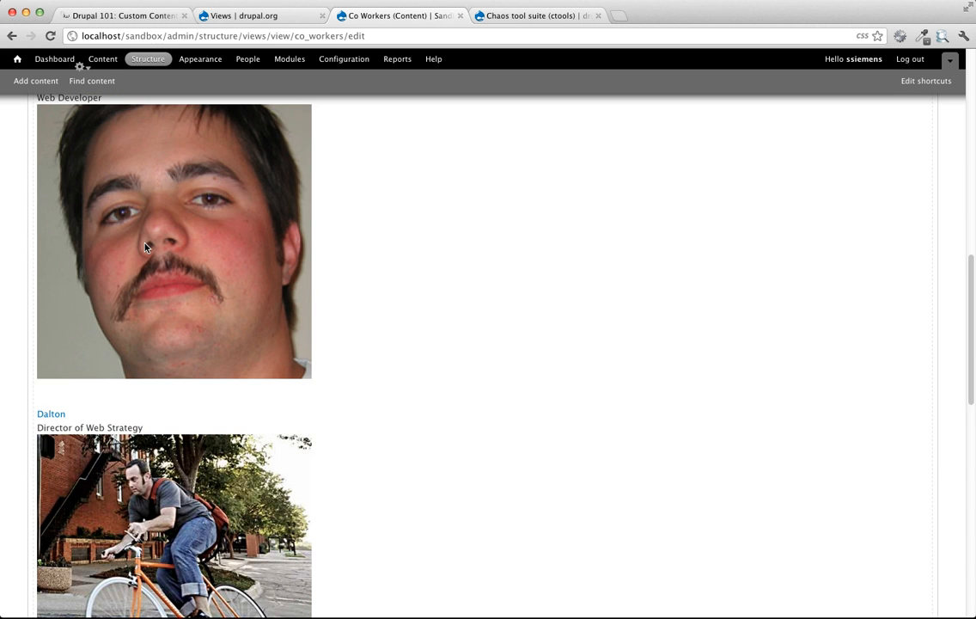
{"action": "scroll", "scroll_direction": "down", "scroll_amount": 3}
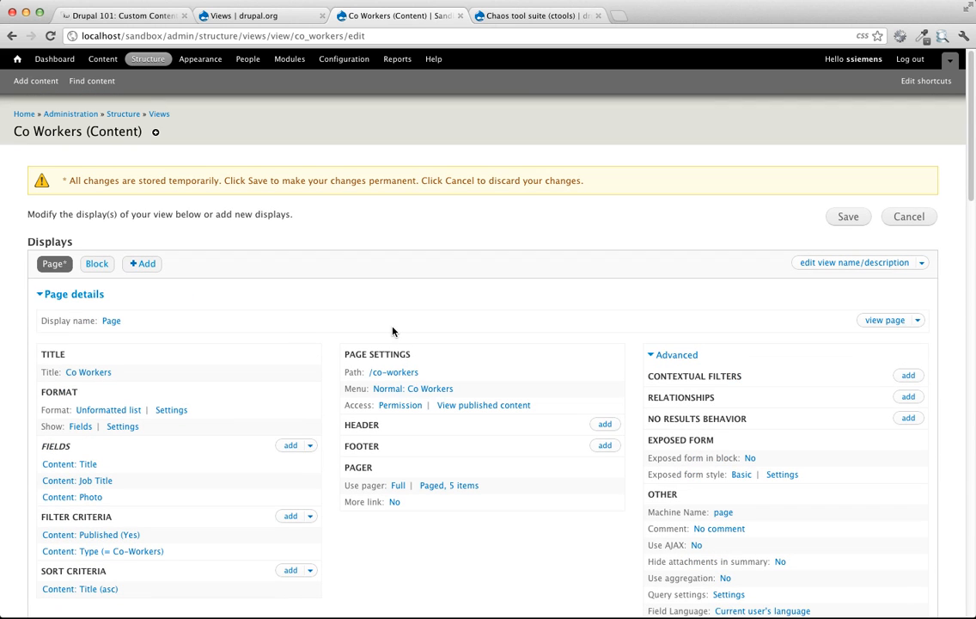
Step: Save the view and check the Co Workers page now lists Chris, Dalton, Javod alphabetically
{"action": "left_click", "coordinate": [847, 217]}
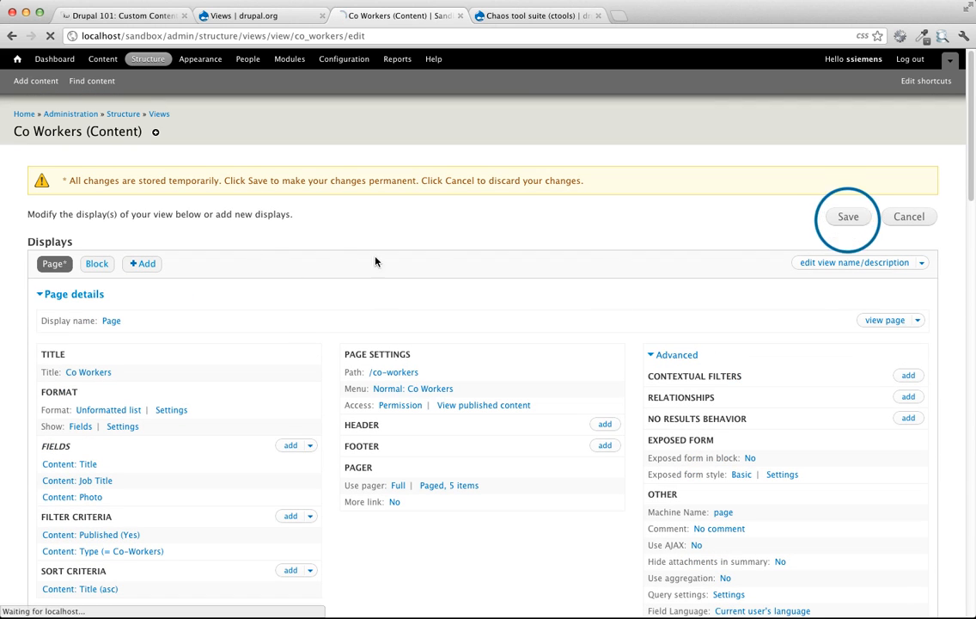
{"action": "left_click", "coordinate": [847, 217]}
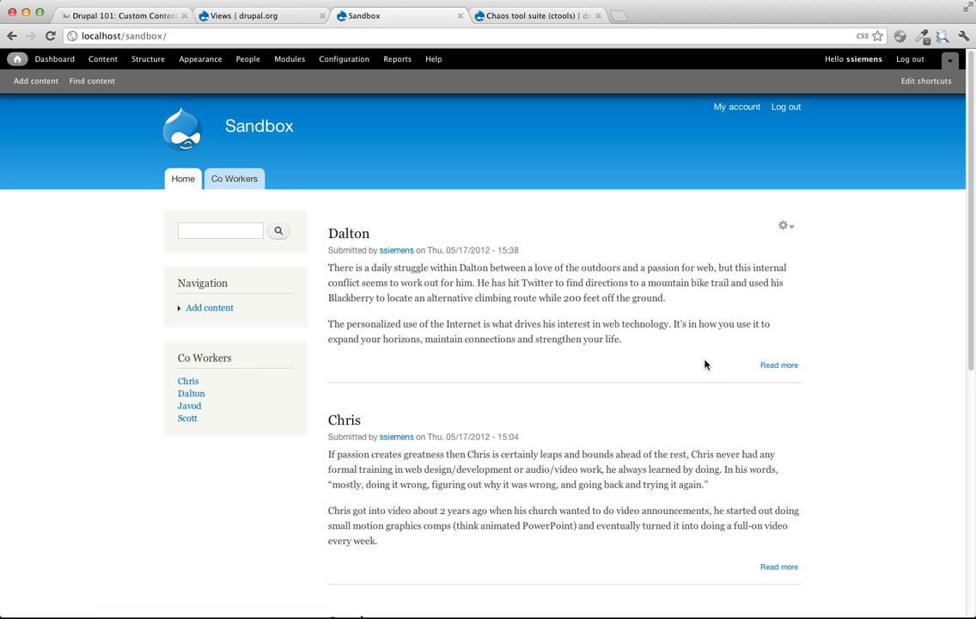
{"action": "left_click", "coordinate": [234, 179]}
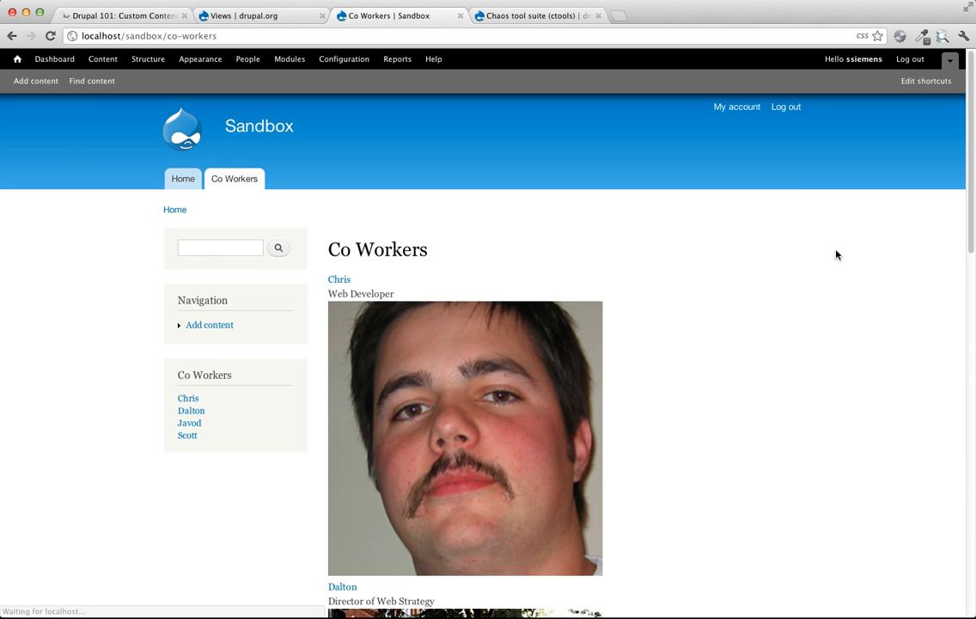
{"action": "scroll", "scroll_direction": "down", "scroll_amount": 3}
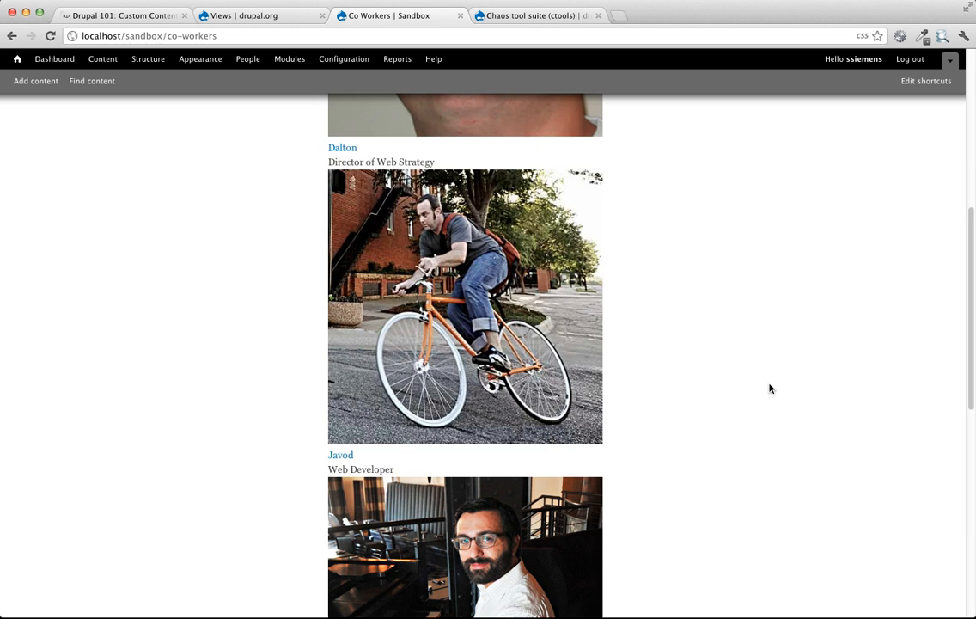